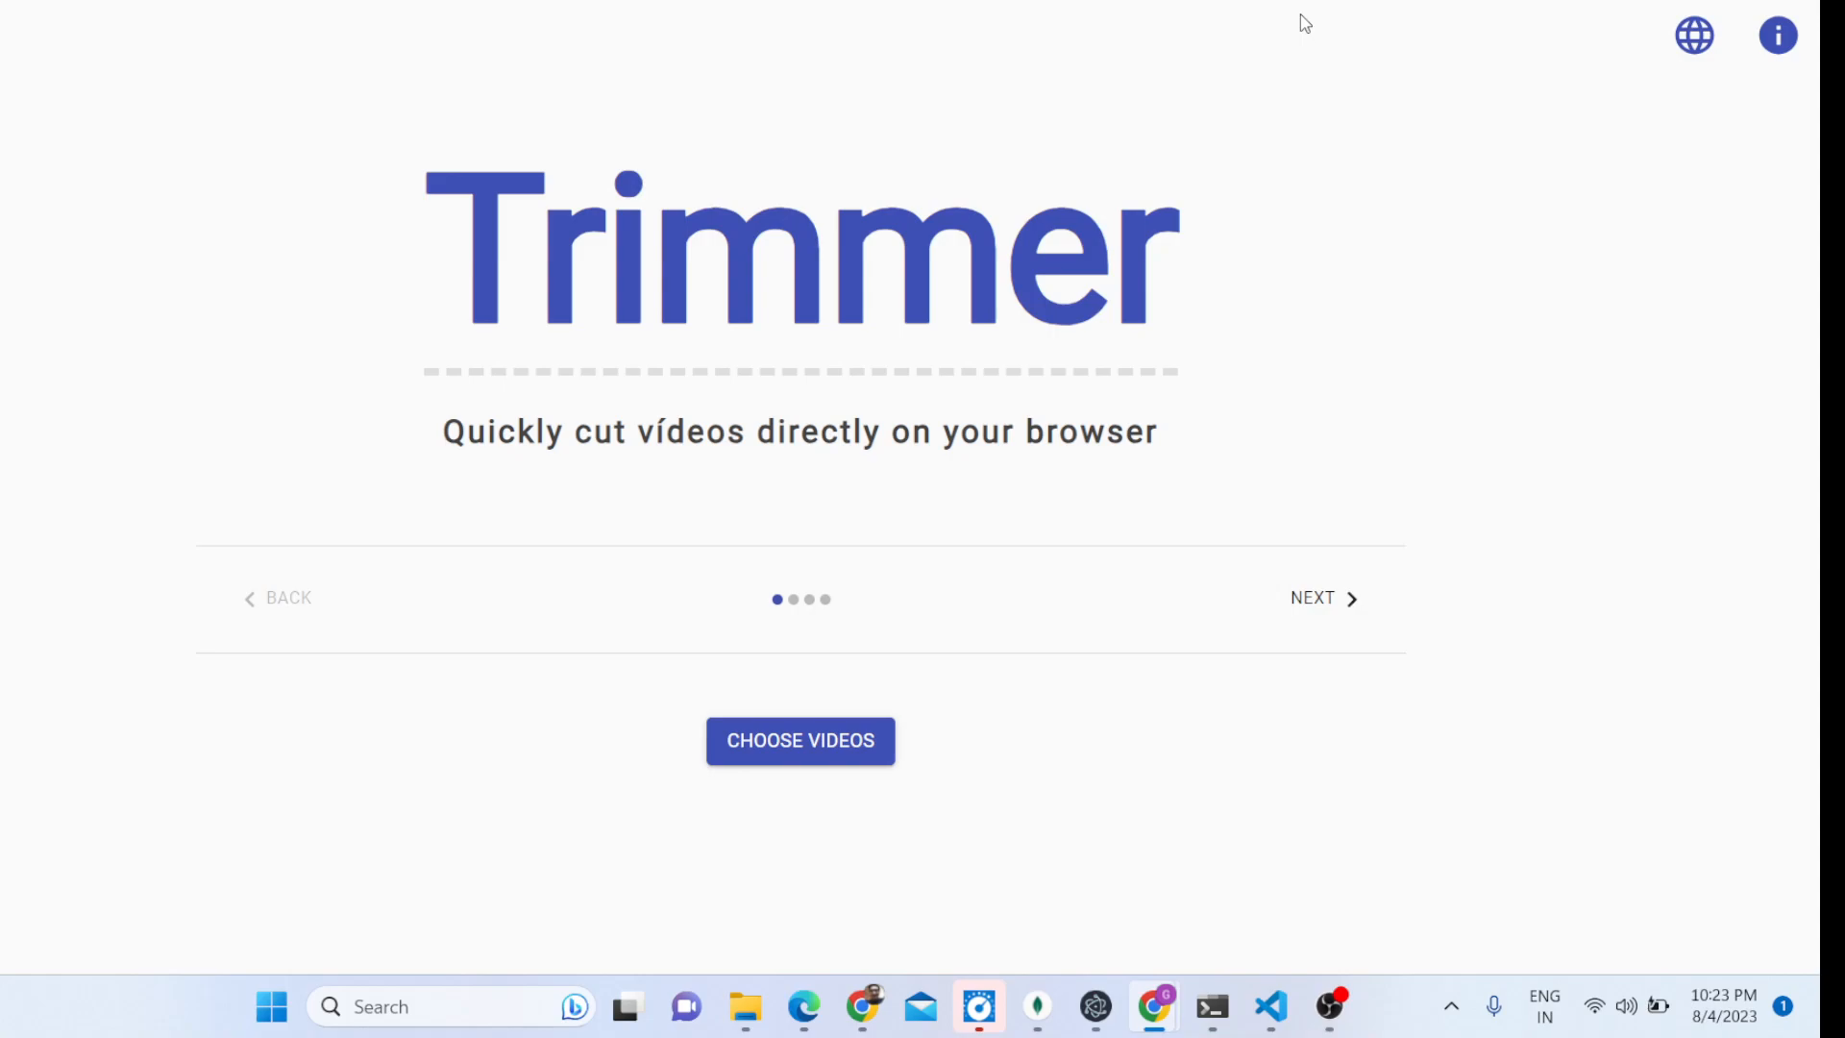
mouse_move(1176, 33)
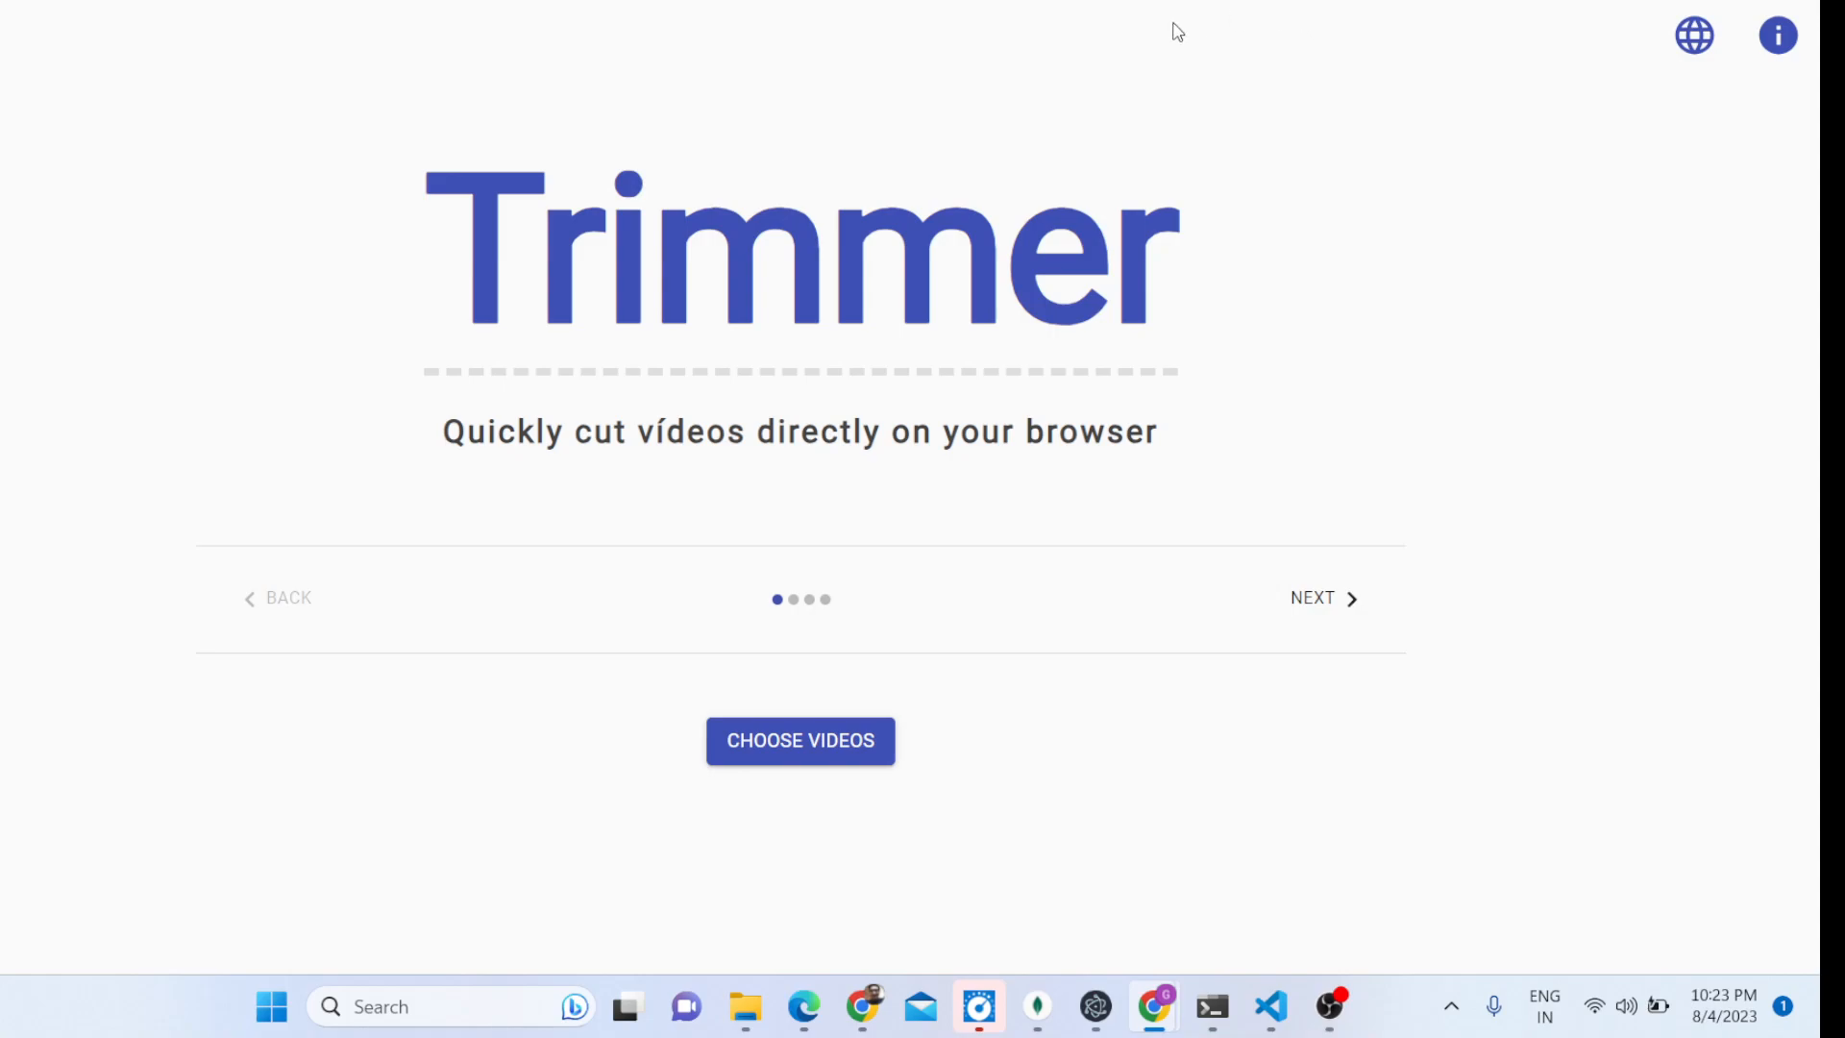
mouse_move(1130, 407)
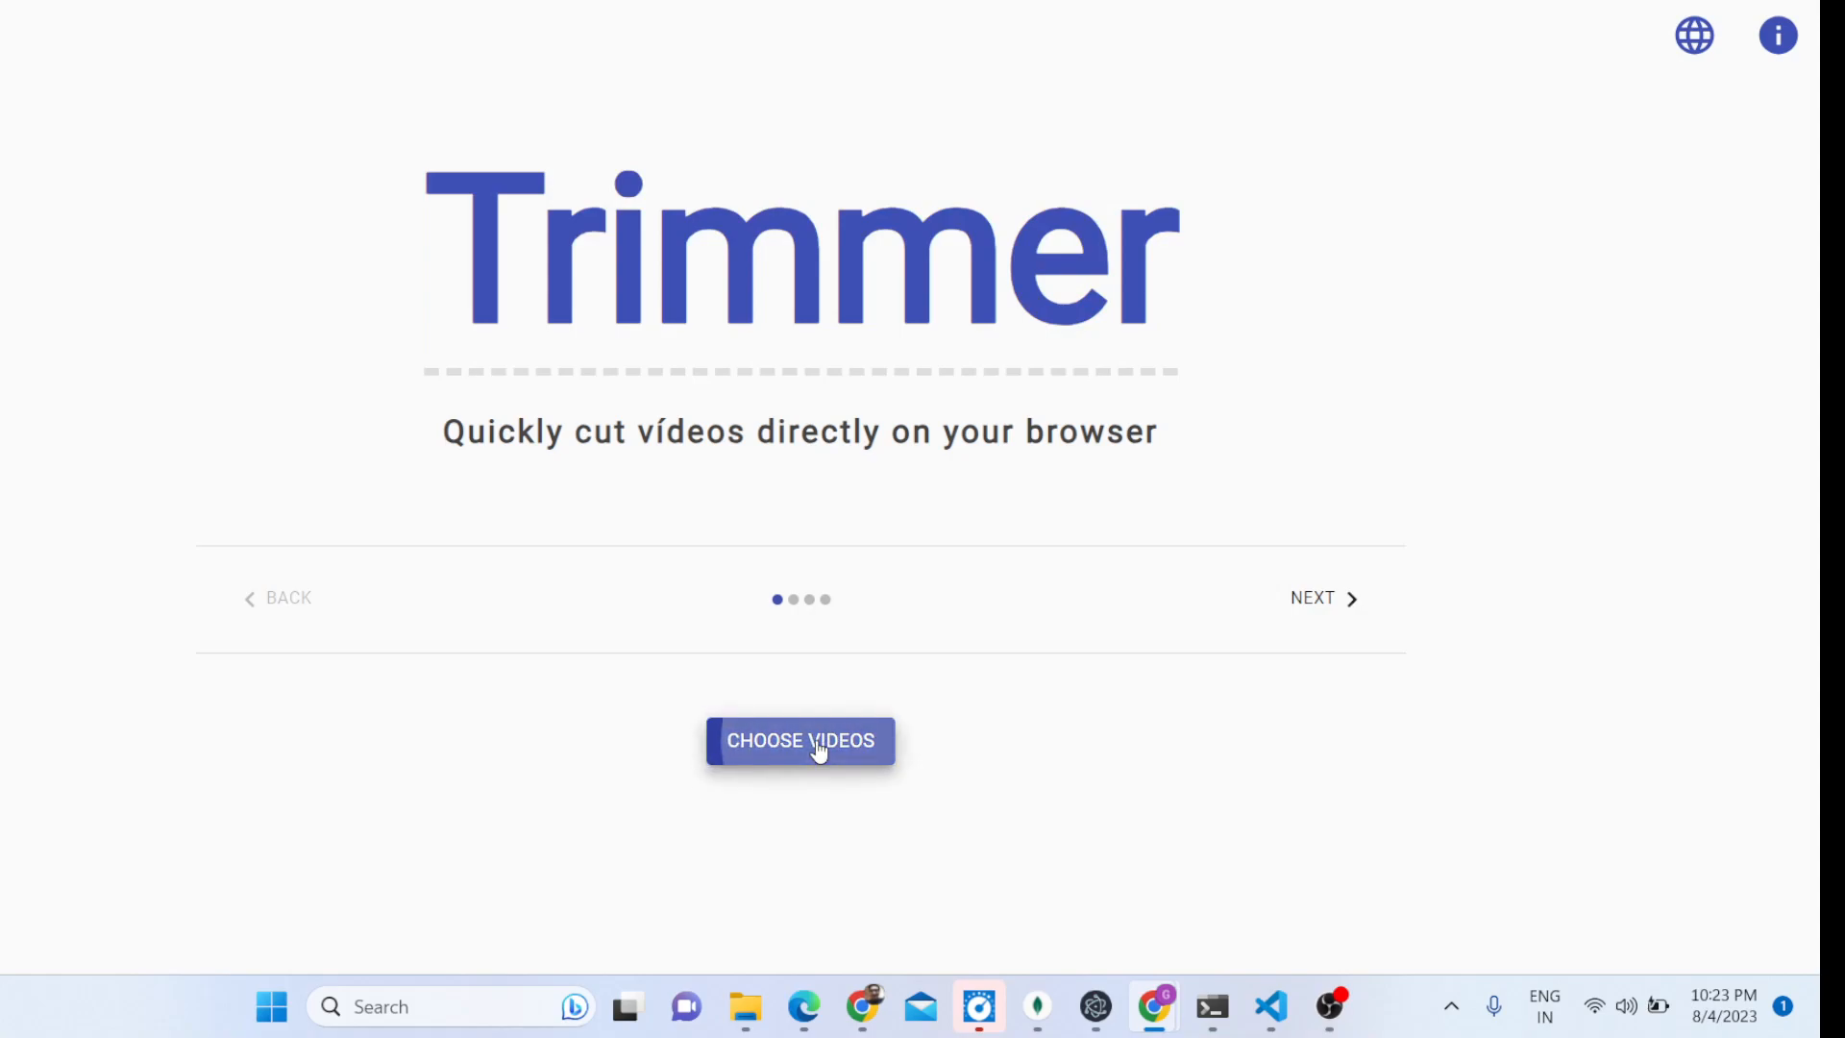
- Choose output.mp4 (19.52 MB), remove it with the trash icon, then add it back
left_click(800, 740)
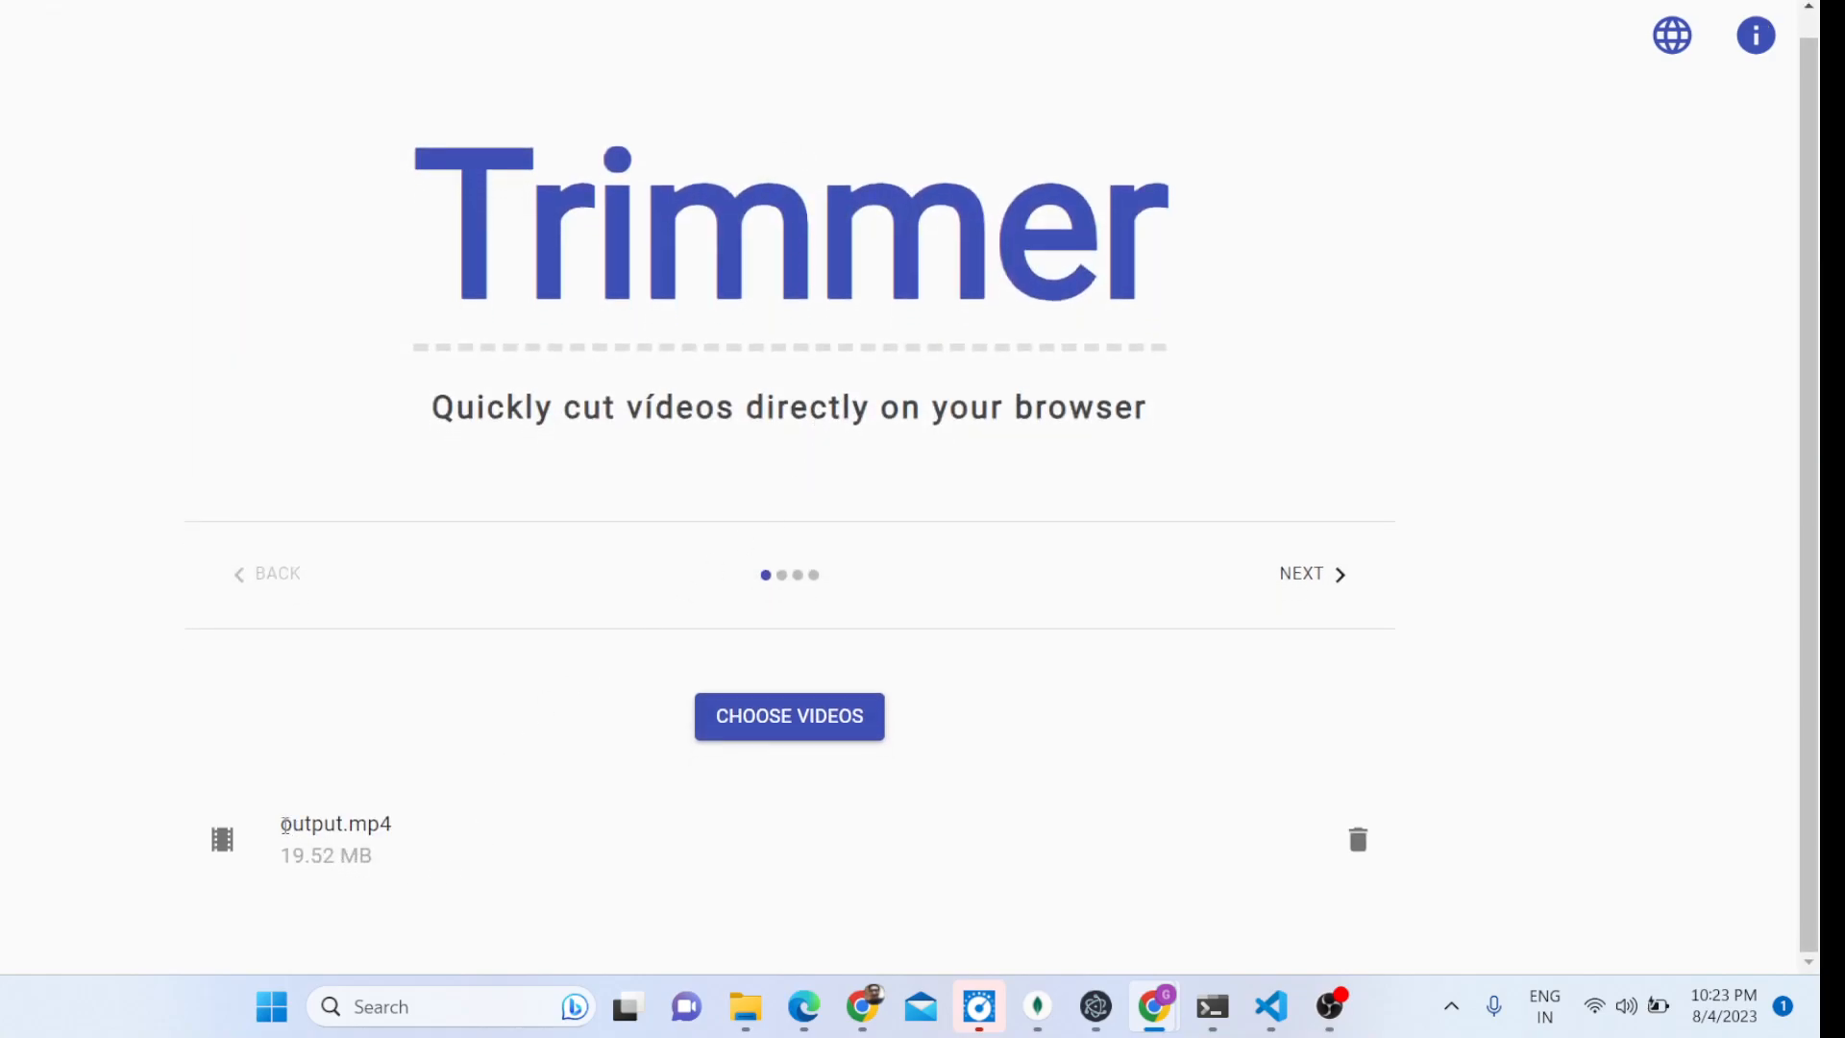
double_click(334, 824)
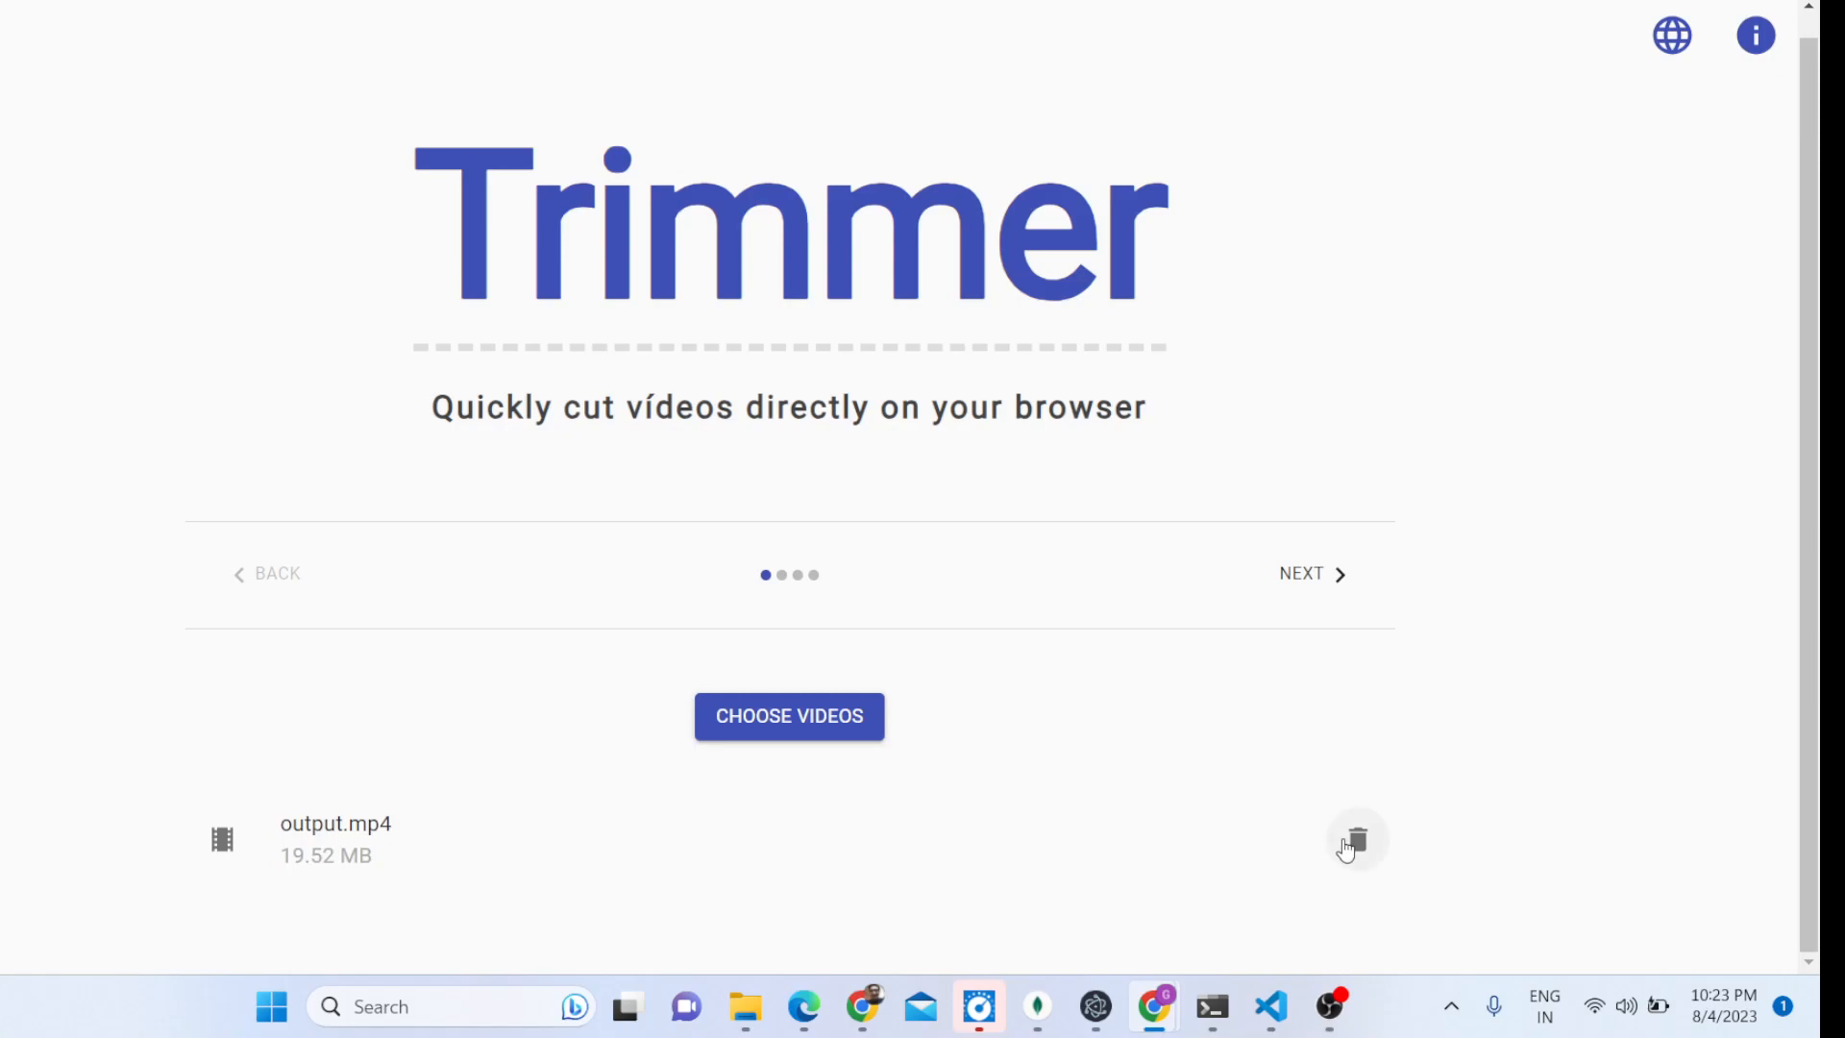
left_click(1355, 841)
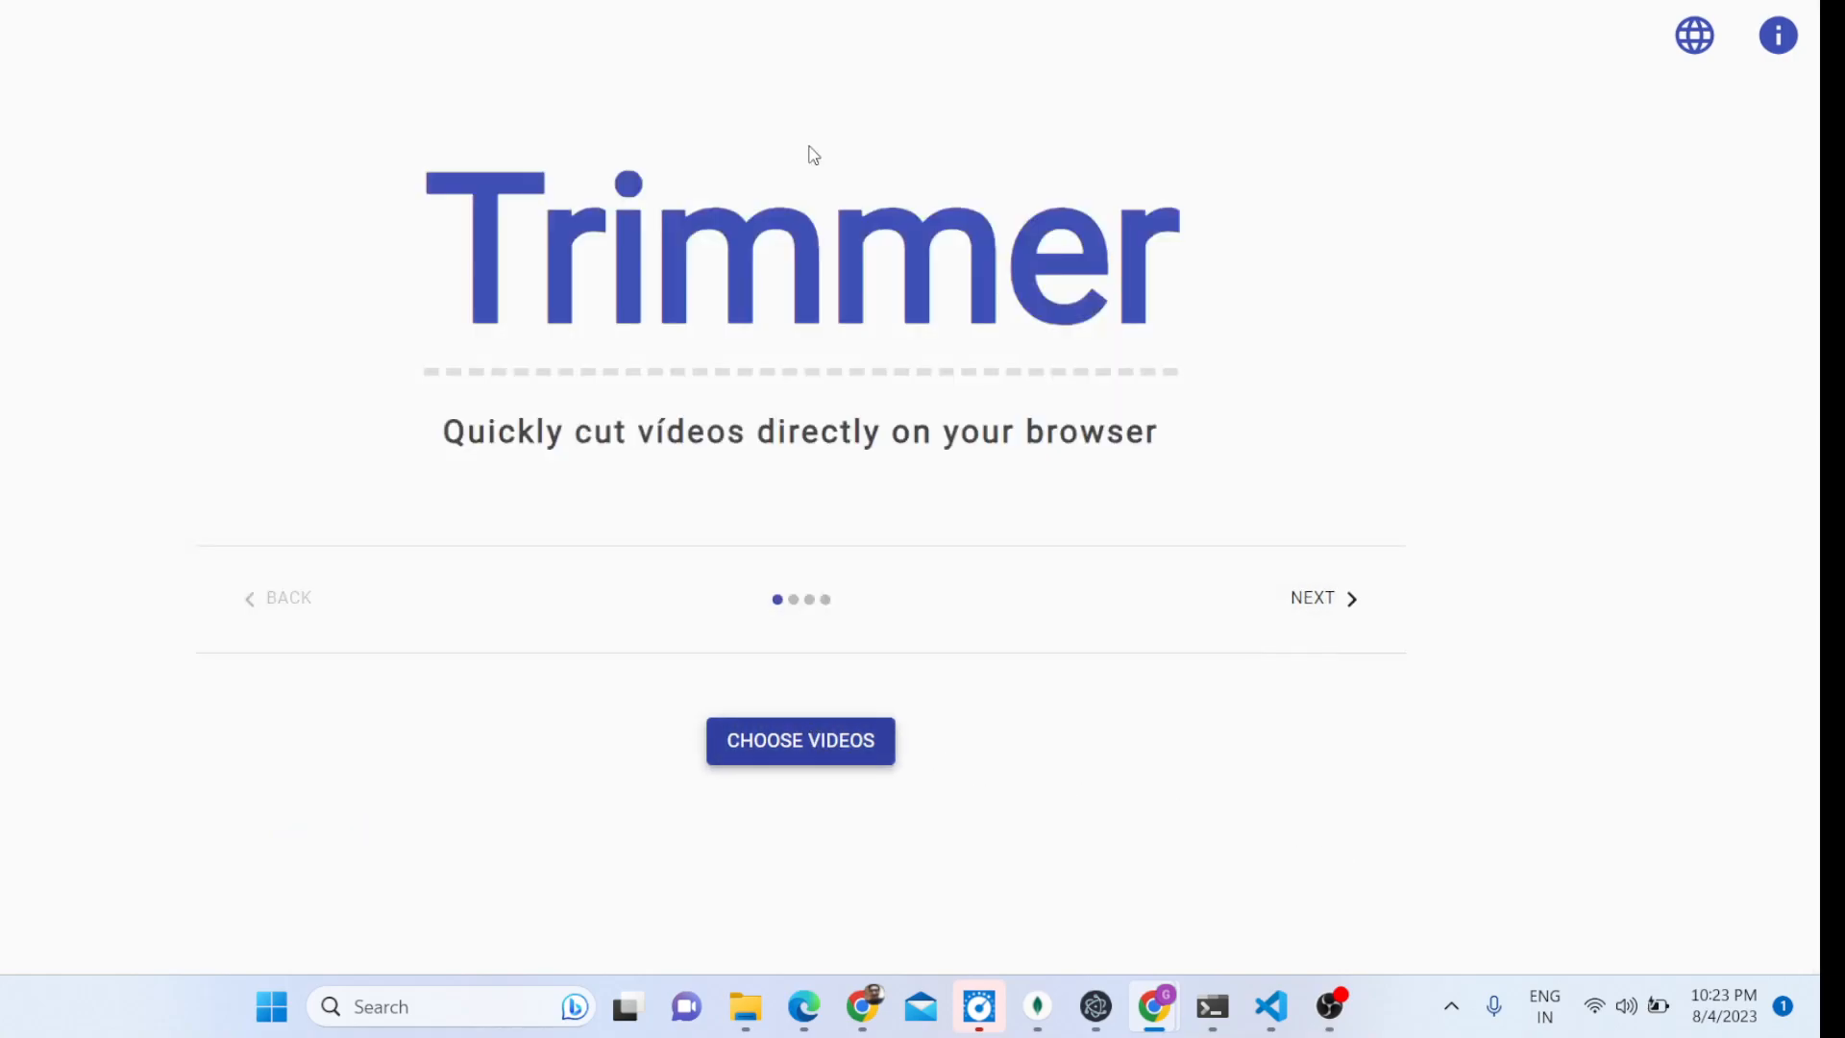
left_click(800, 740)
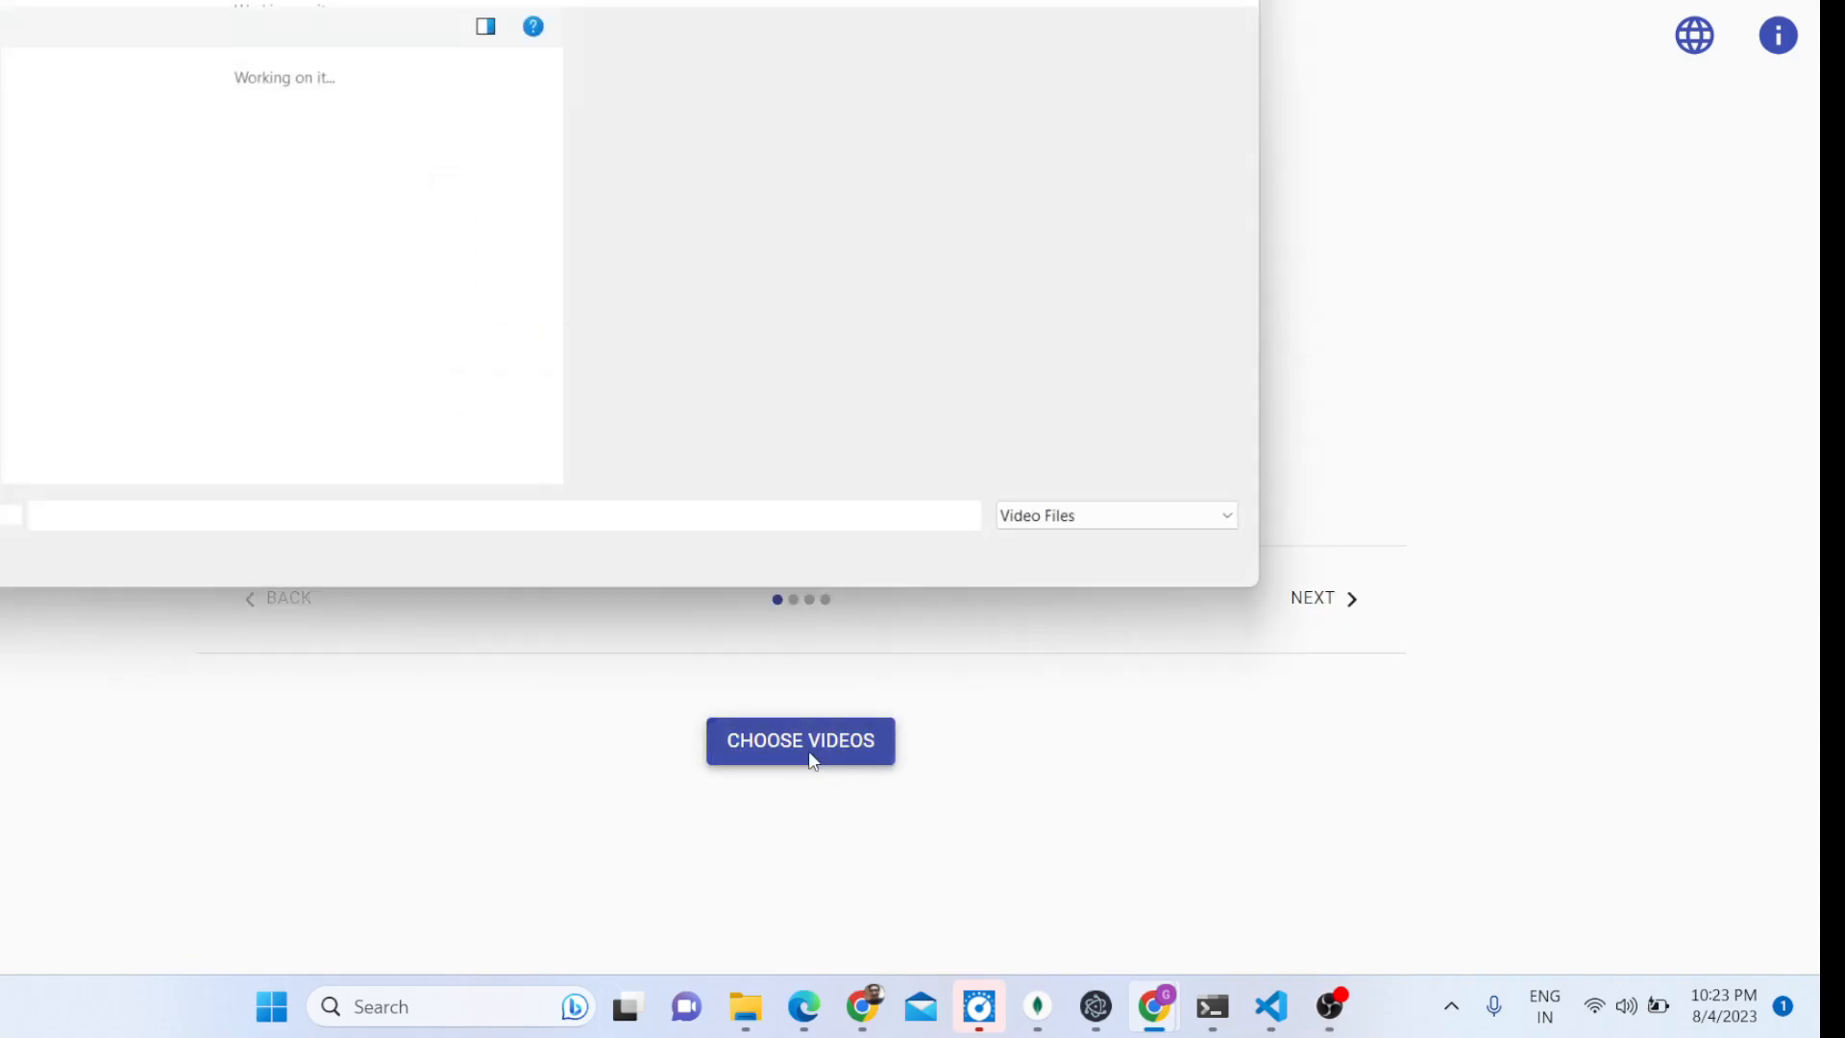
left_click(799, 740)
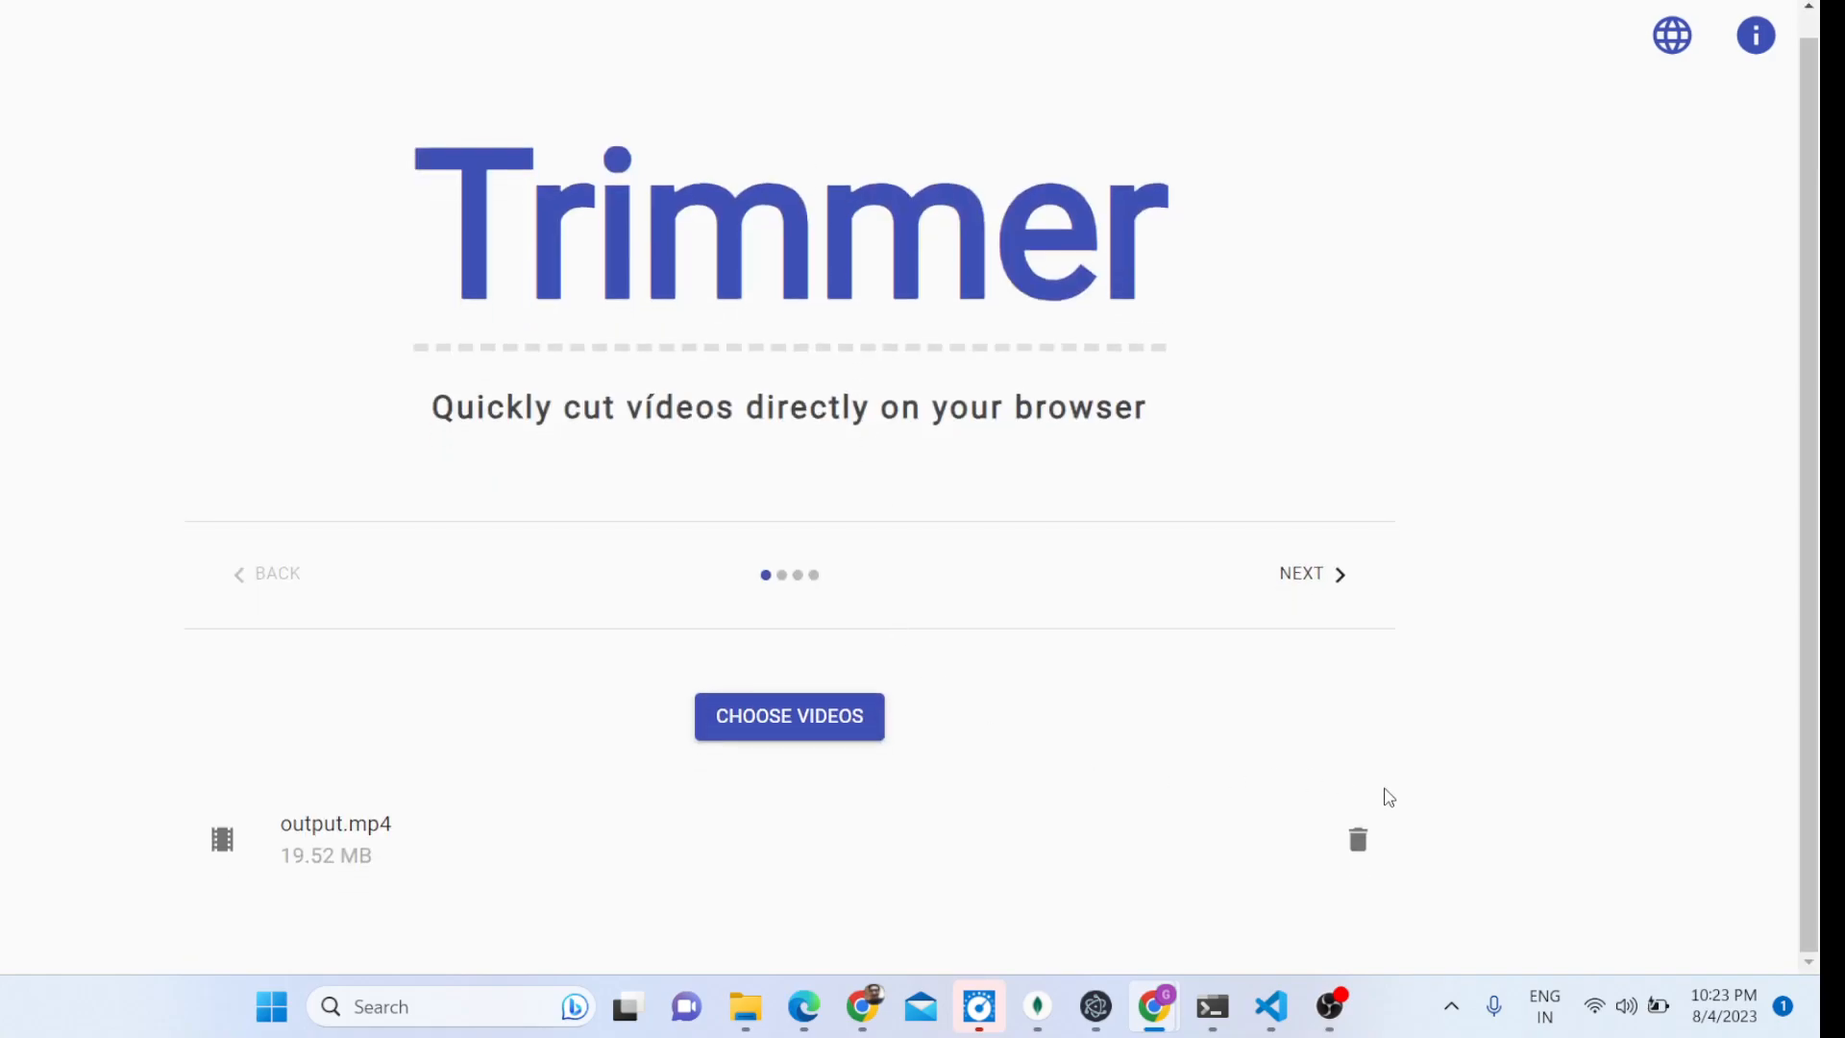
mouse_move(1049, 588)
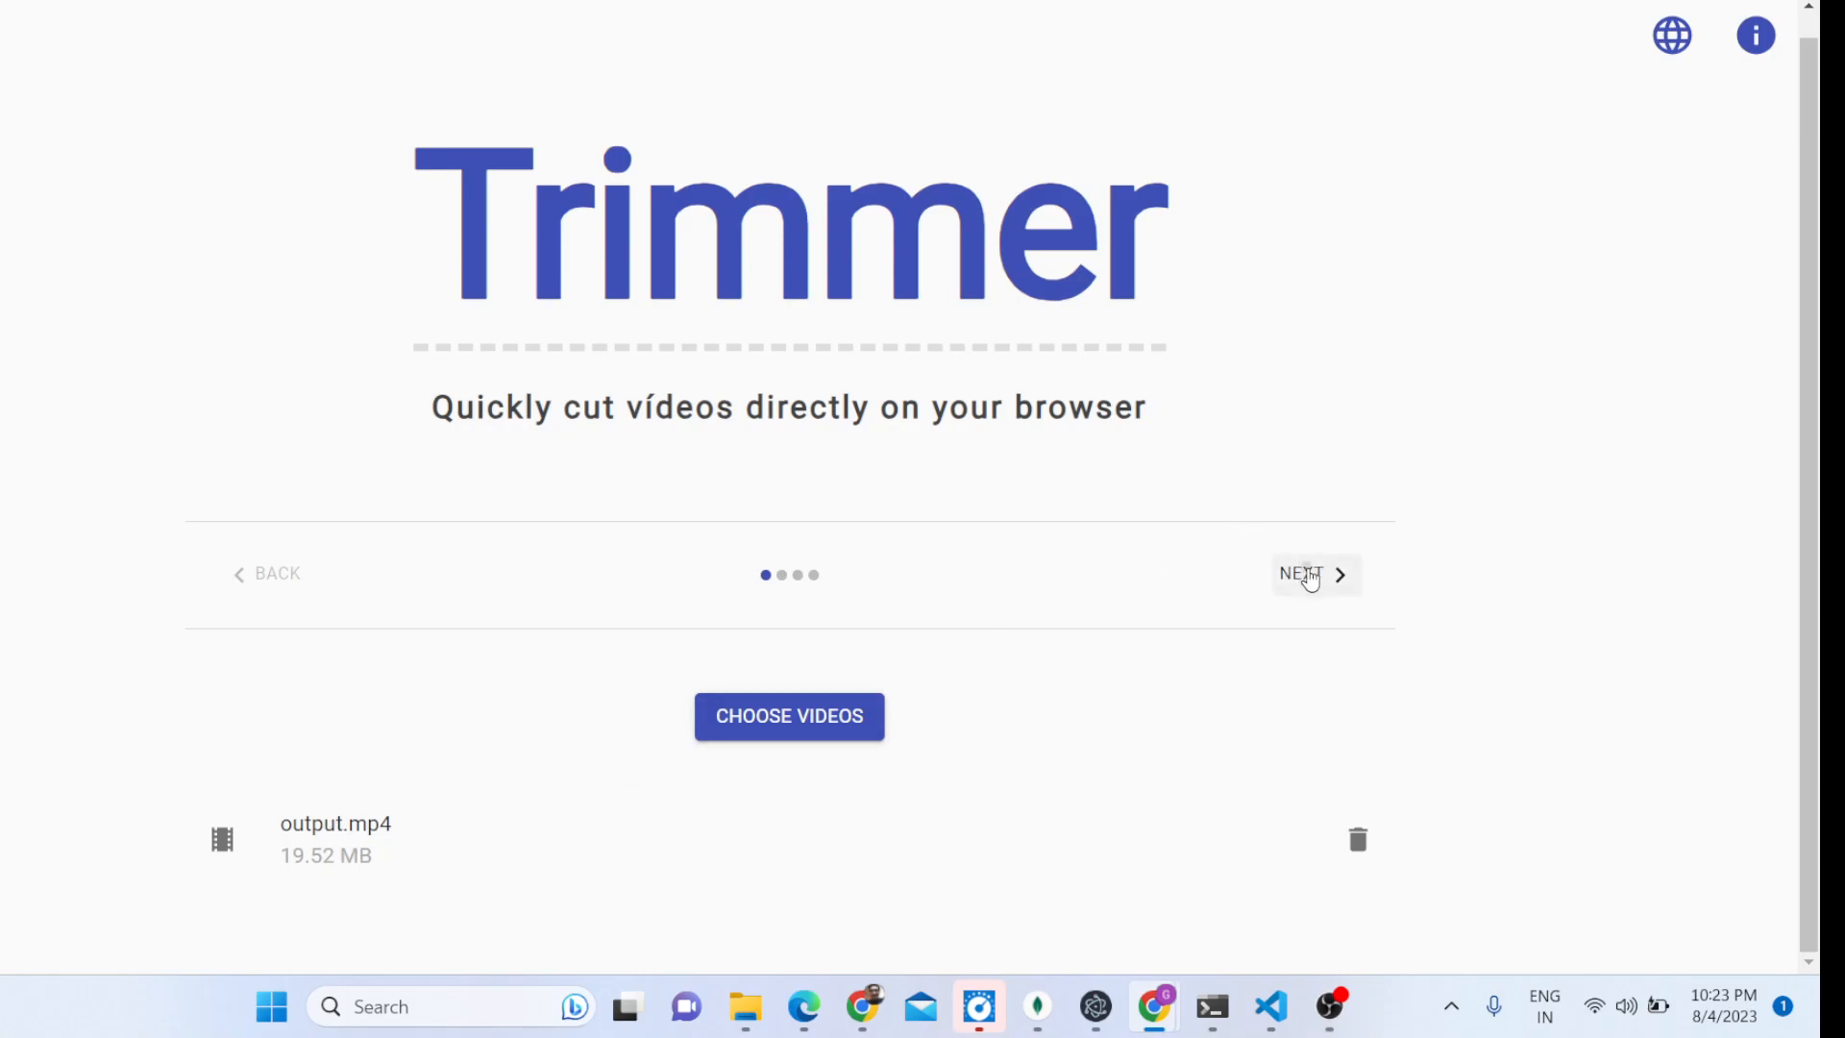
- Advance to the cut-type step and select Trim instead of Split
left_click(1301, 575)
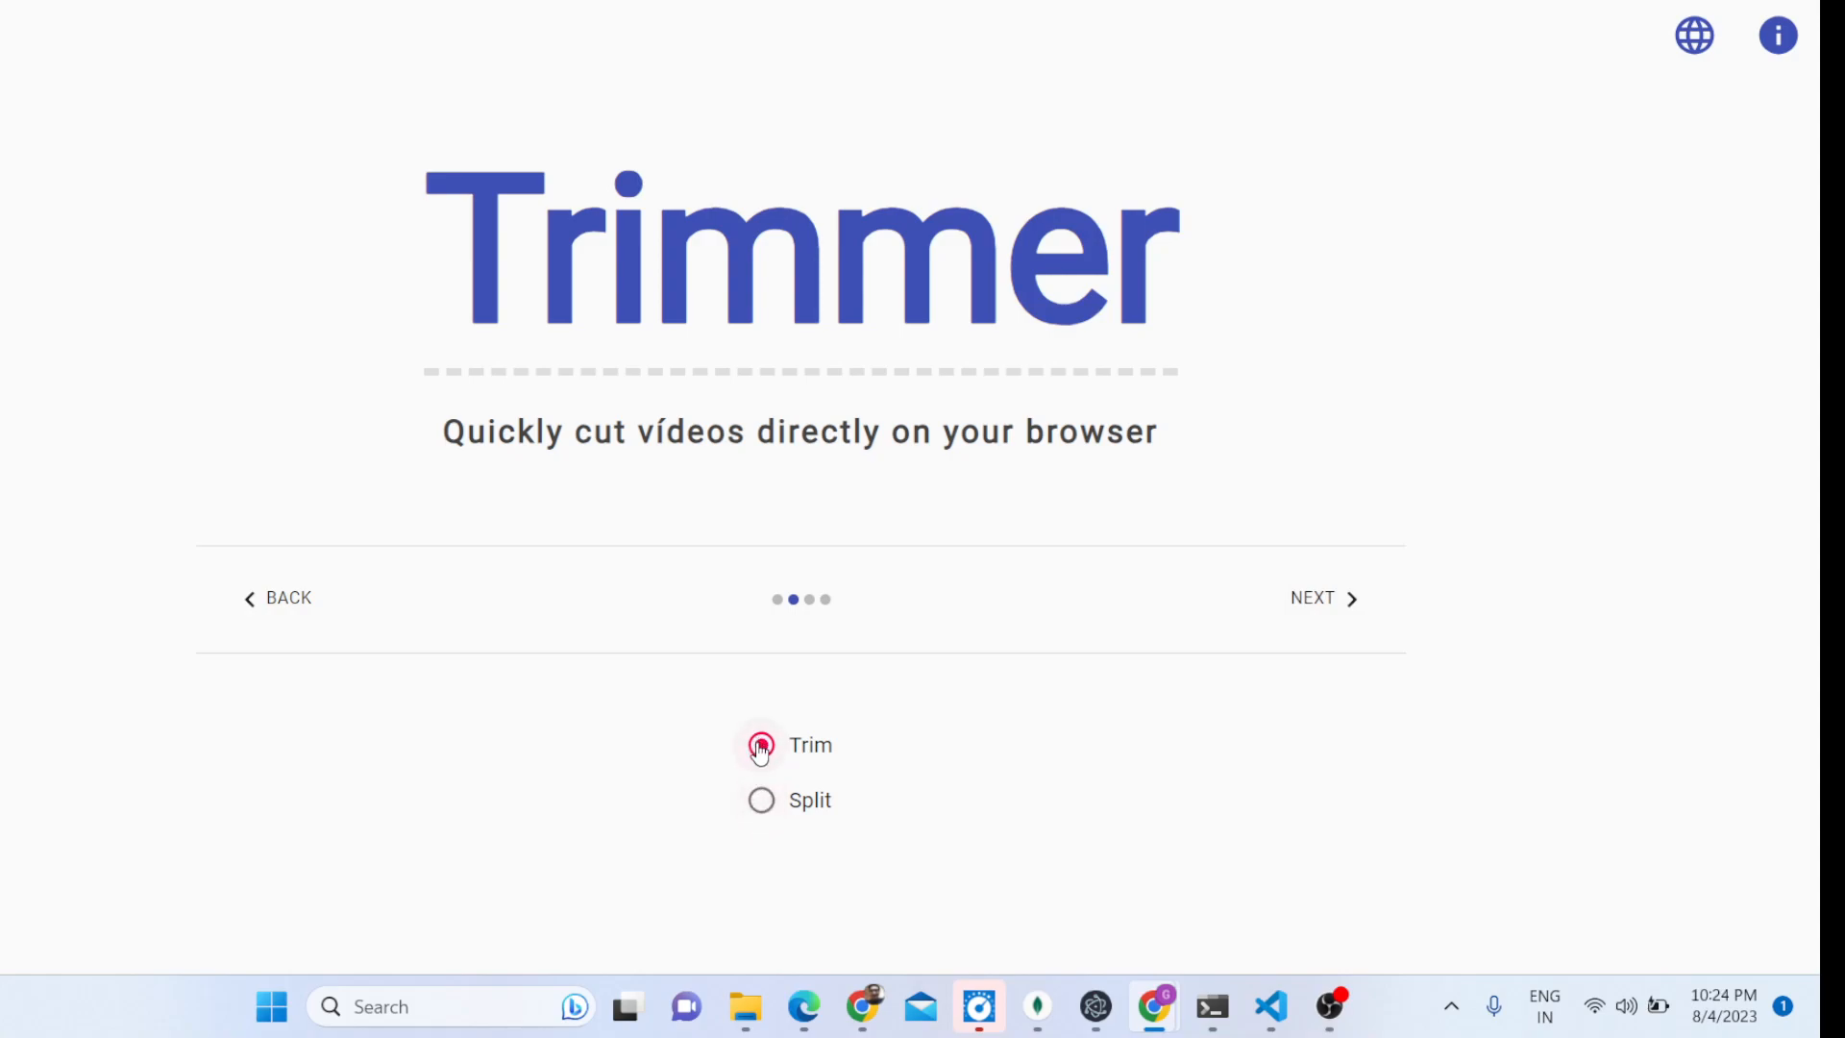
left_click(761, 744)
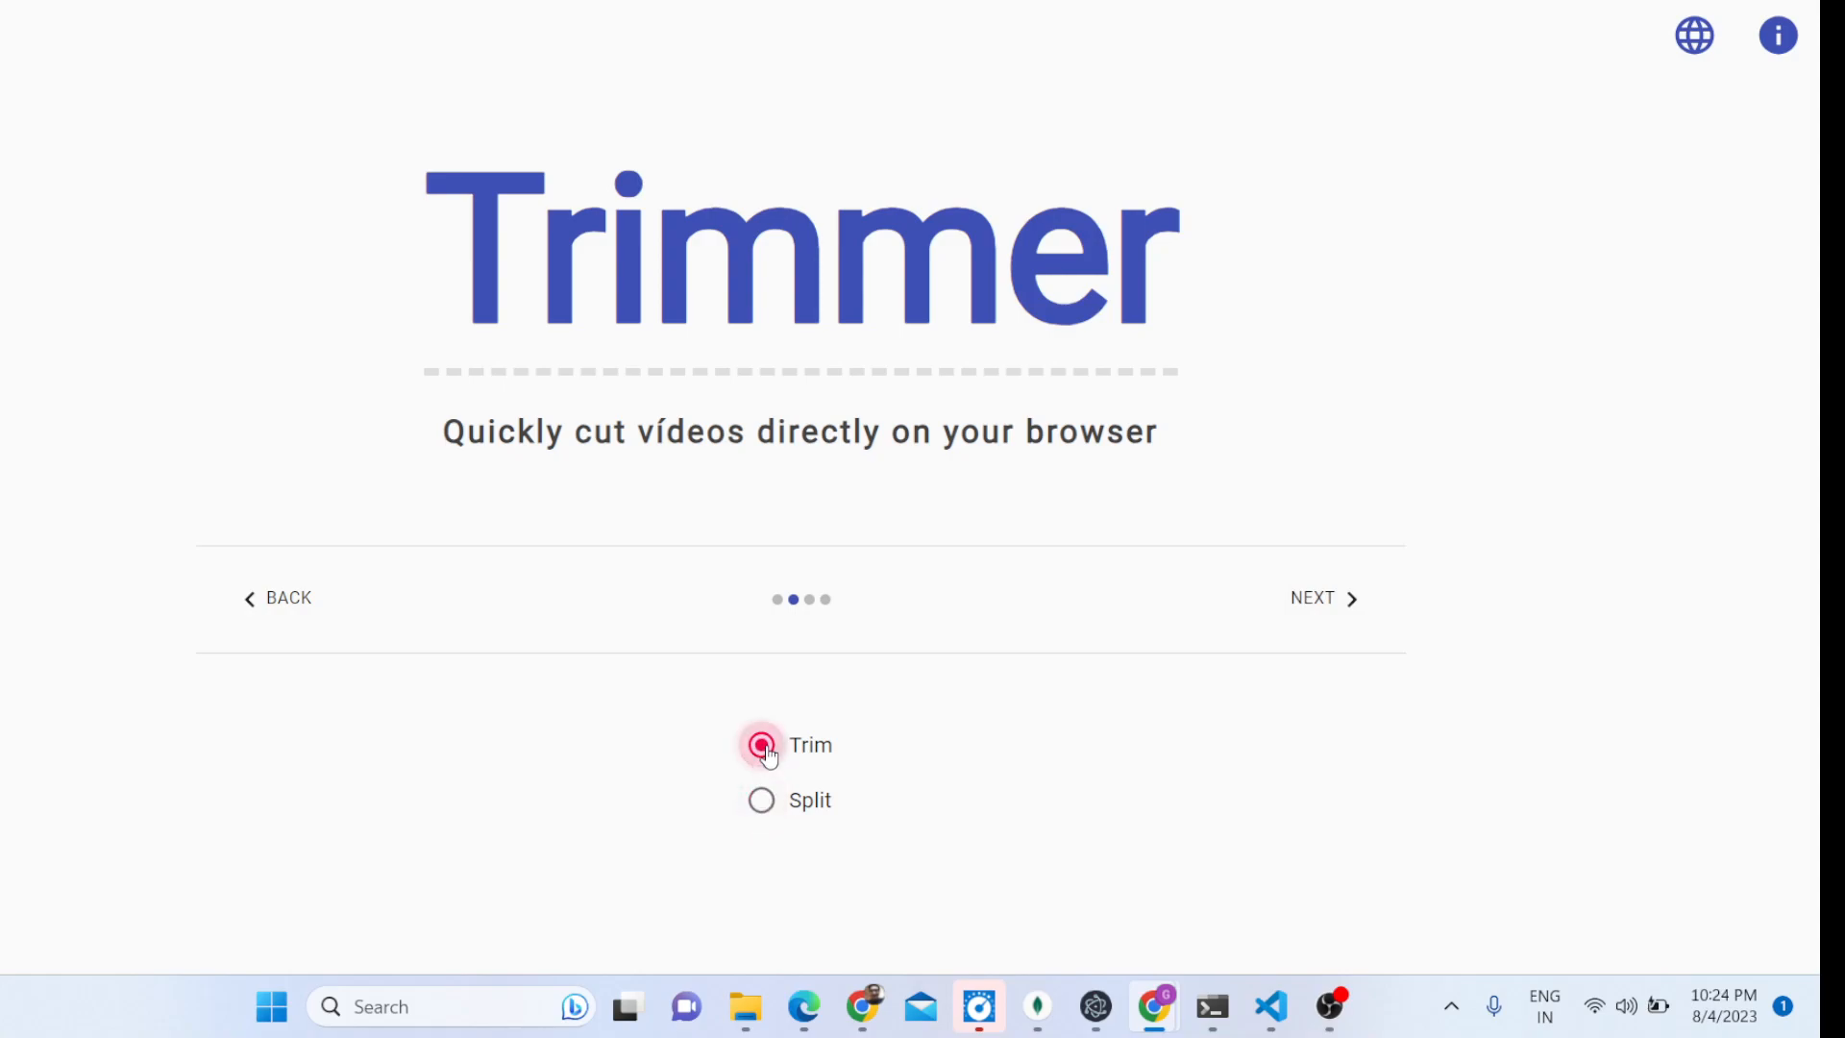
left_click(761, 743)
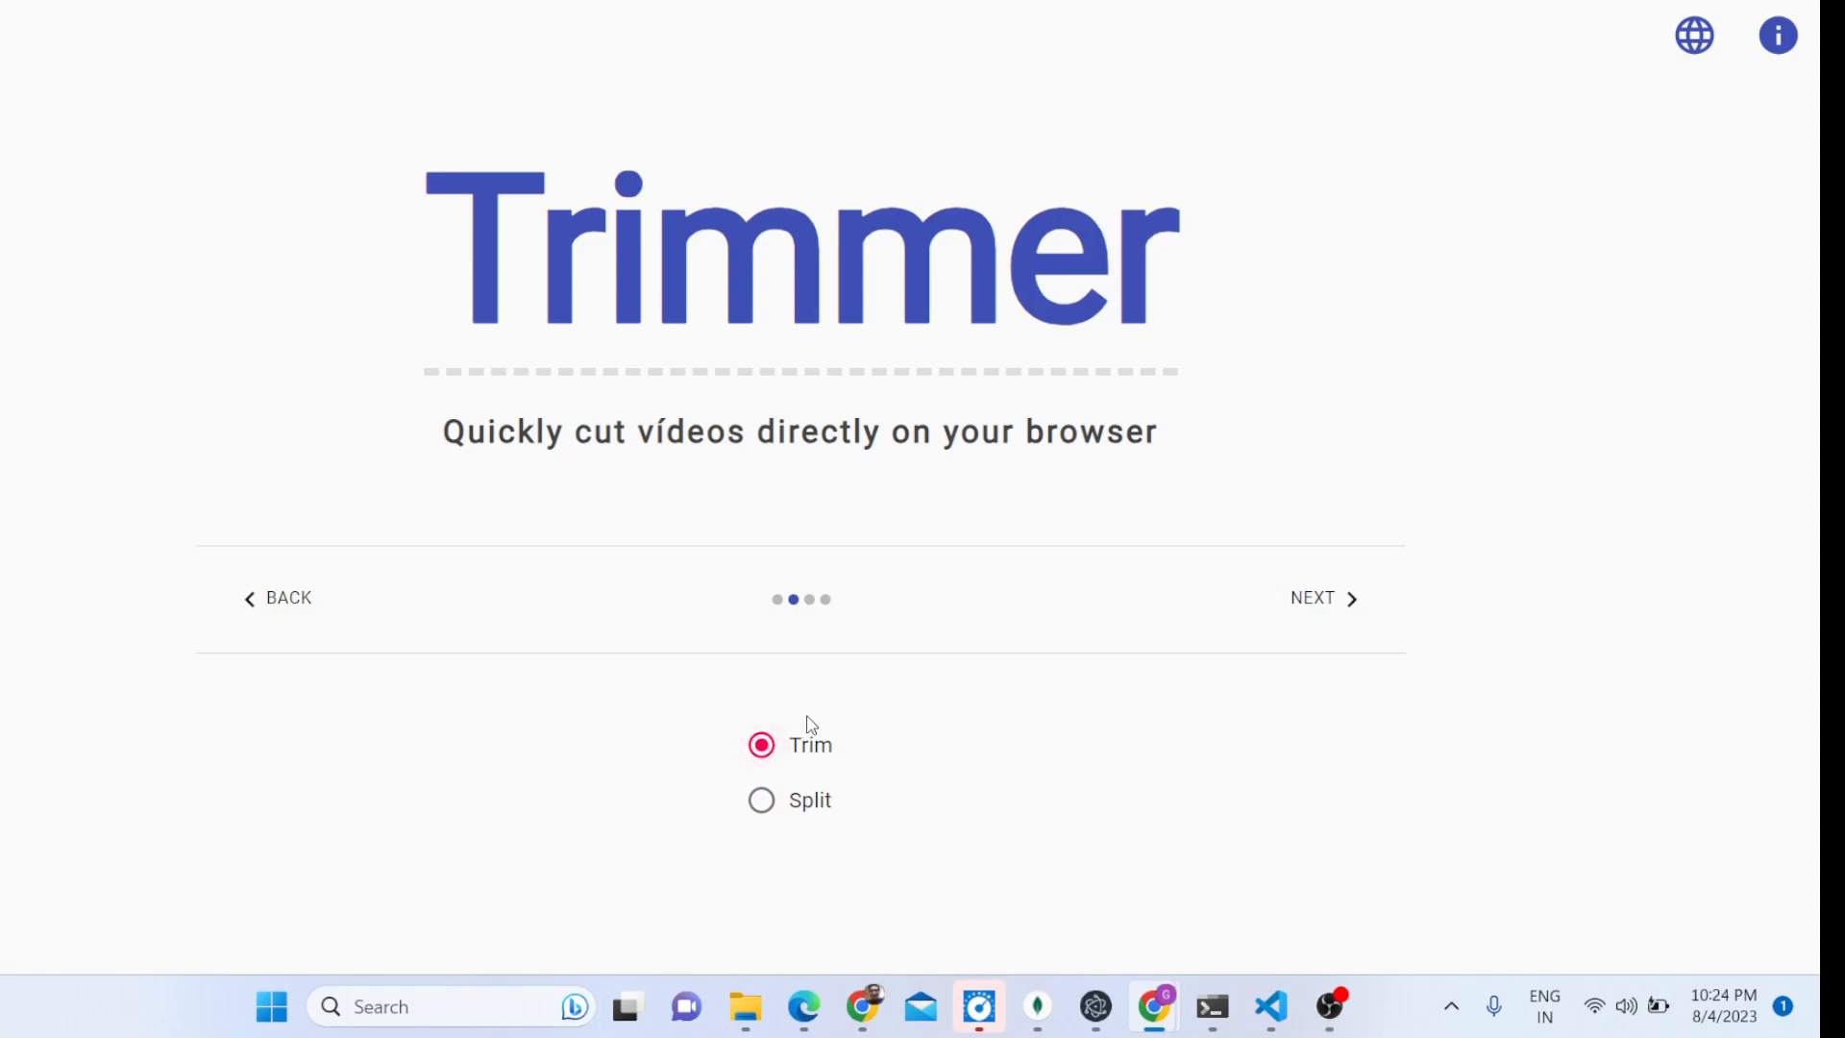
mouse_move(1313, 609)
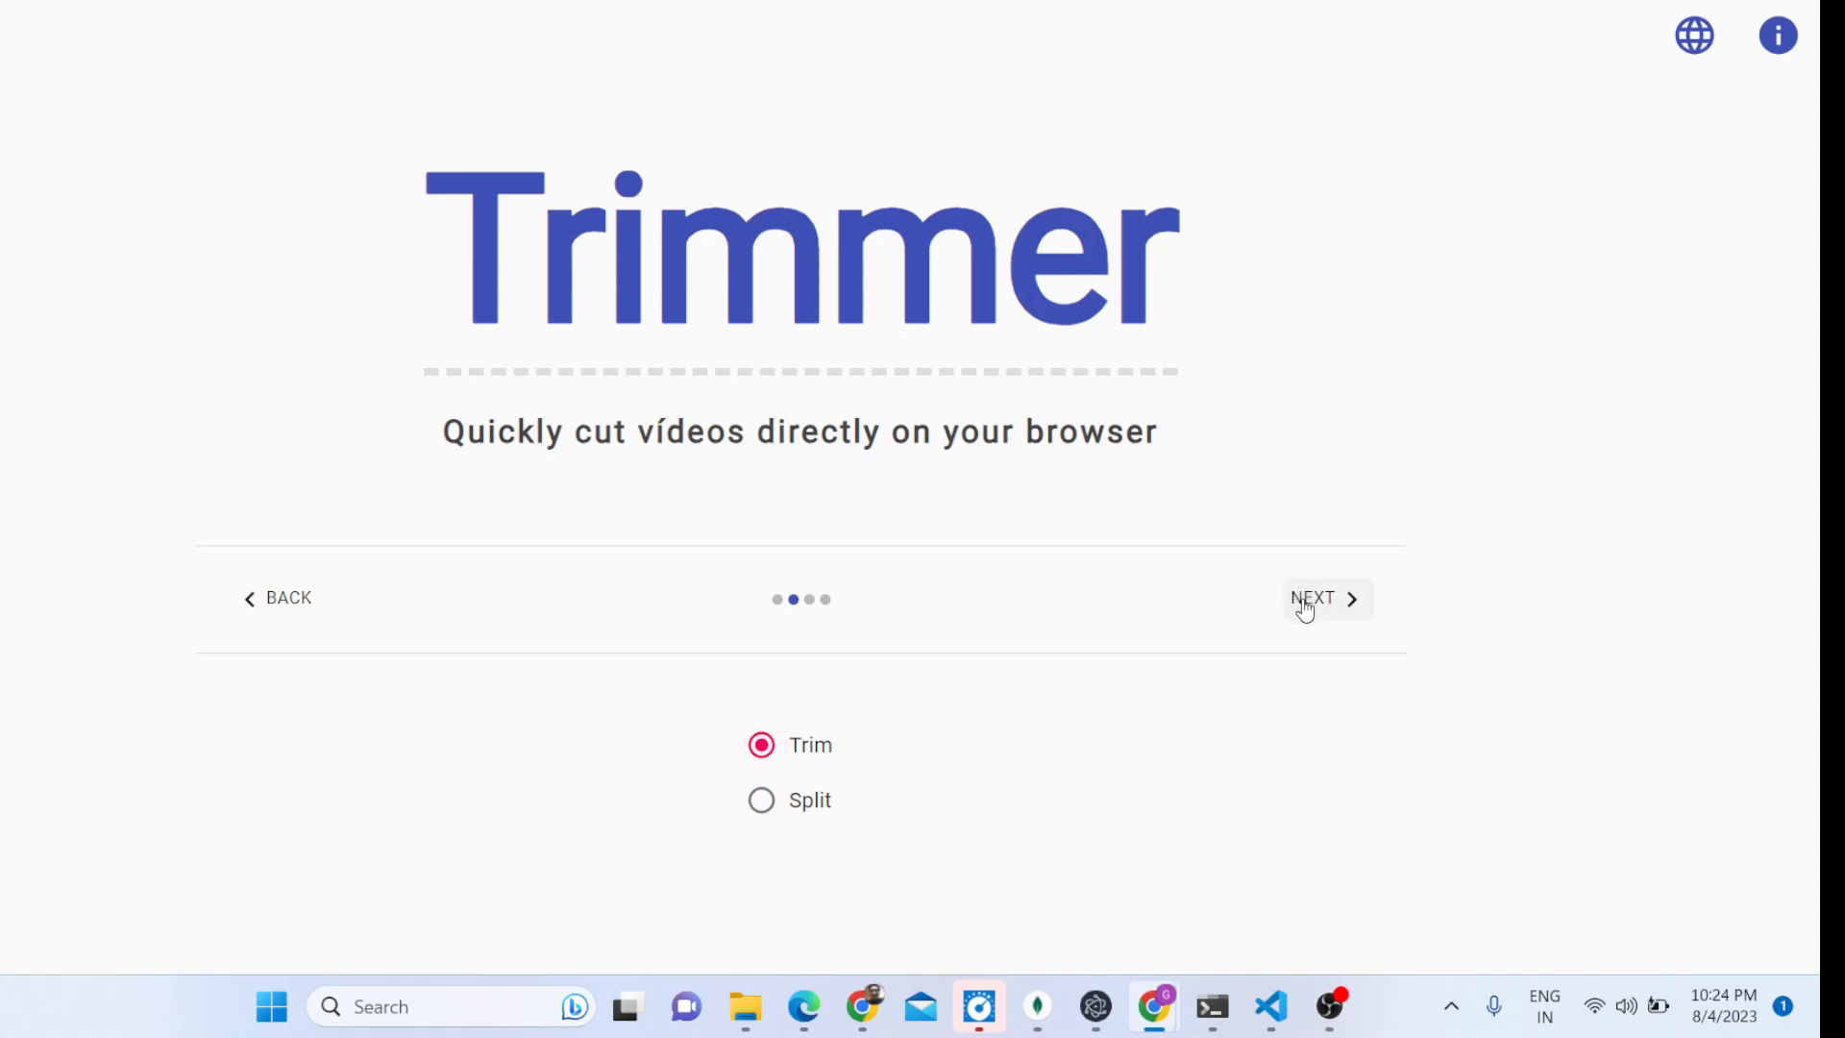
- Enter Start time 00:00:00 and End time 00:00:10, then reach the trim summary
left_click(1322, 597)
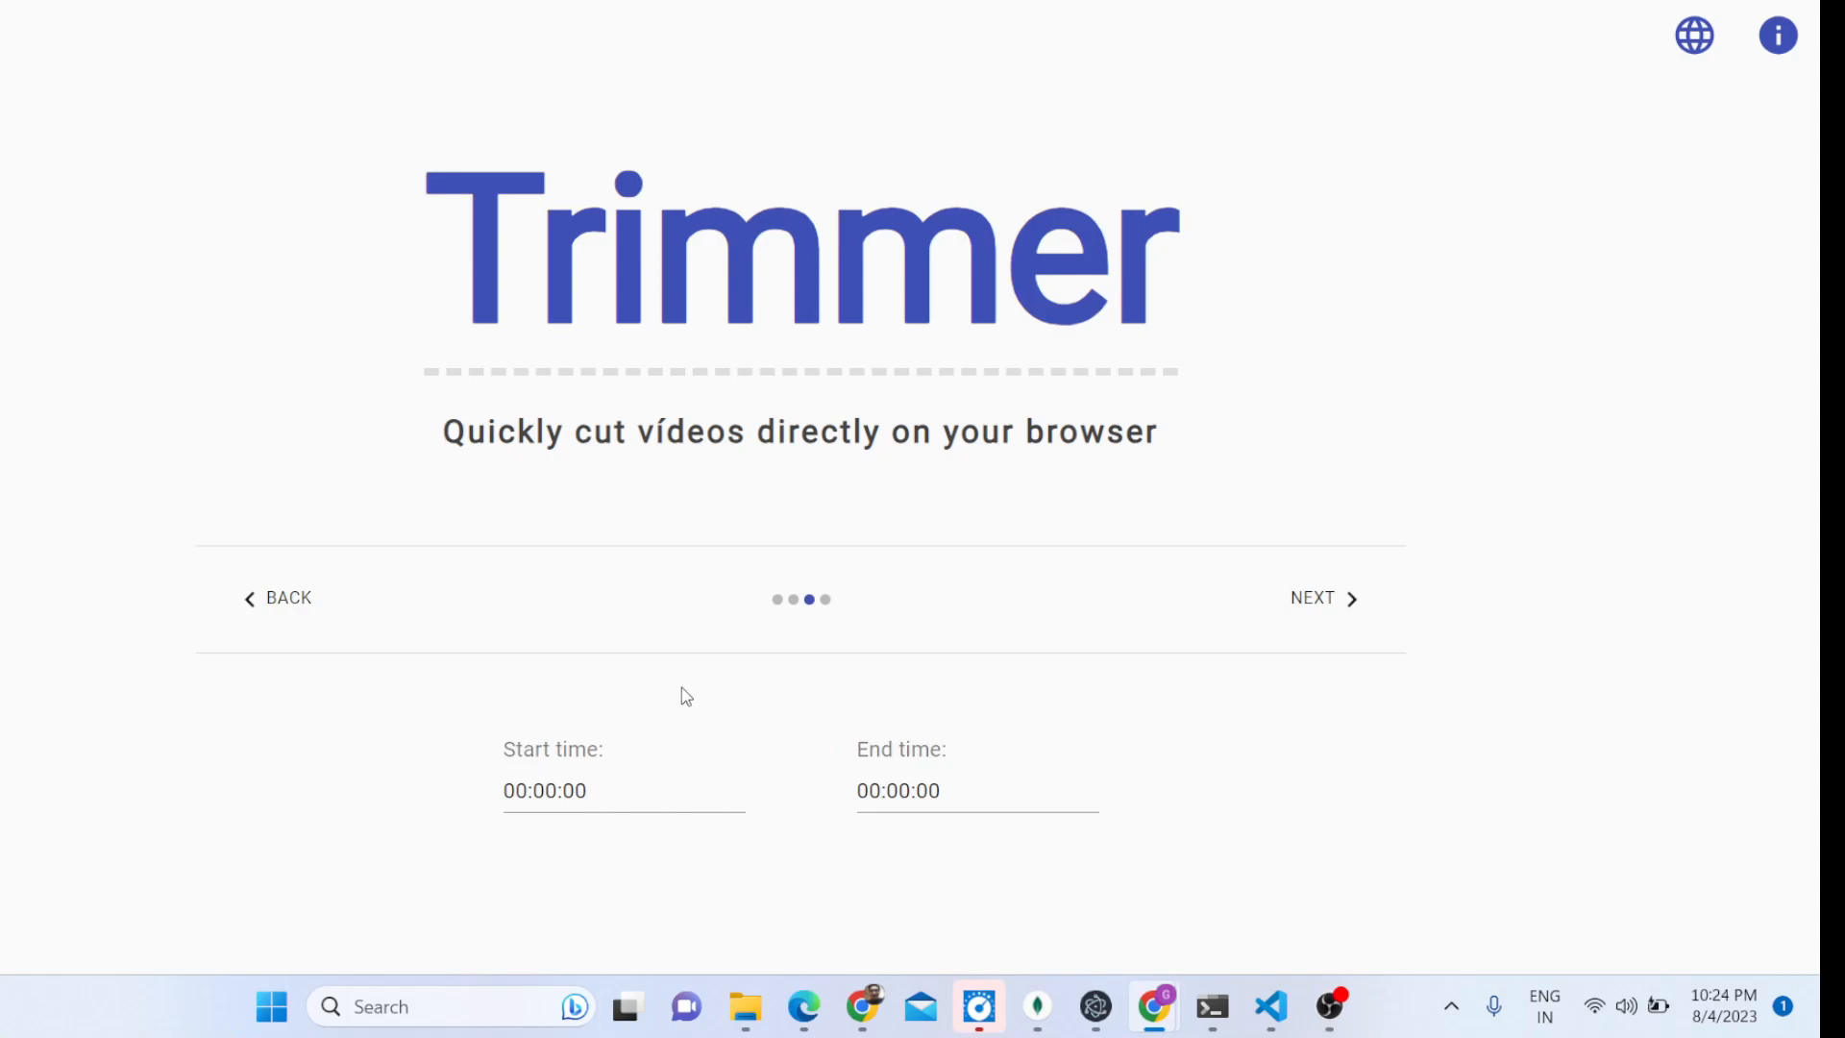
left_click(623, 790)
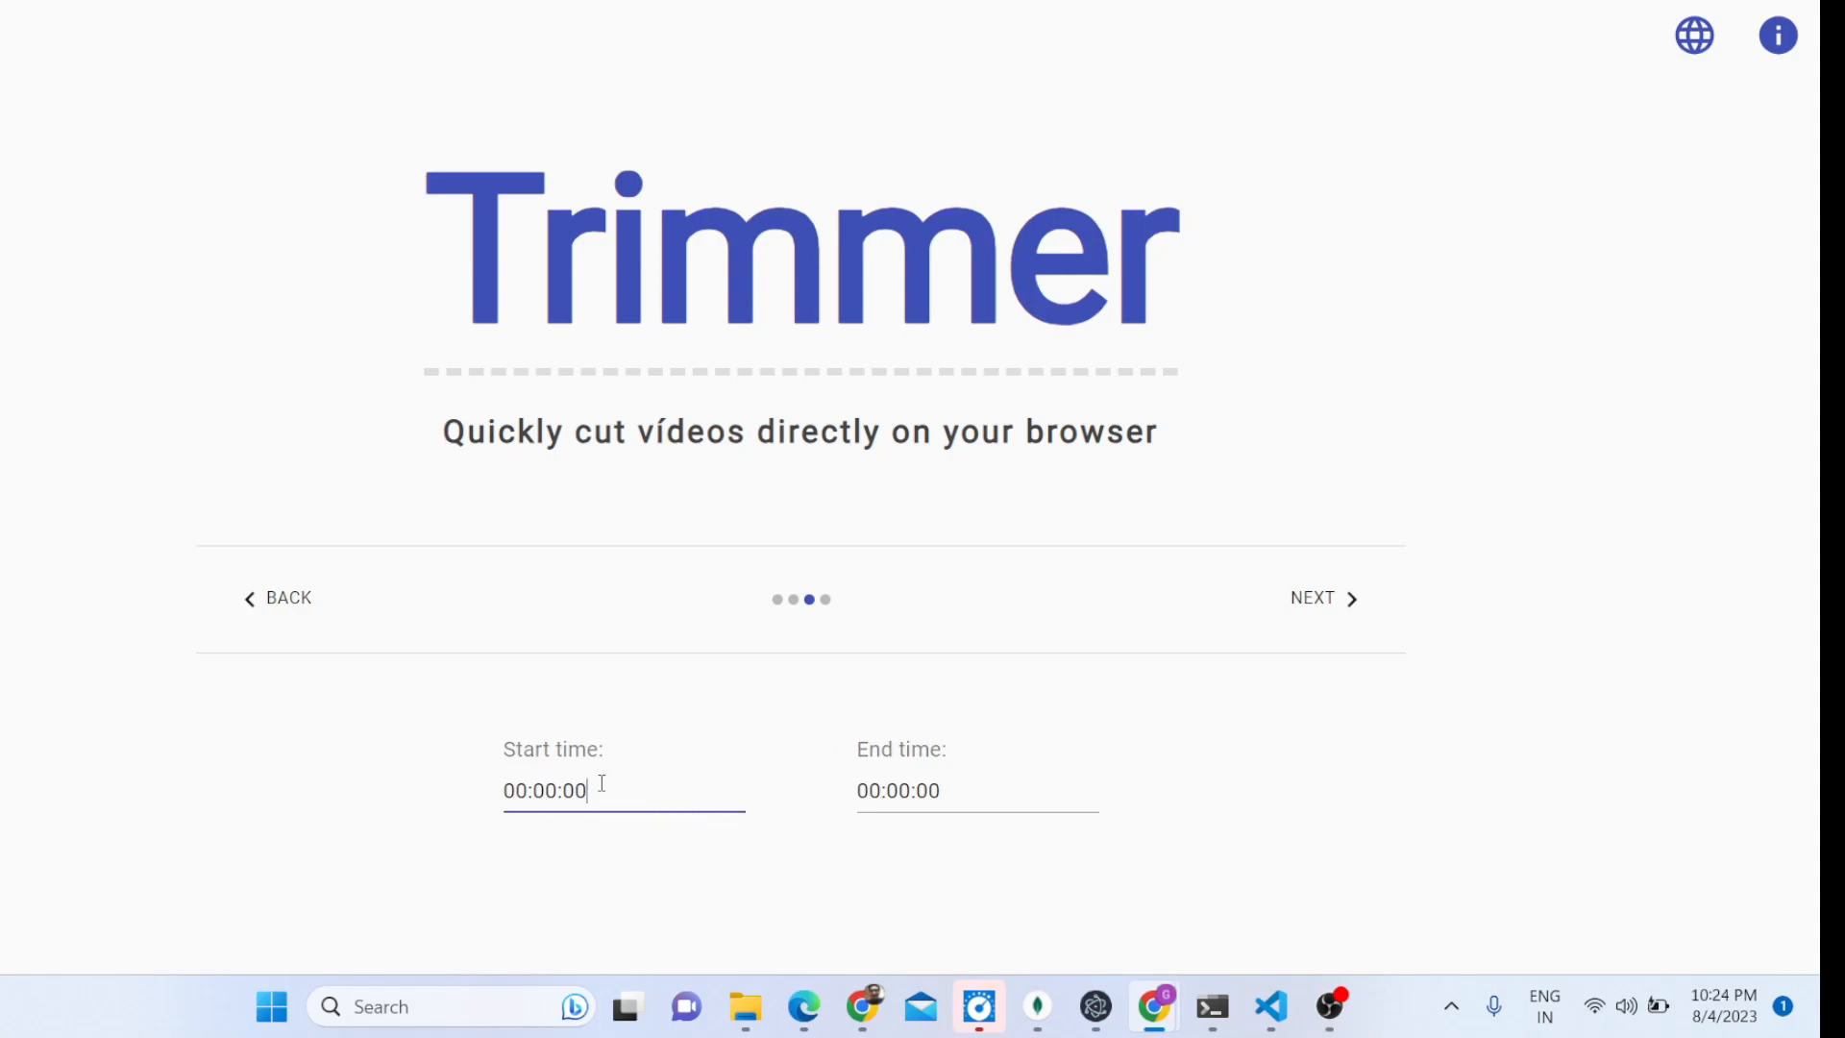
left_click(976, 789)
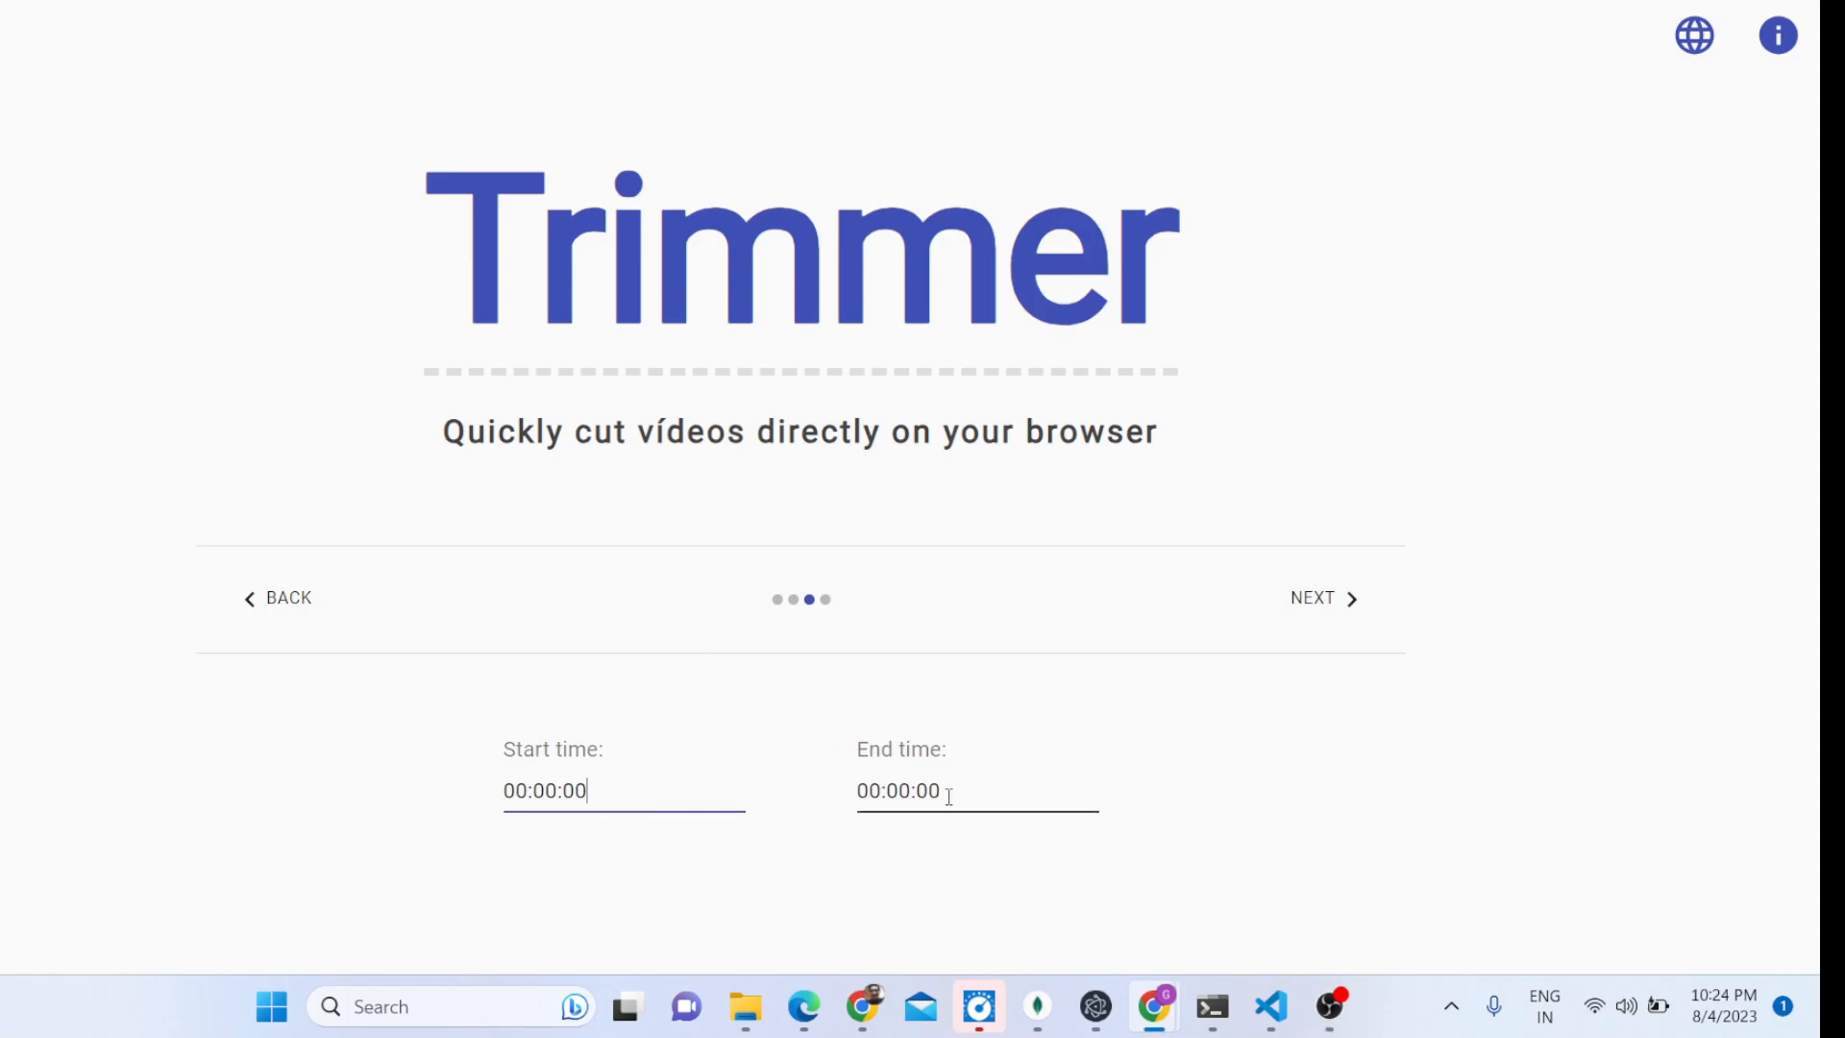
left_click(976, 790)
type("1")
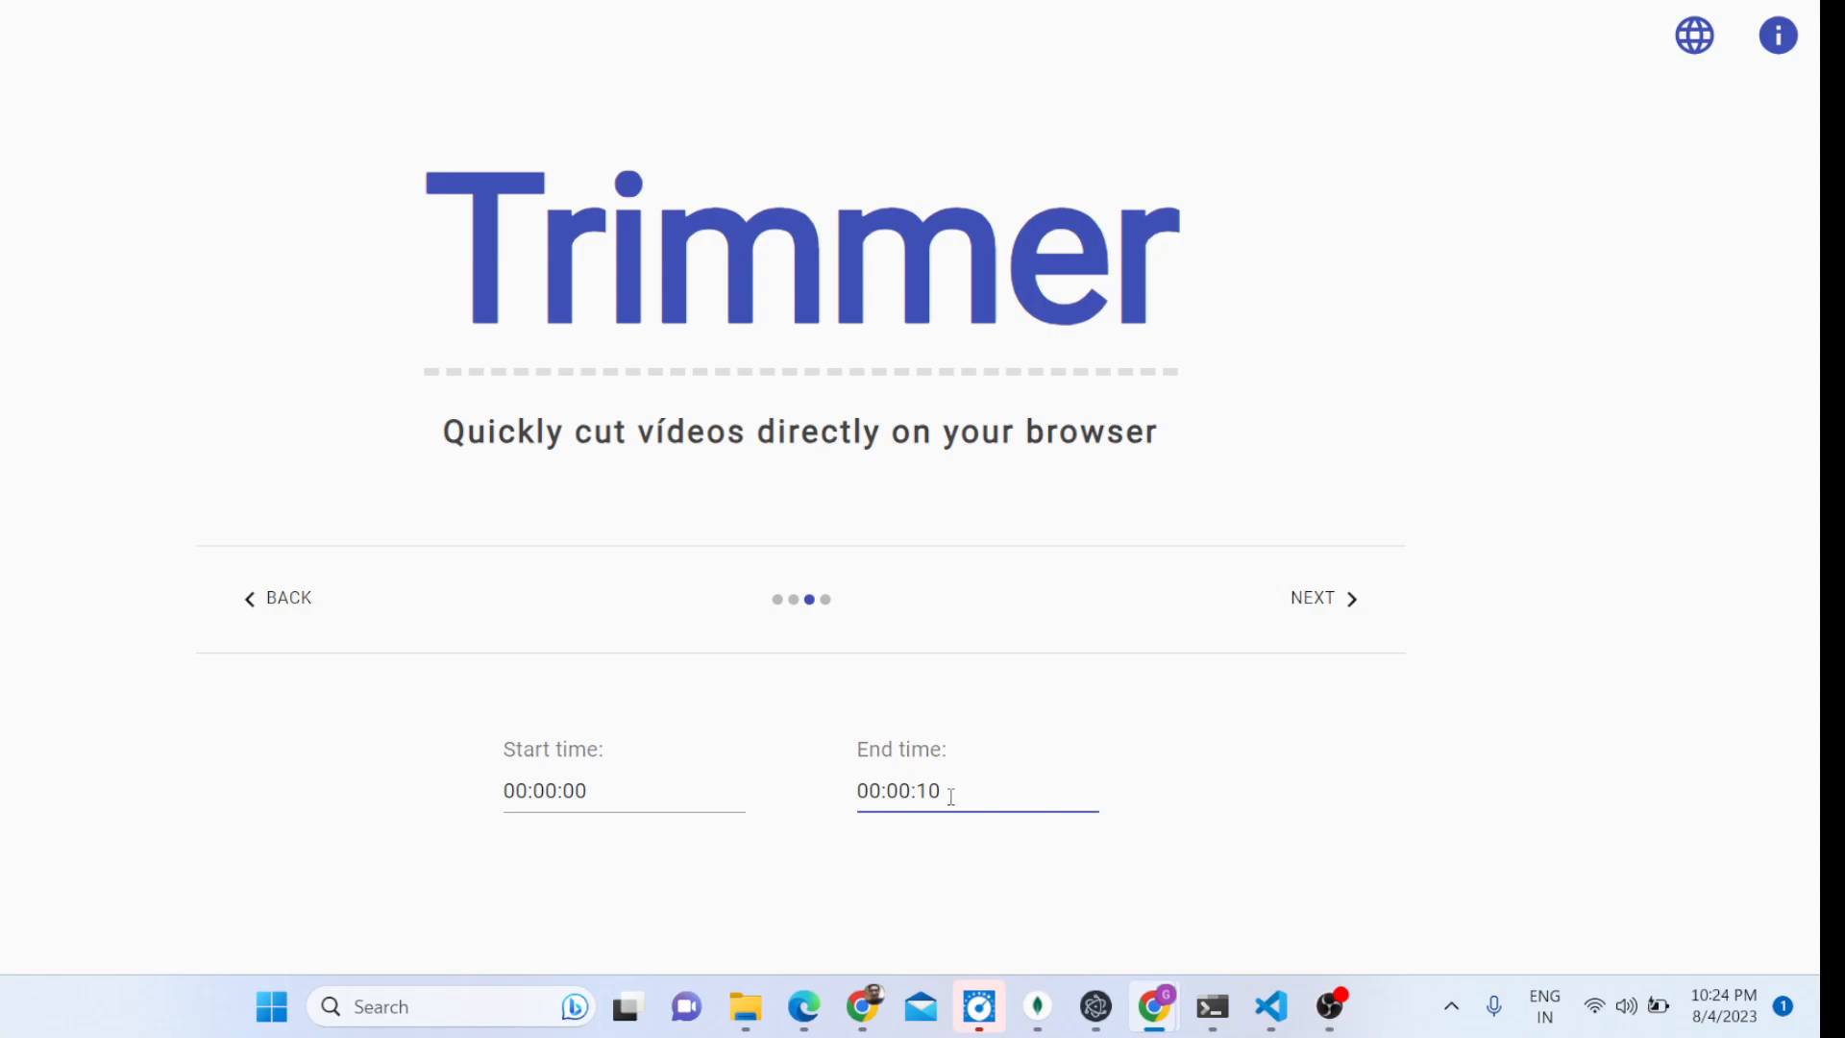
left_click(623, 790)
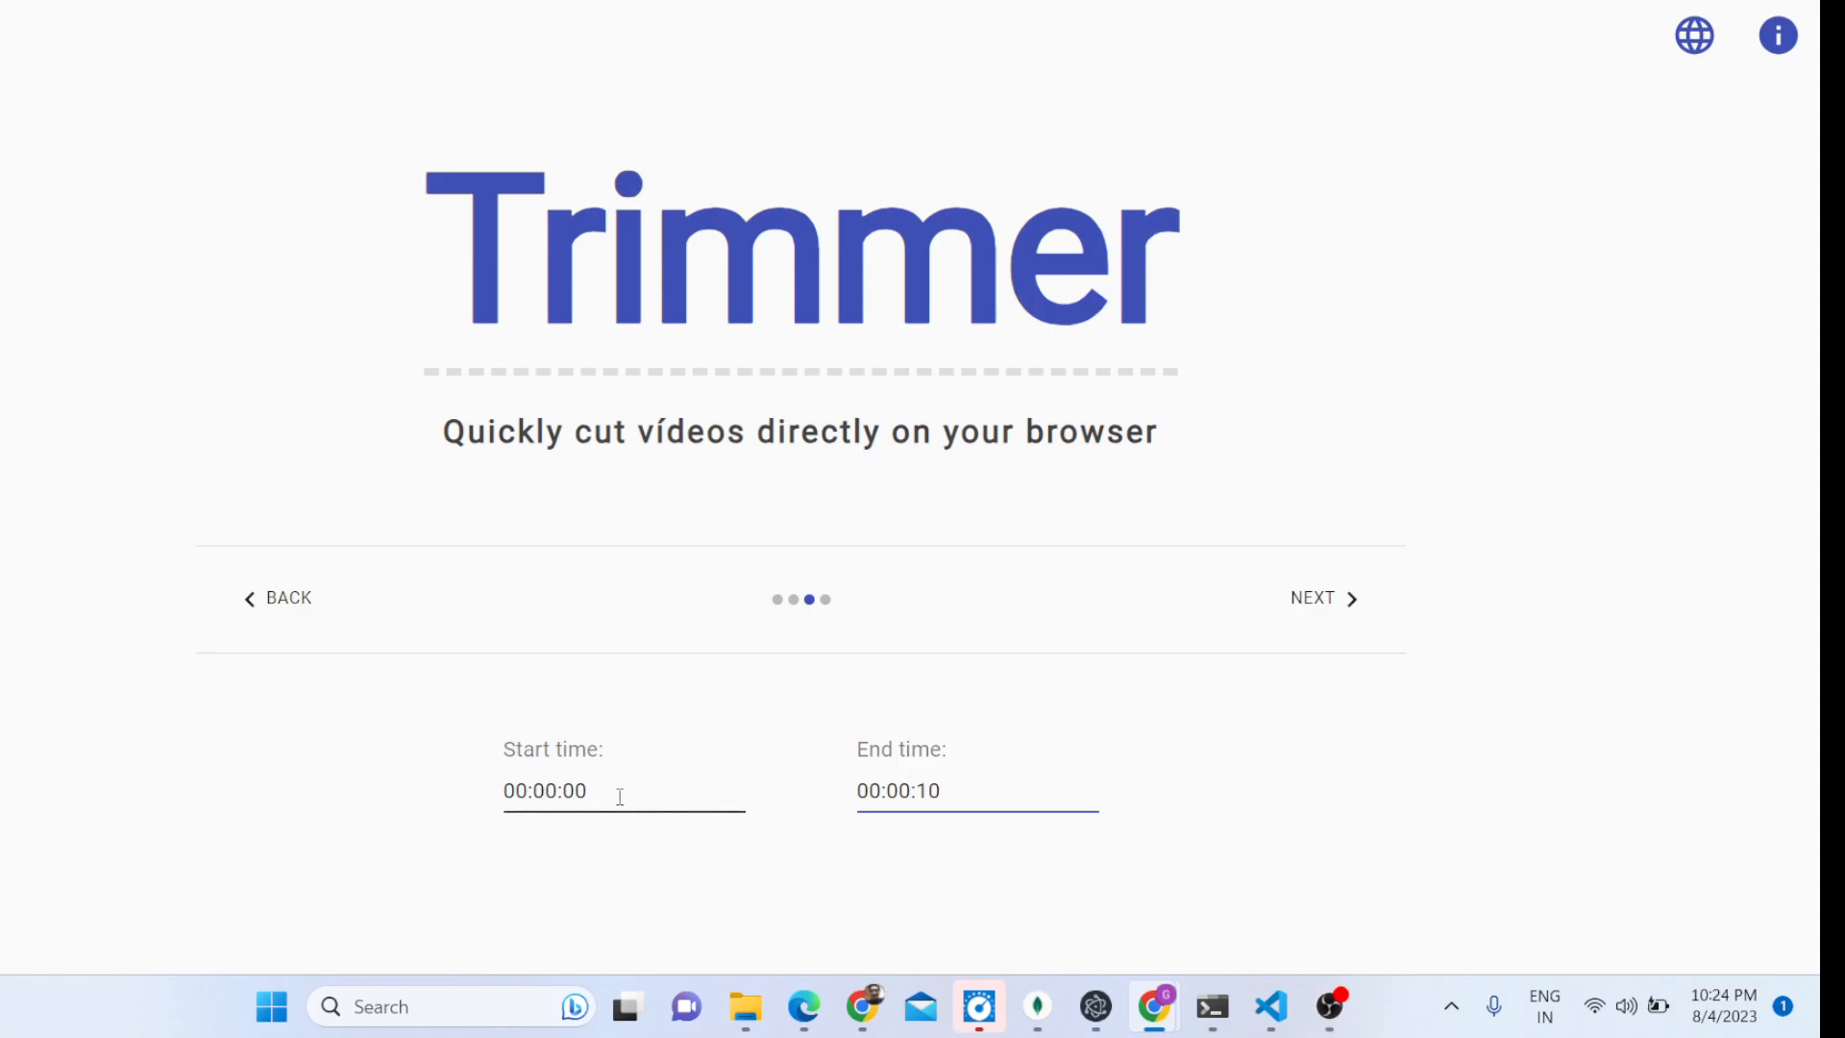
left_click(1319, 598)
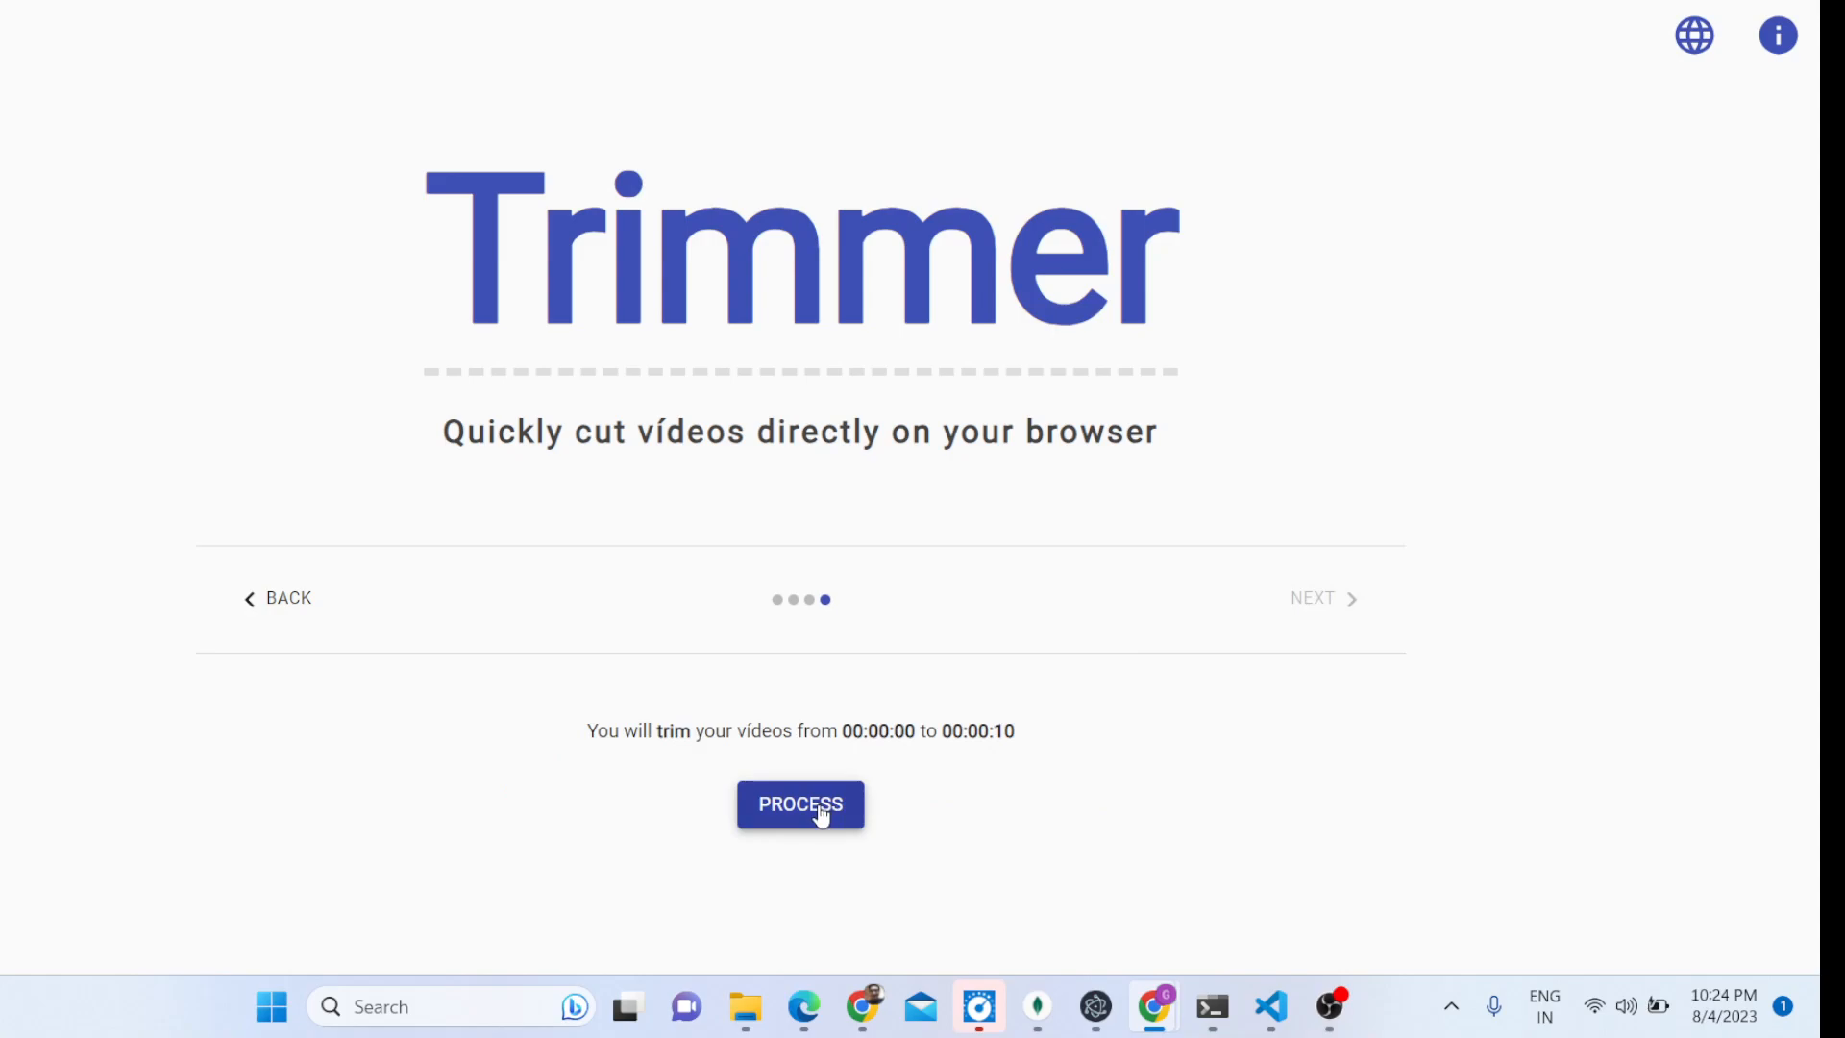
- Process the trim and play the resulting 10-second 1_output.mp4 preview
left_click(800, 803)
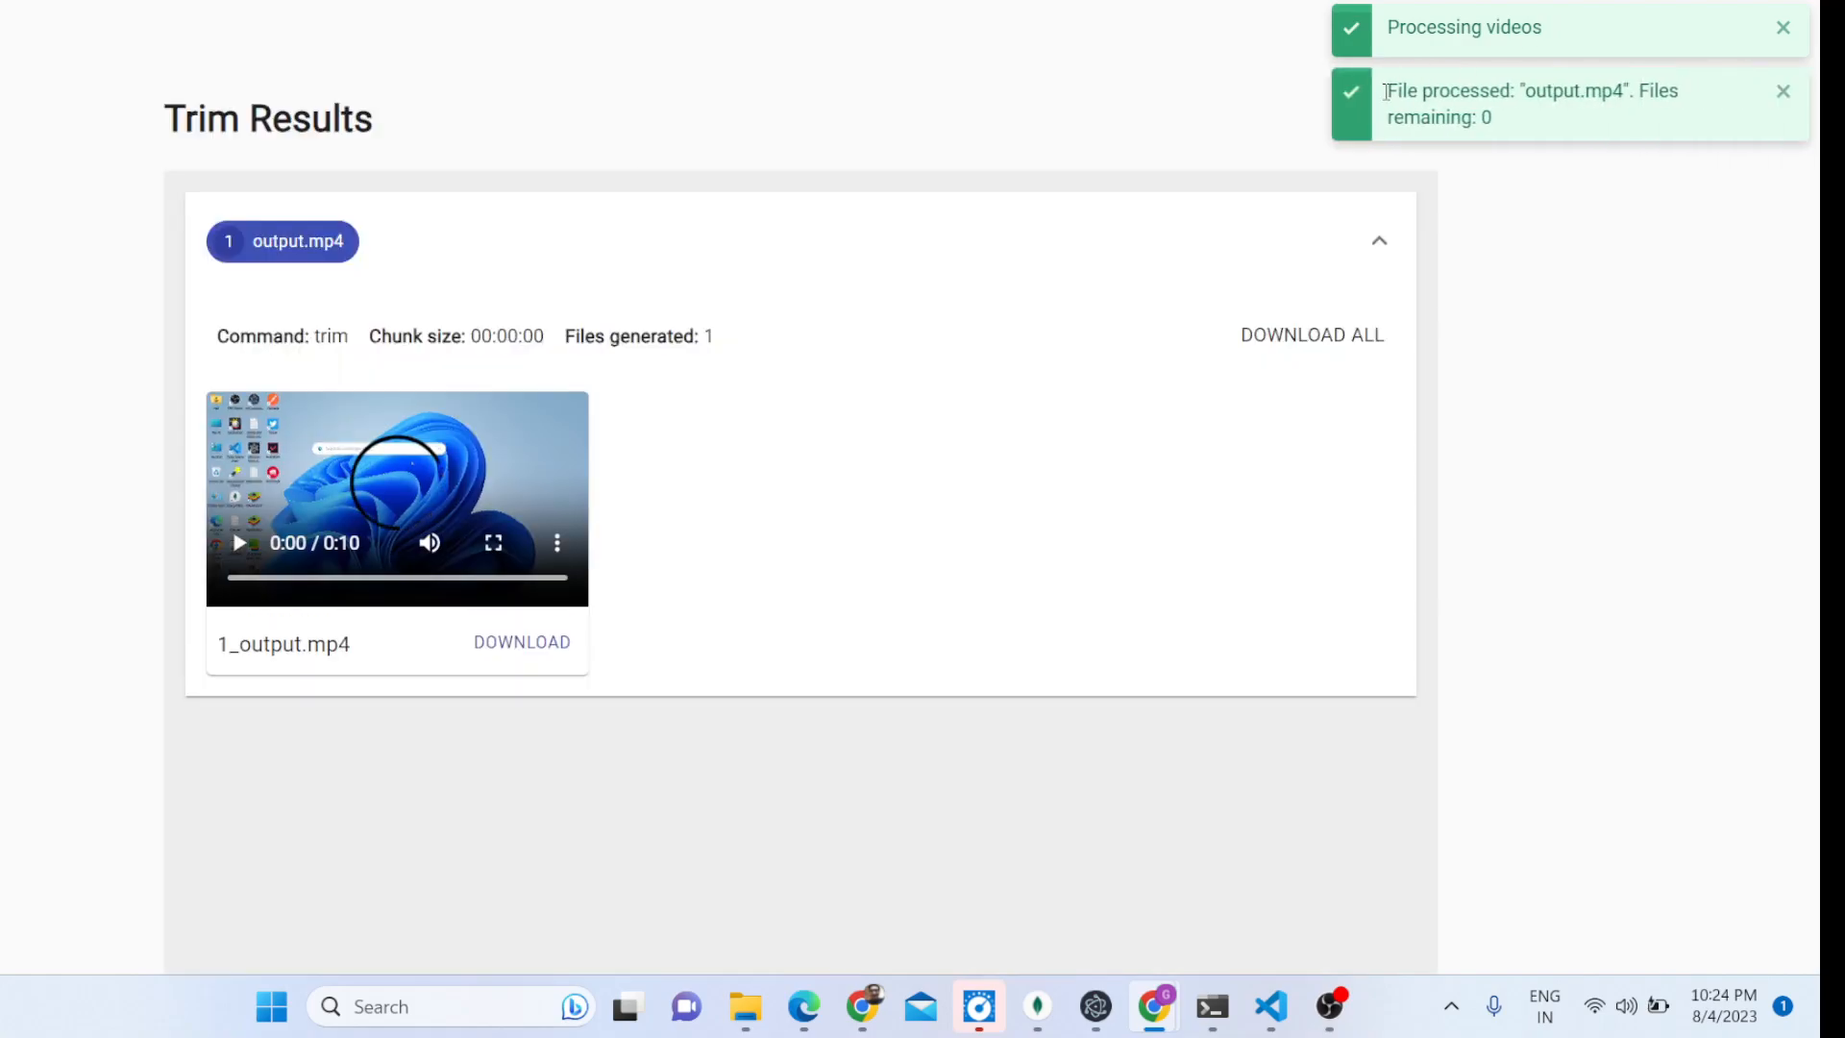
double_click(1418, 90)
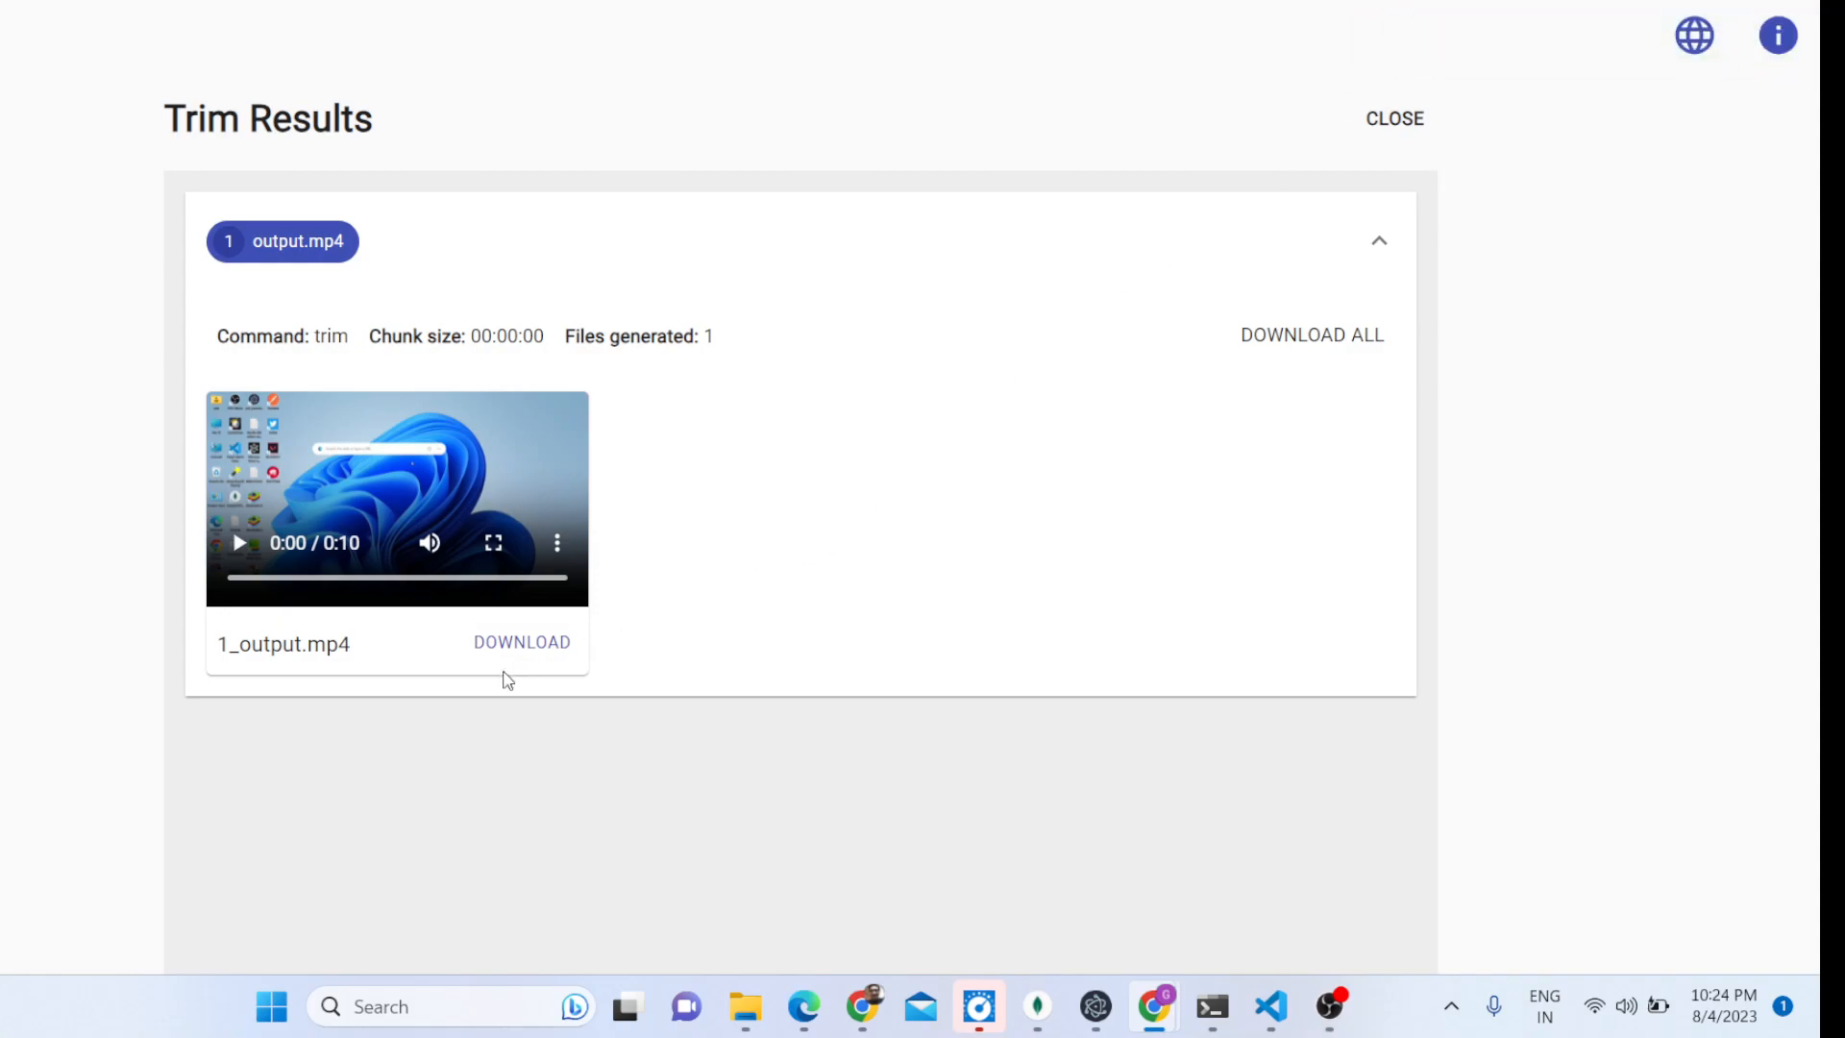
left_click(238, 544)
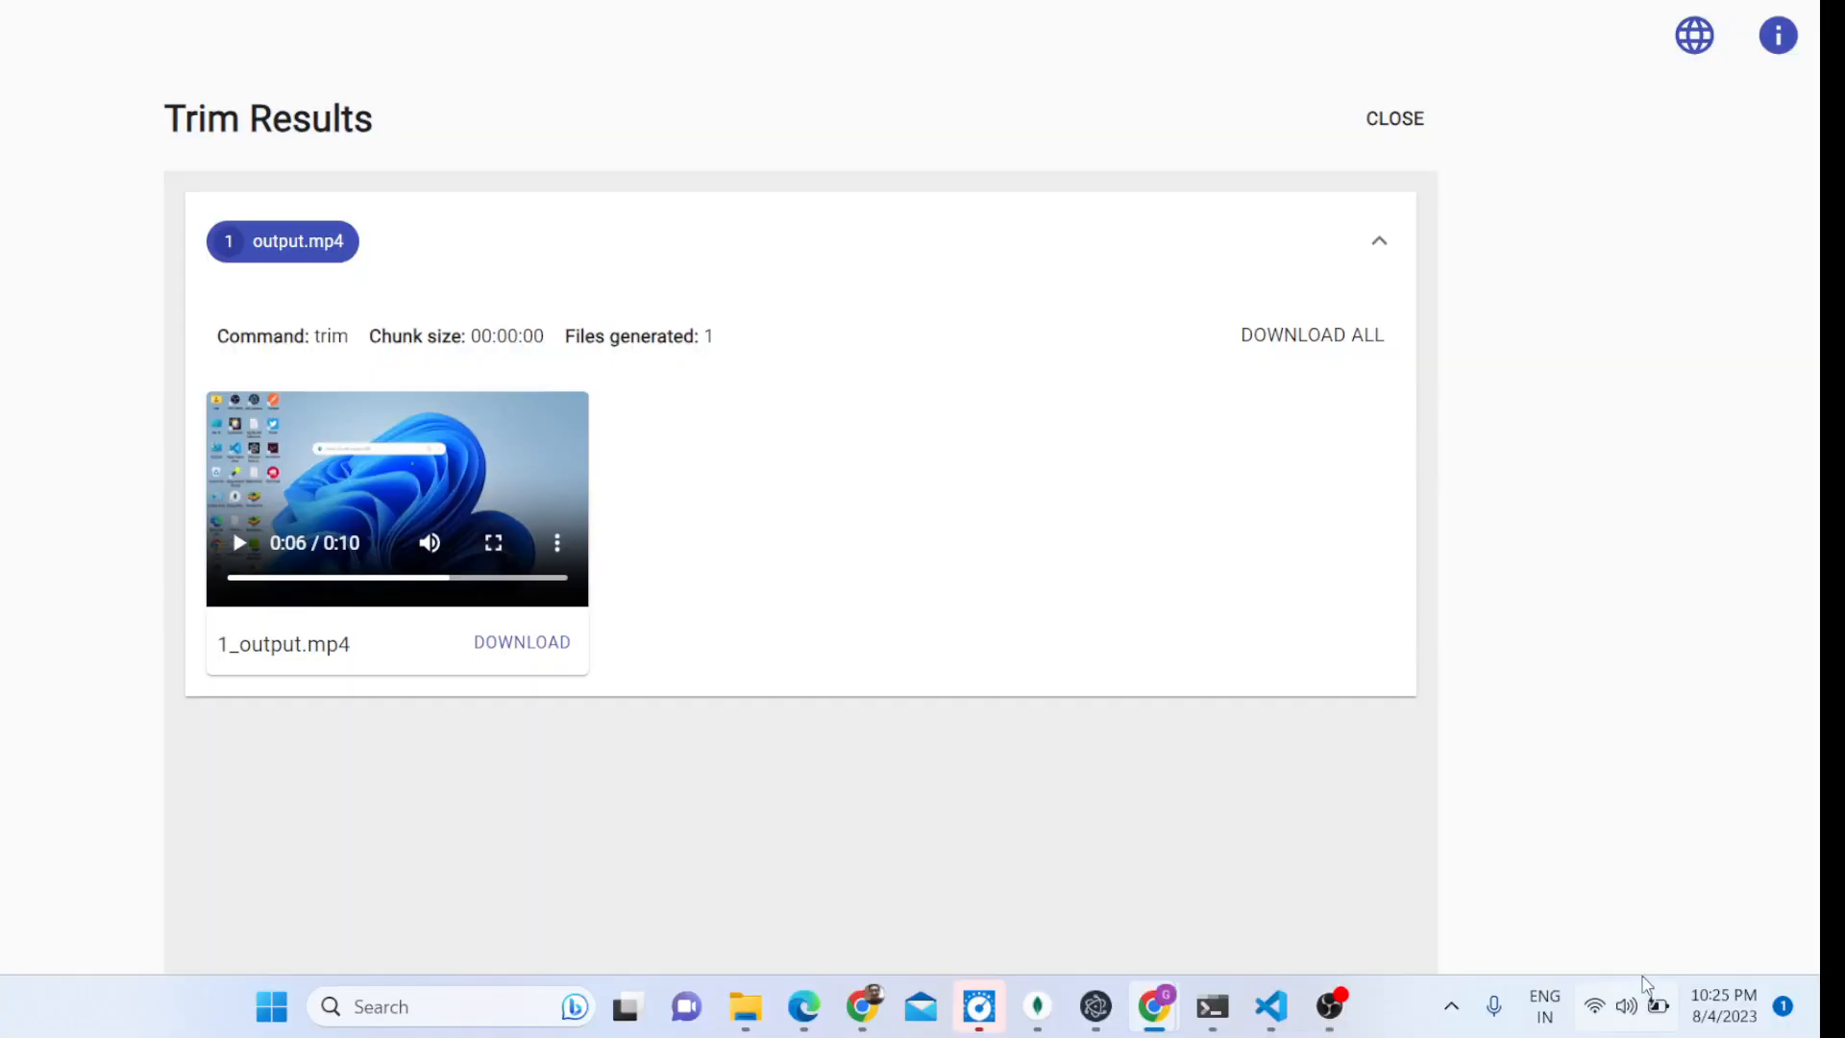
mouse_move(623, 620)
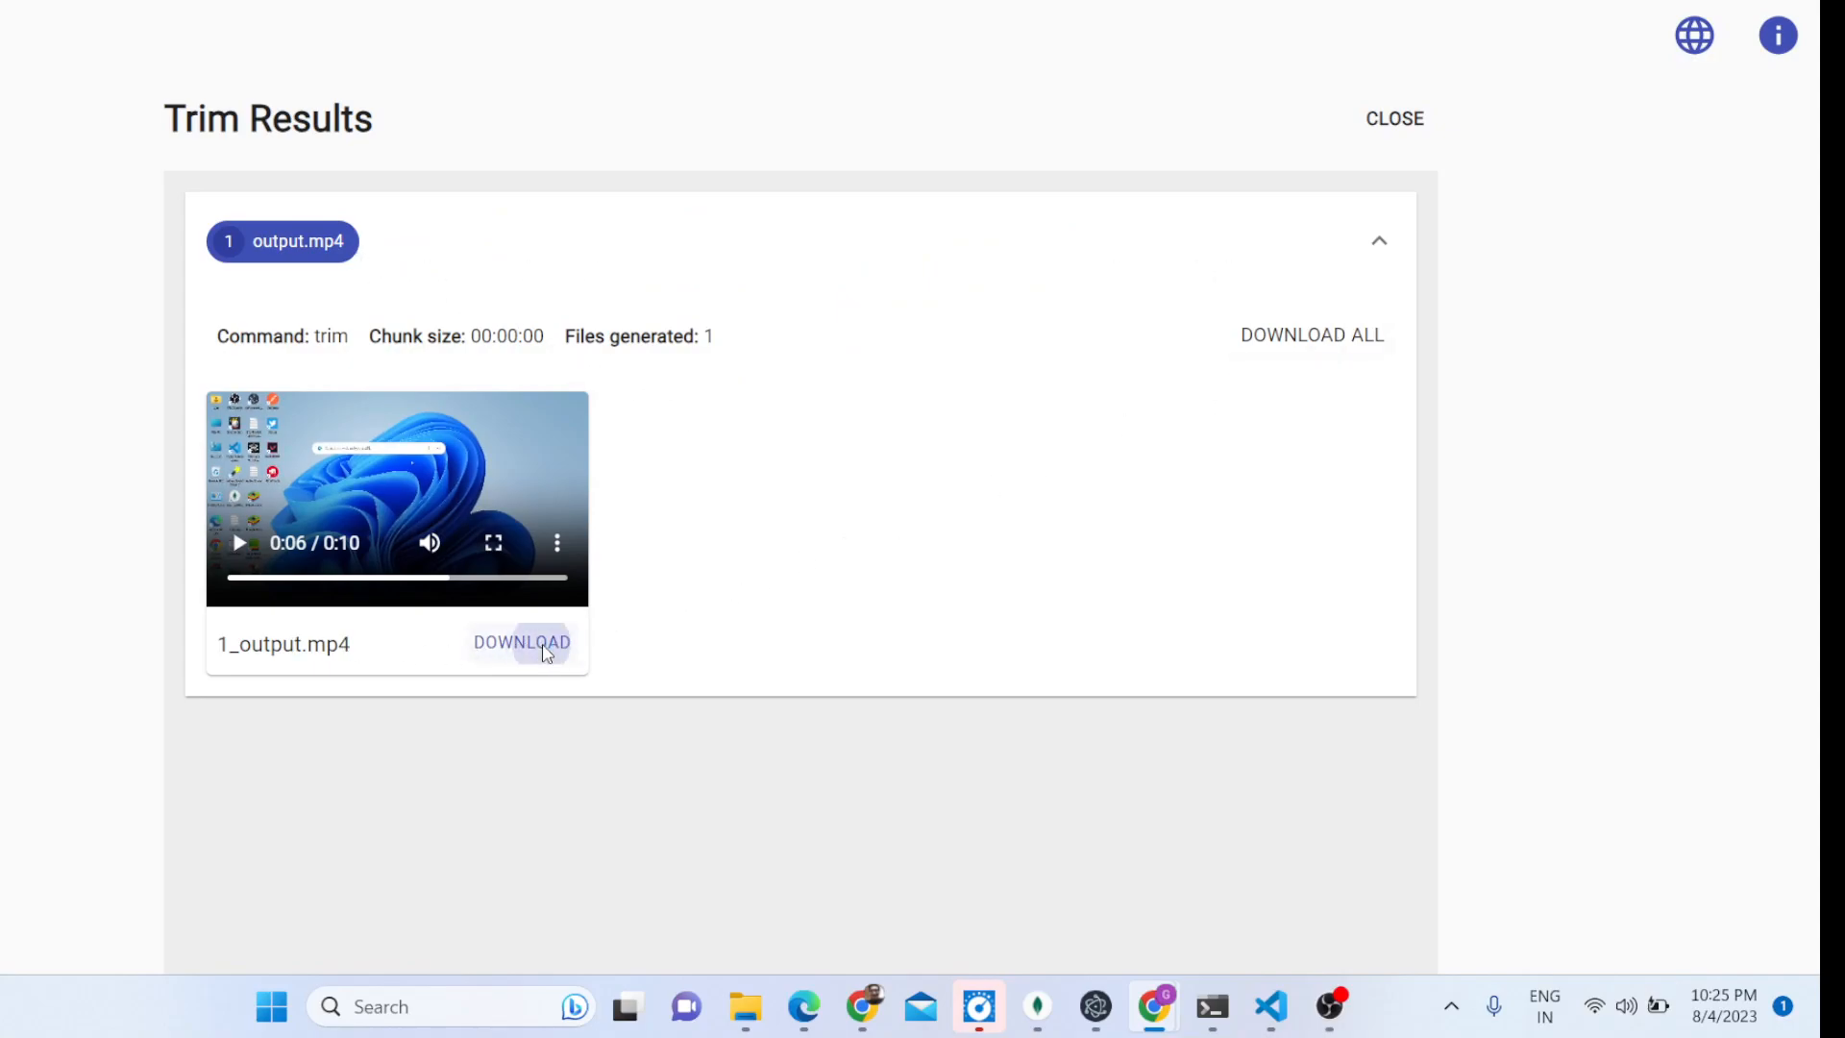
- Download 1_output.mp4 and save it locally under the suggested name
left_click(521, 642)
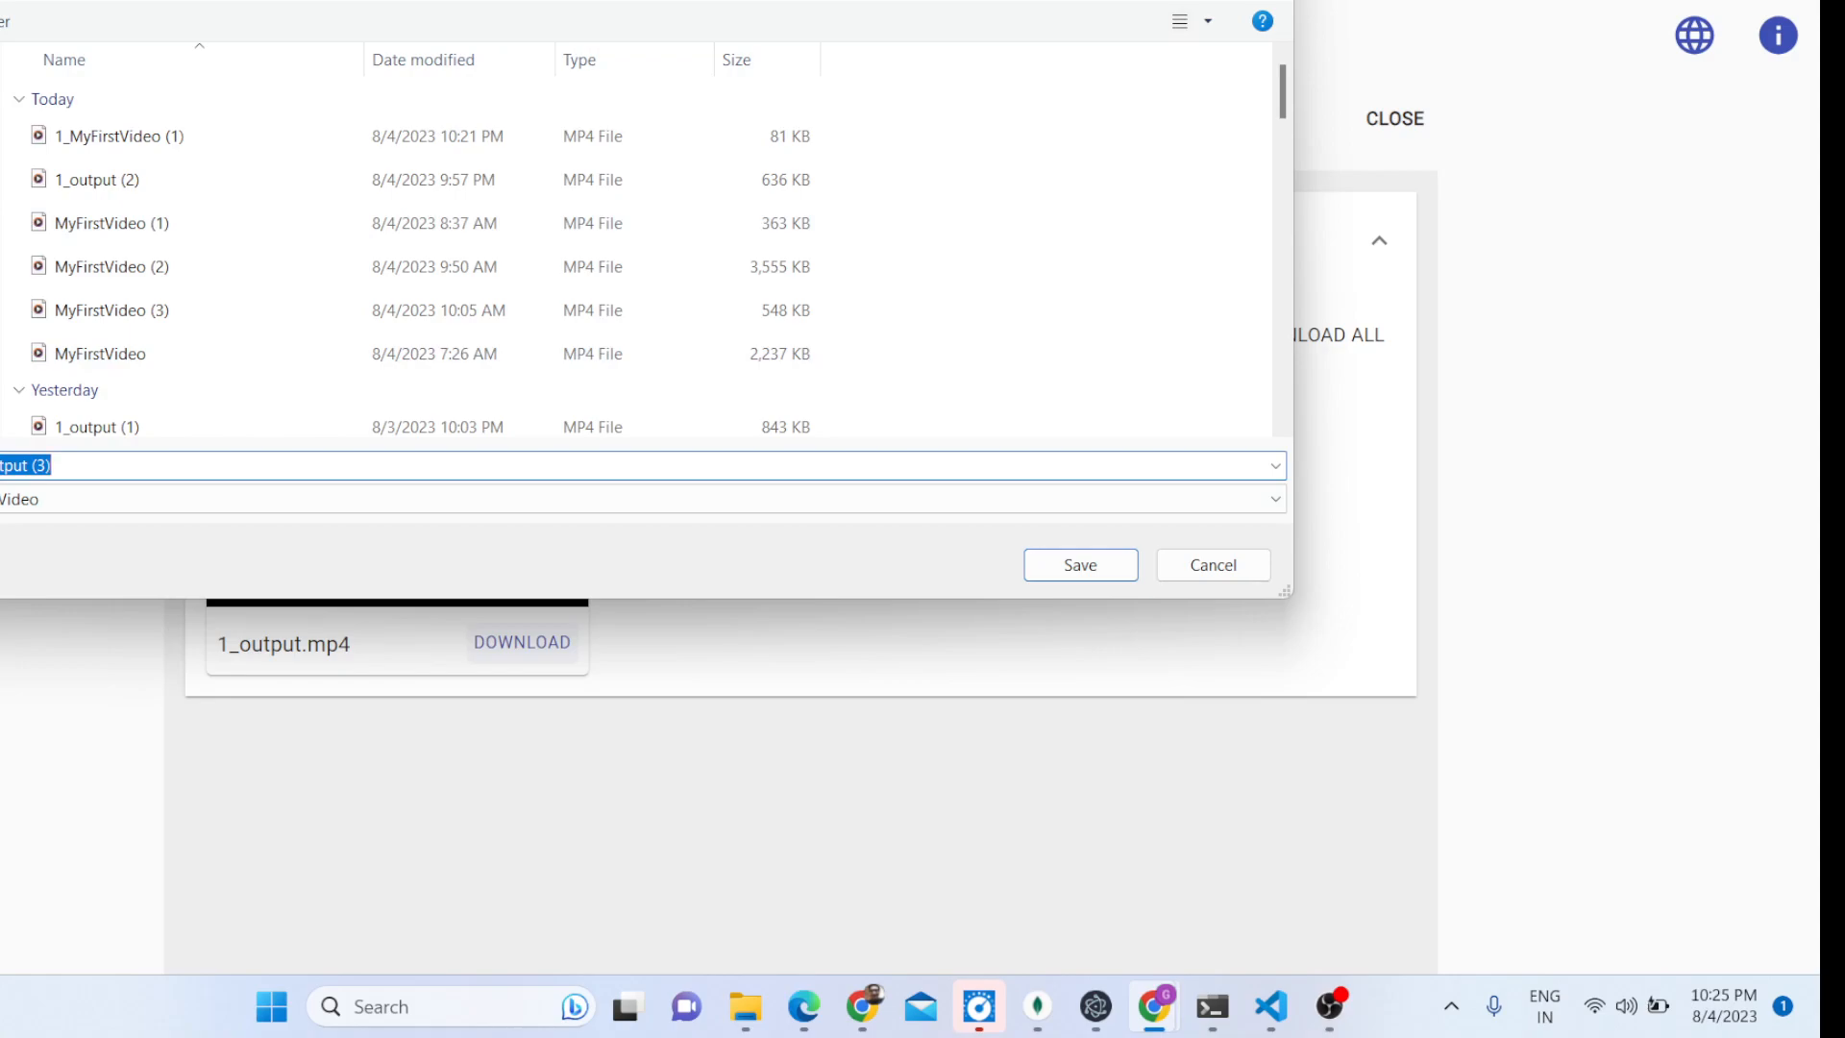
left_click(1079, 565)
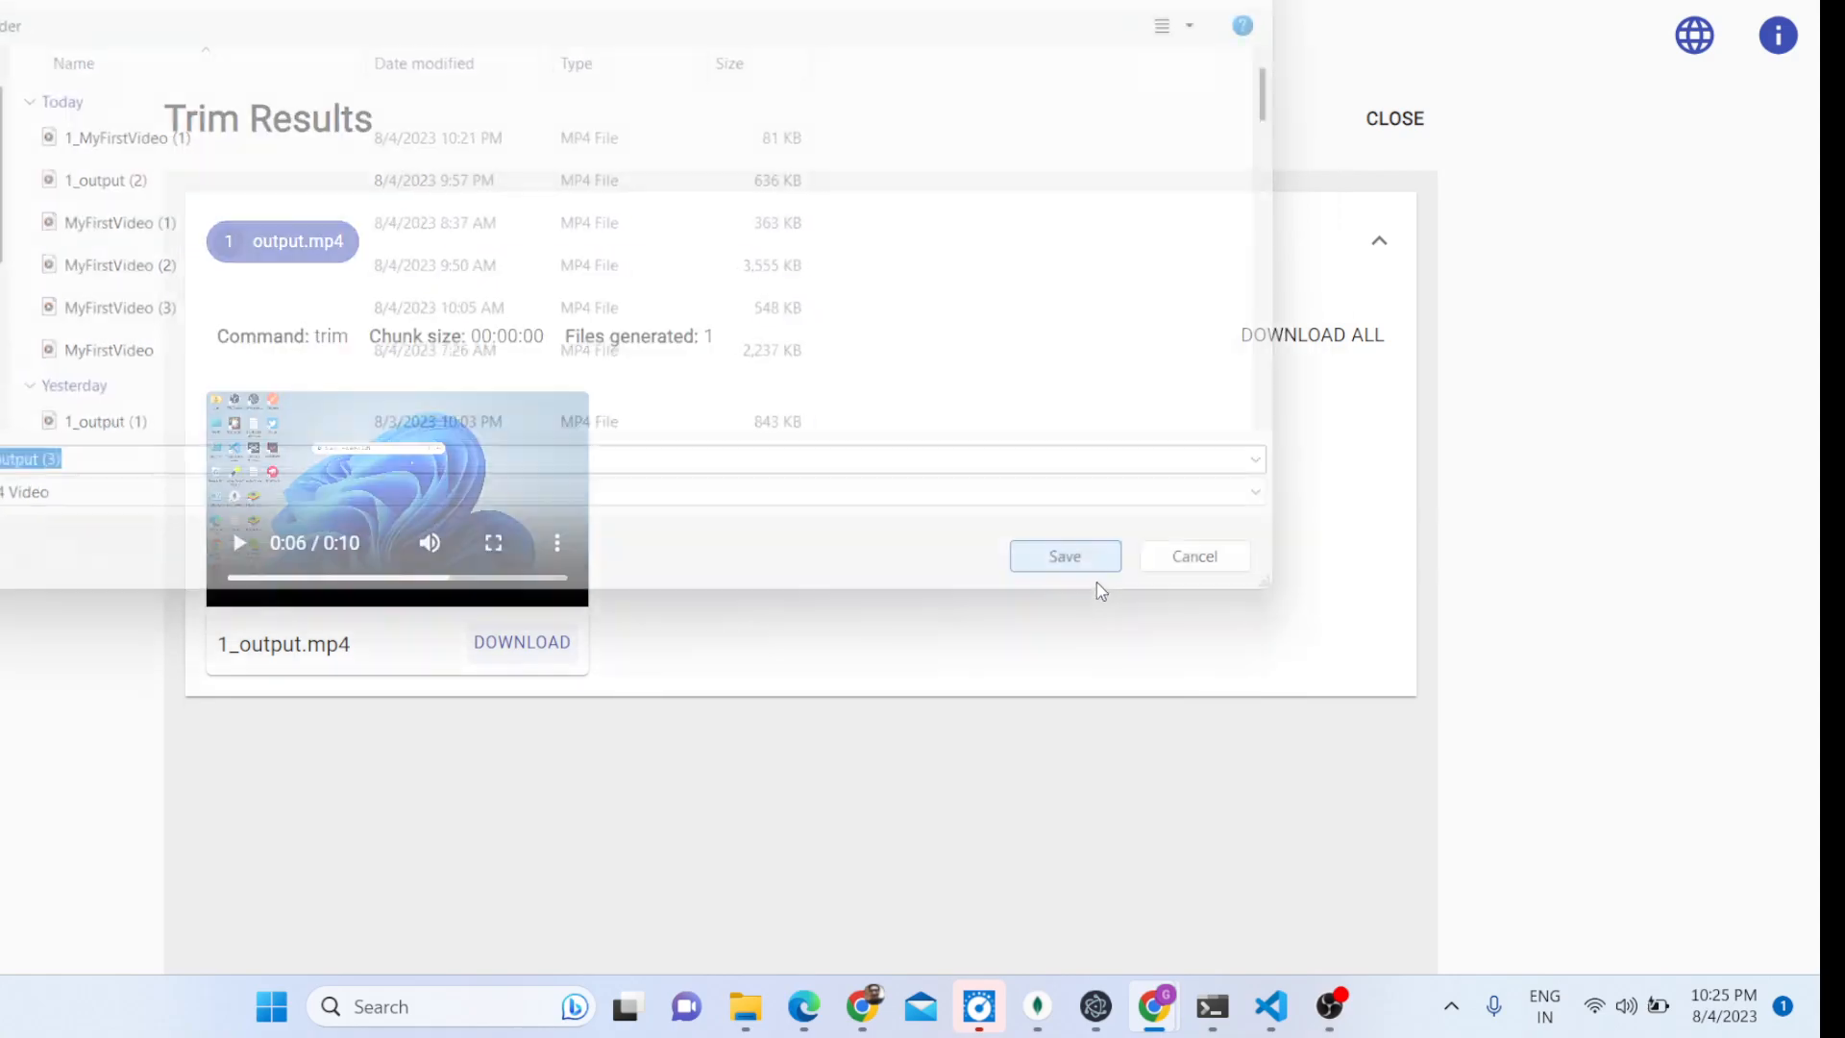
left_click(1063, 555)
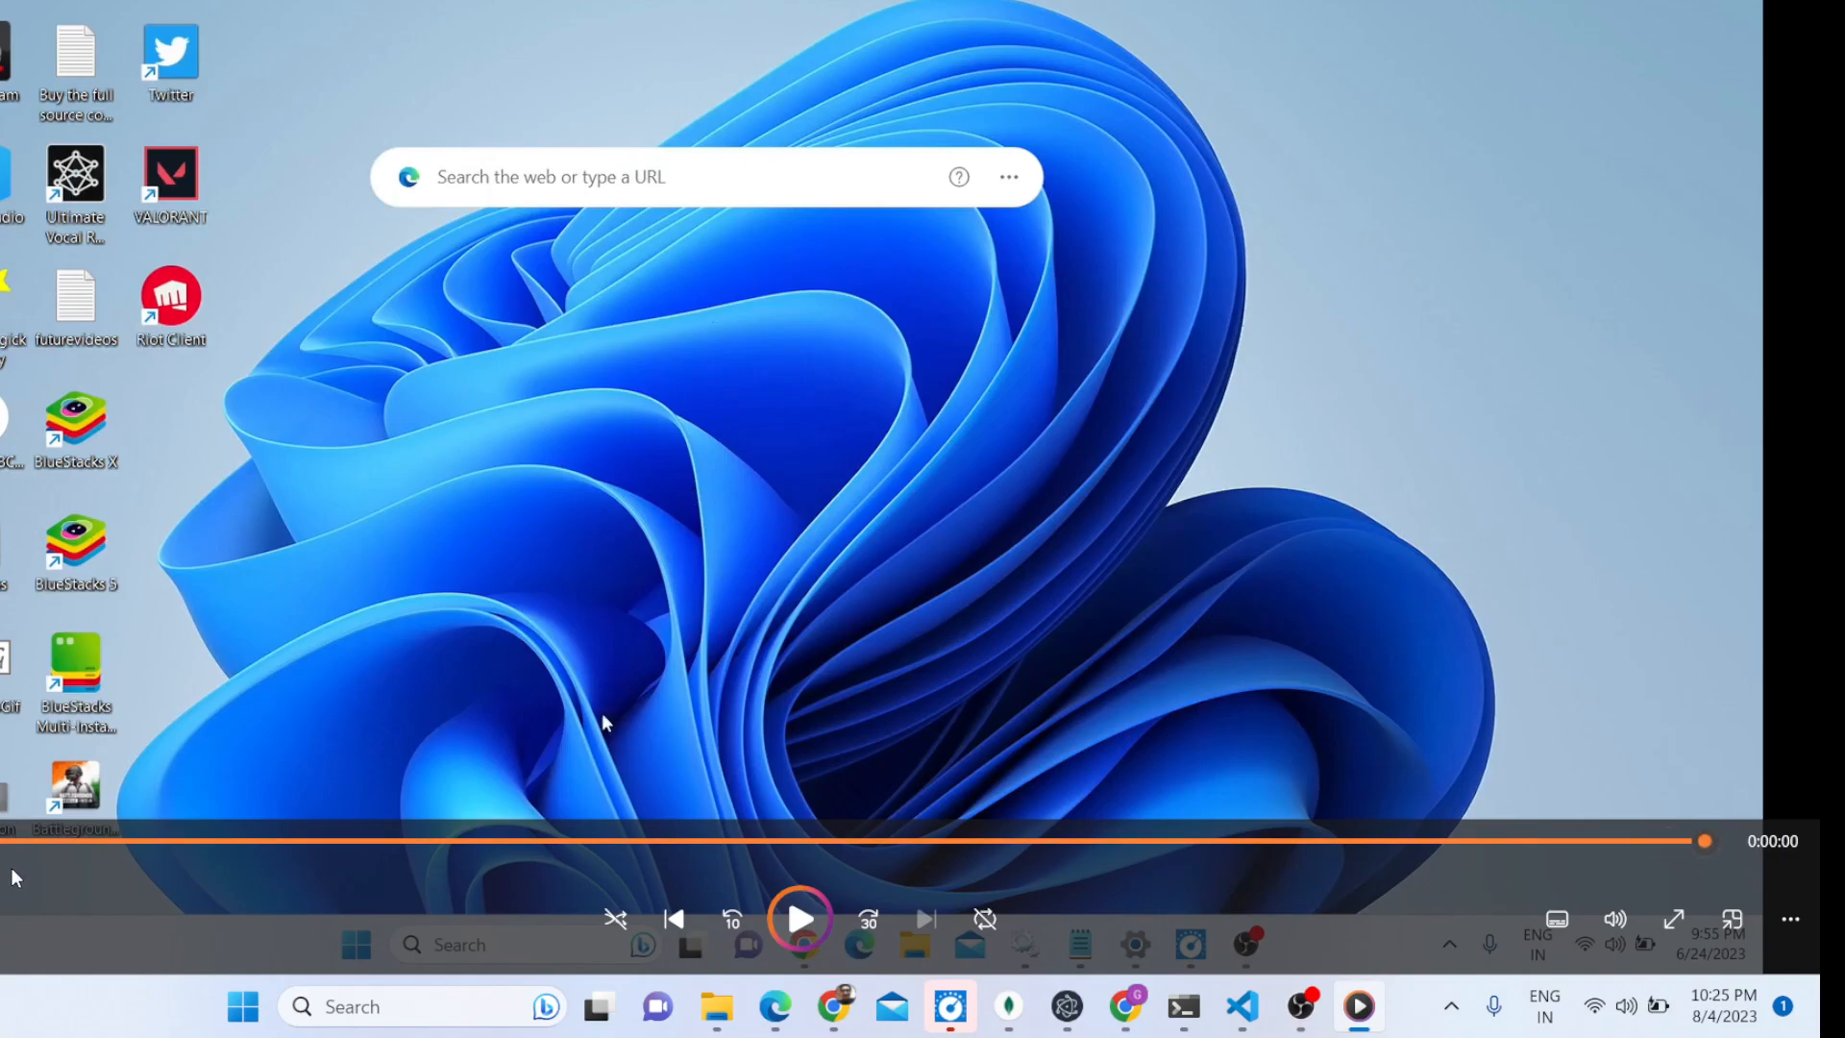
- Seek through the saved clip in Media Player, then close the player
left_click_drag(1705, 840, 855, 840)
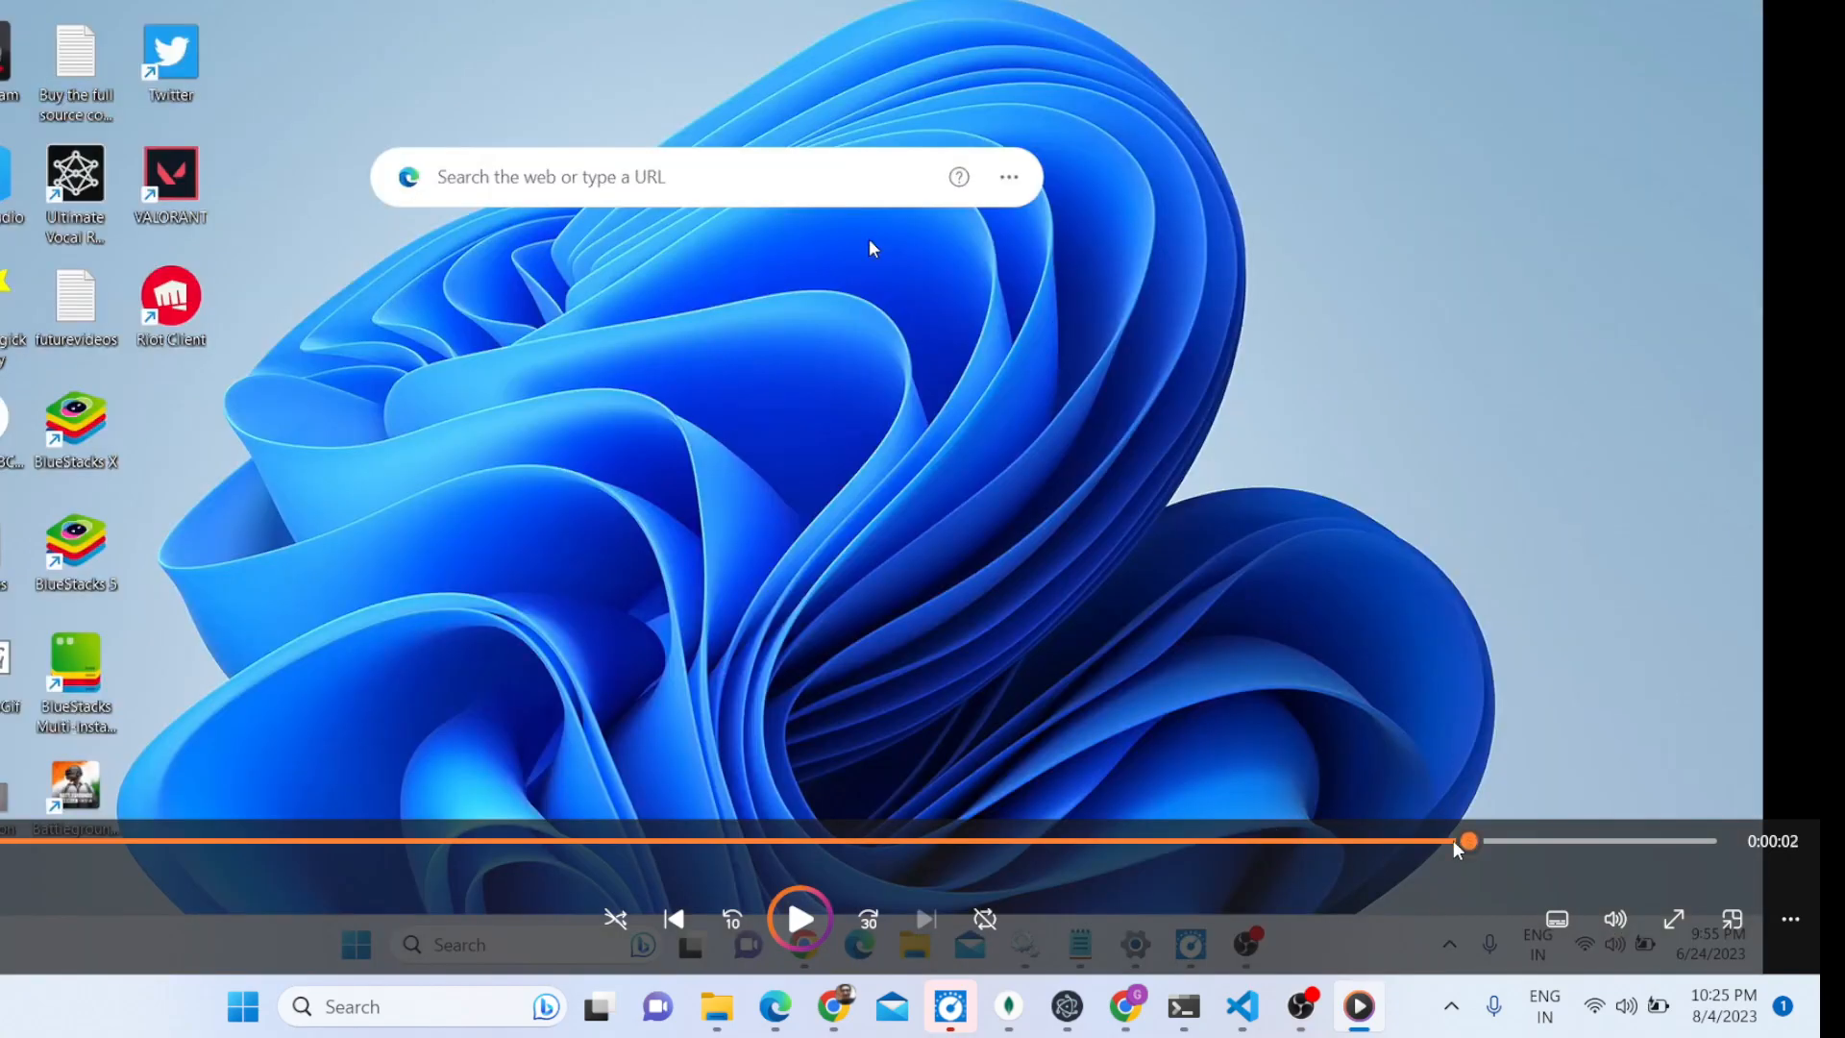
left_click(802, 919)
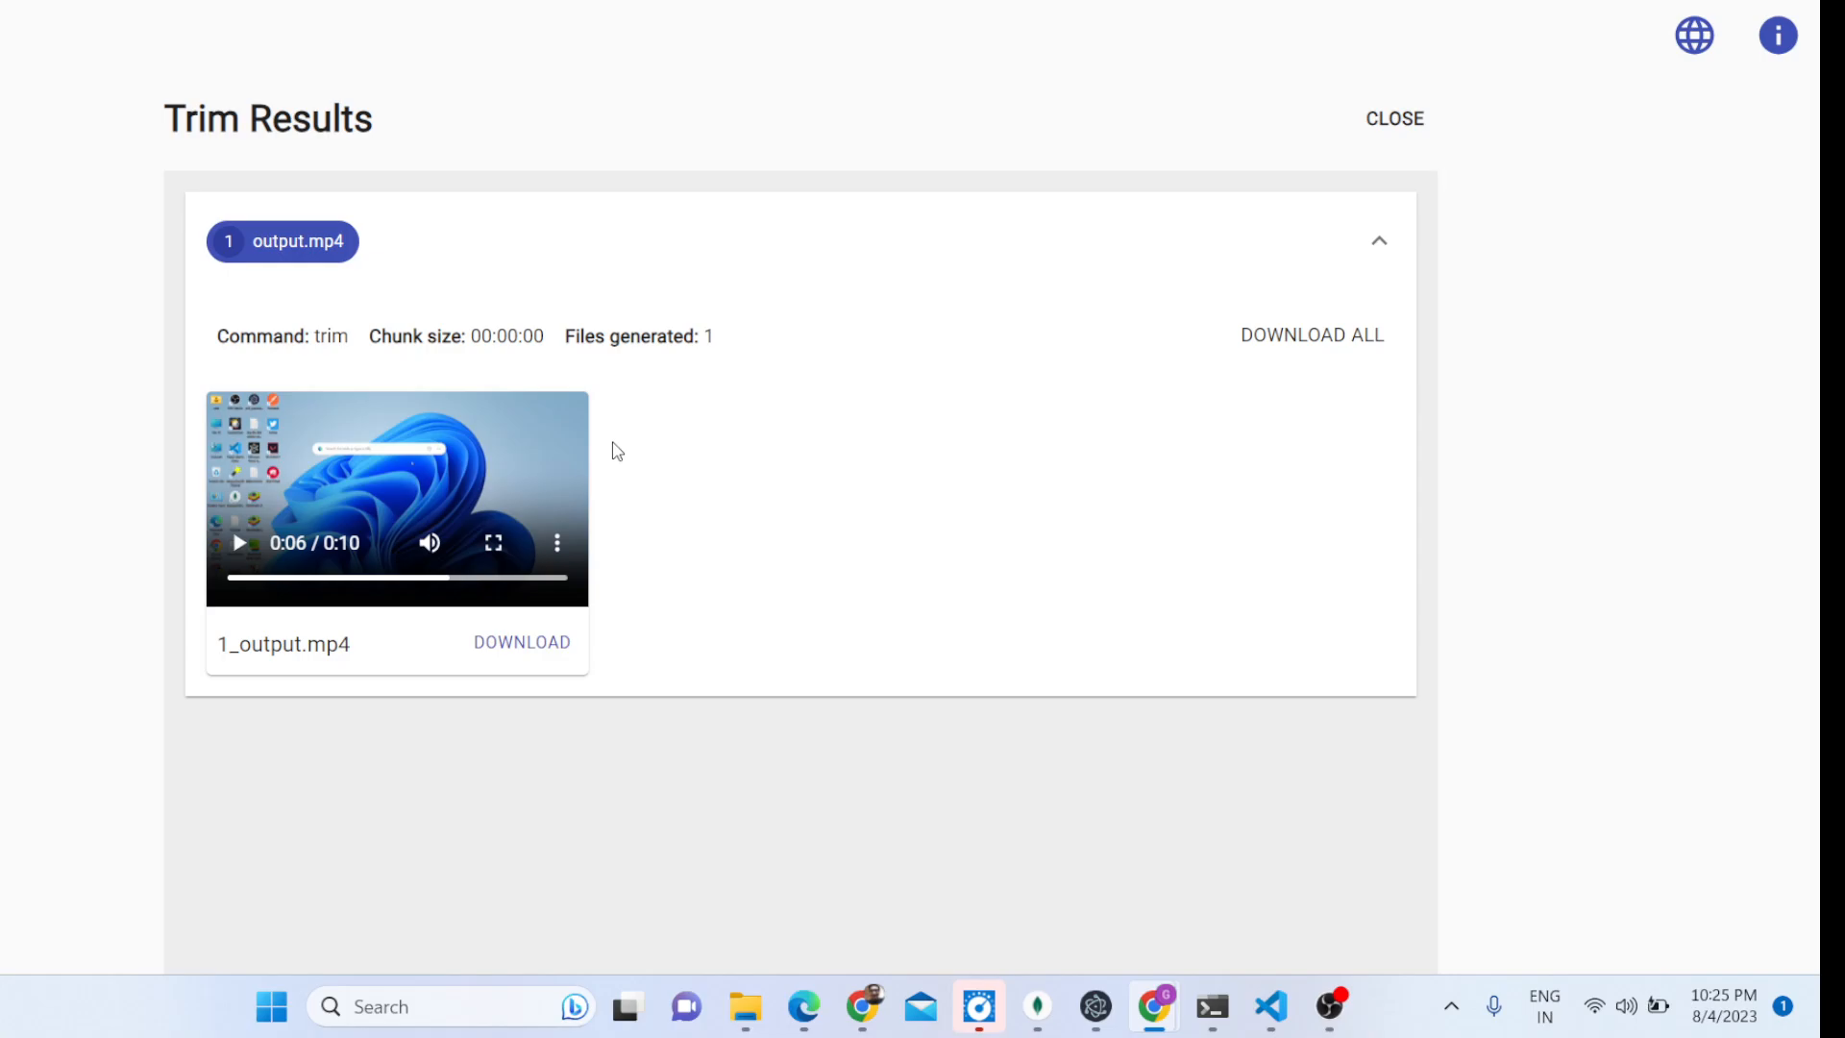
mouse_move(1271, 1005)
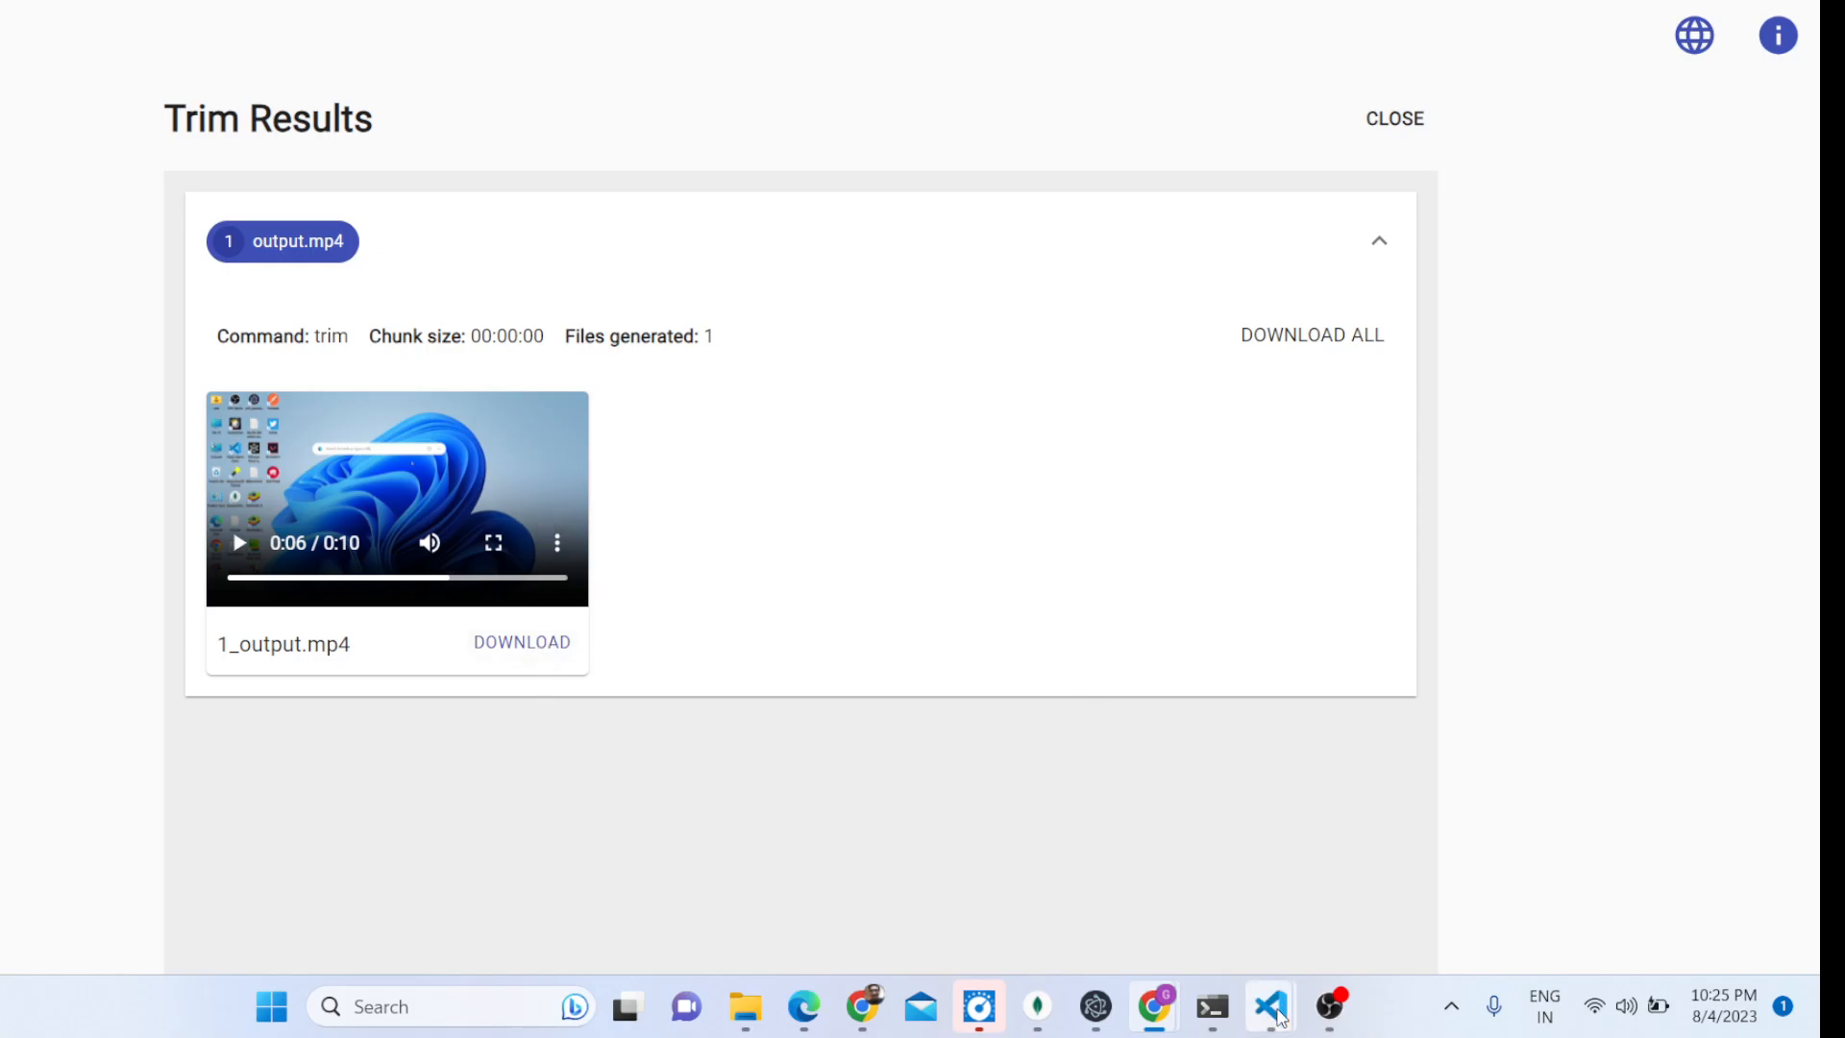
left_click(1269, 1008)
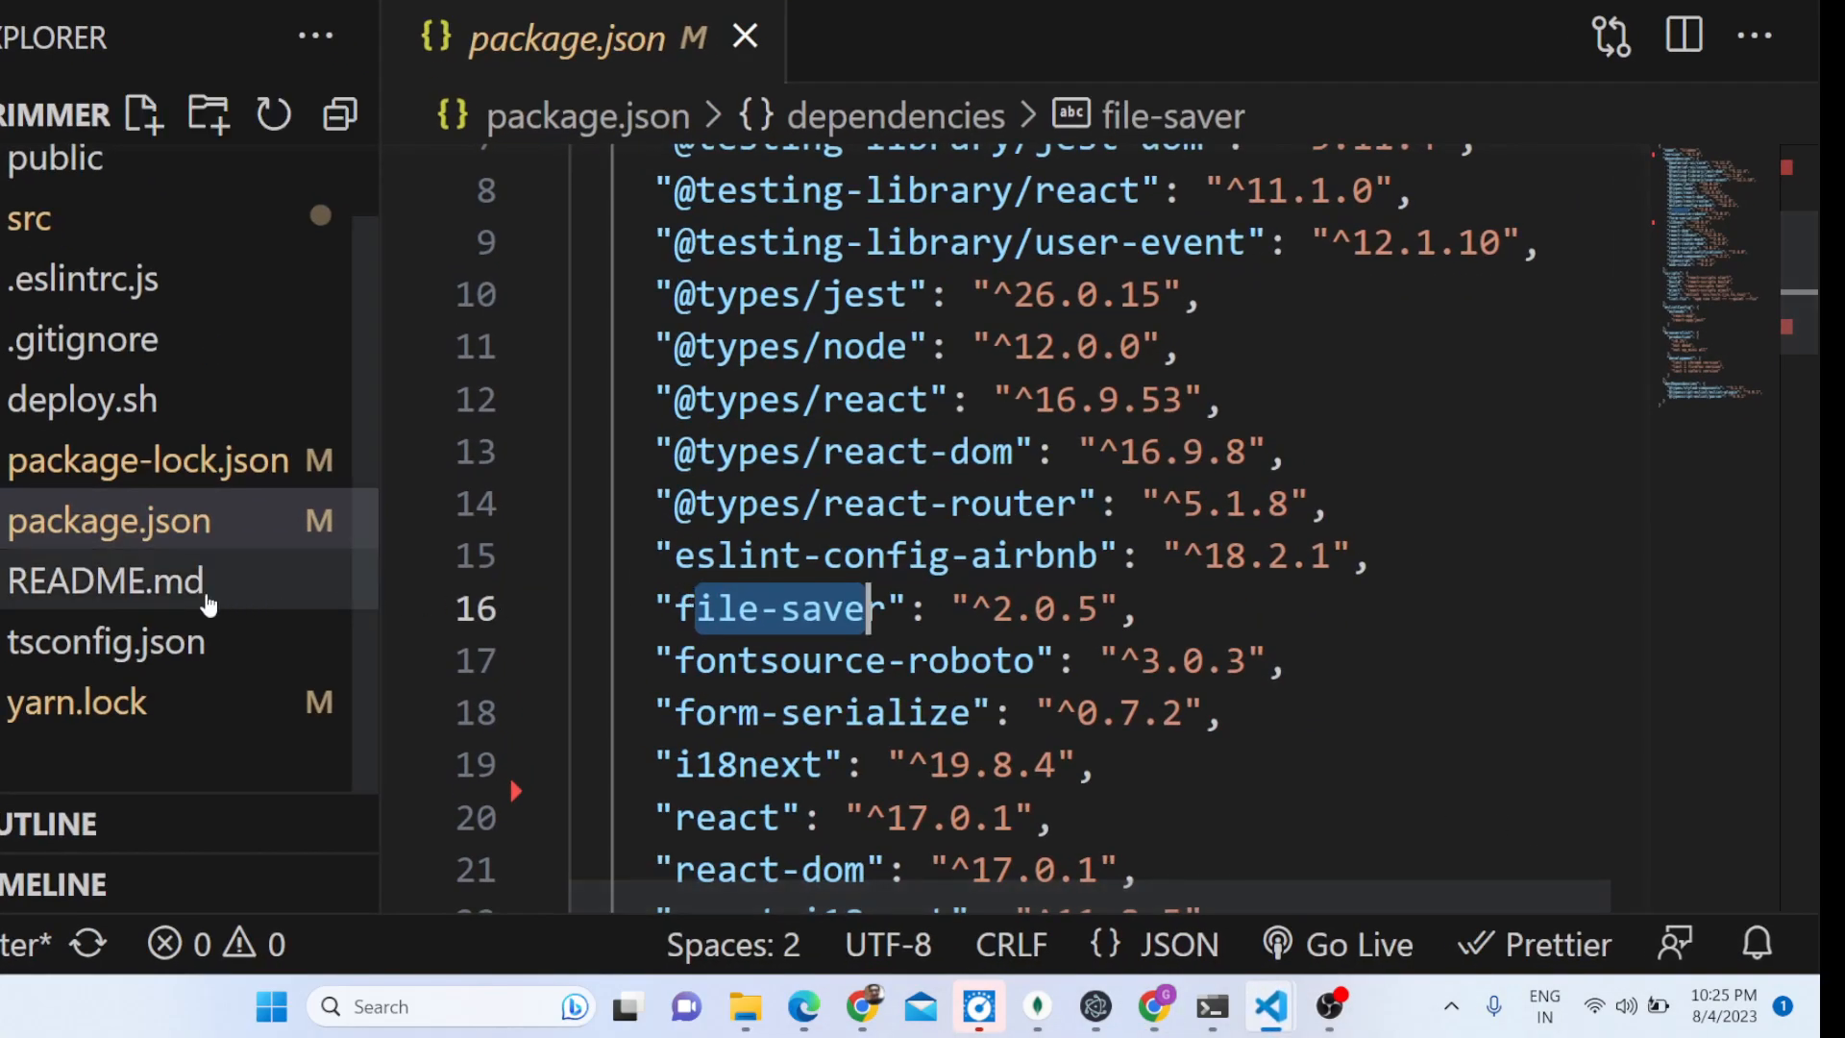
mouse_move(153, 610)
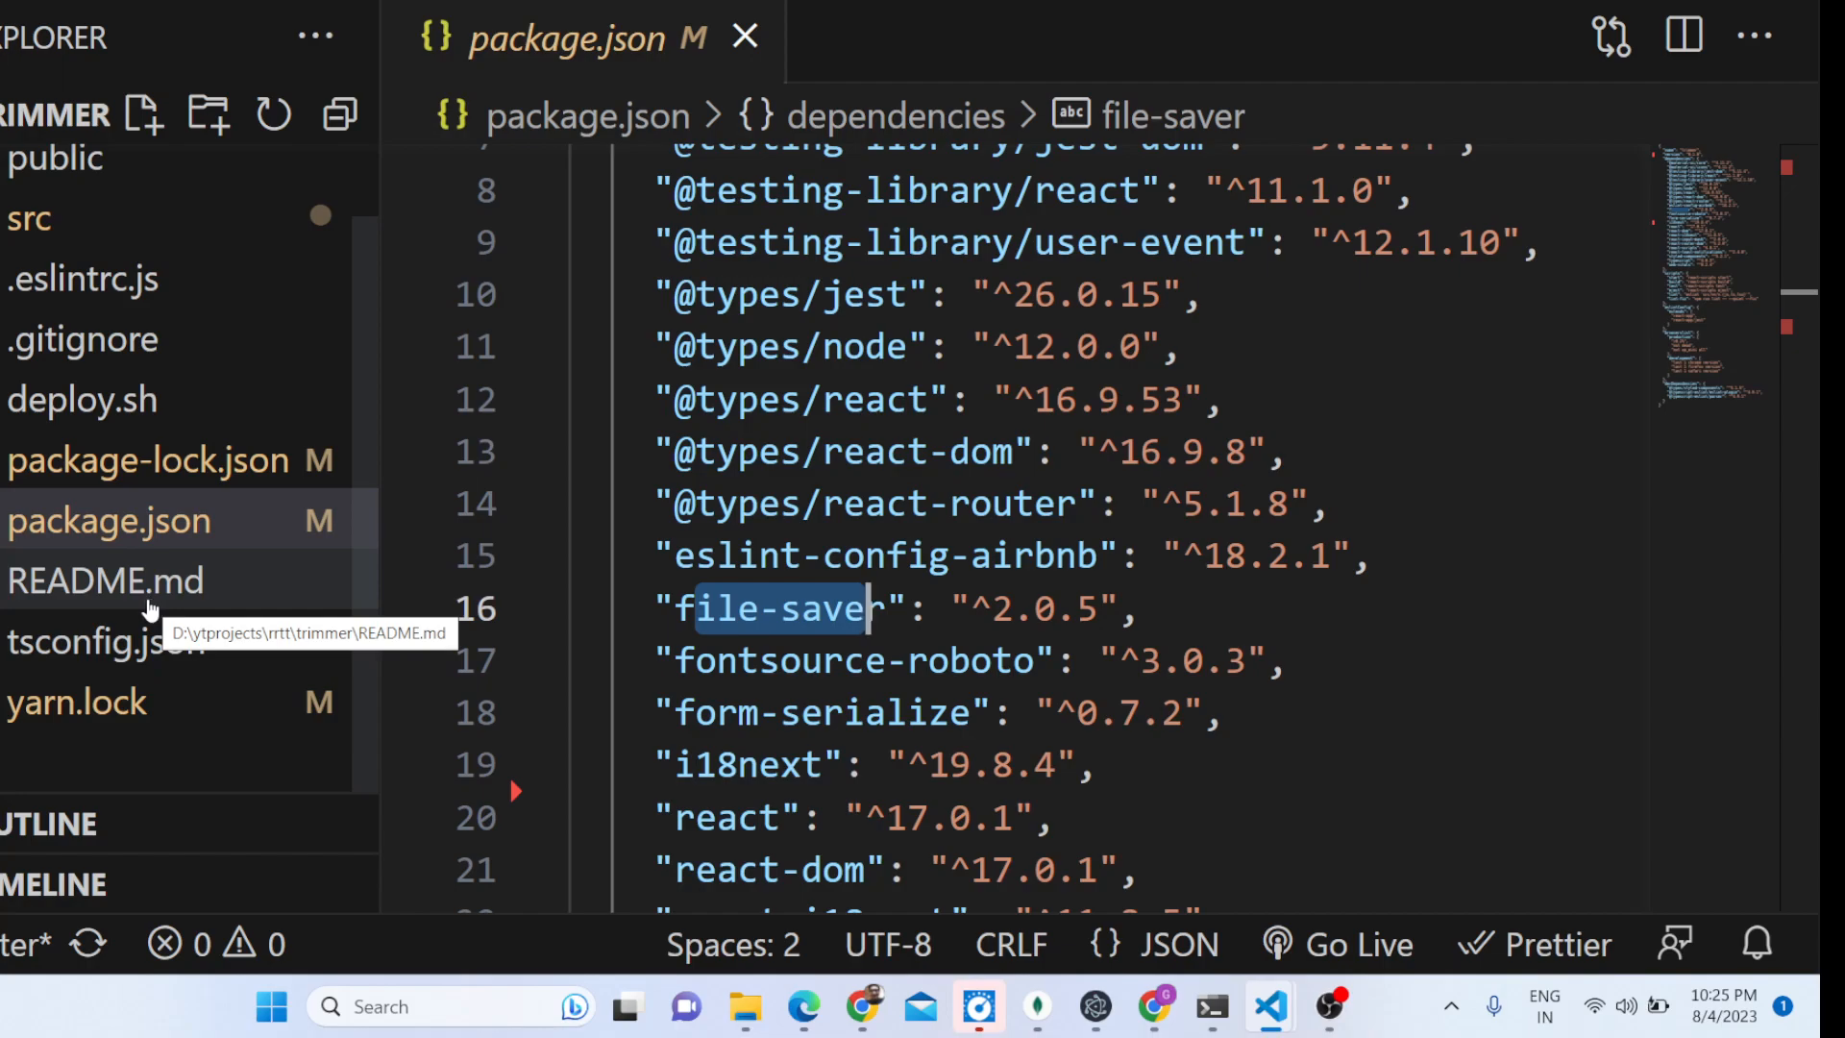
mouse_move(377, 488)
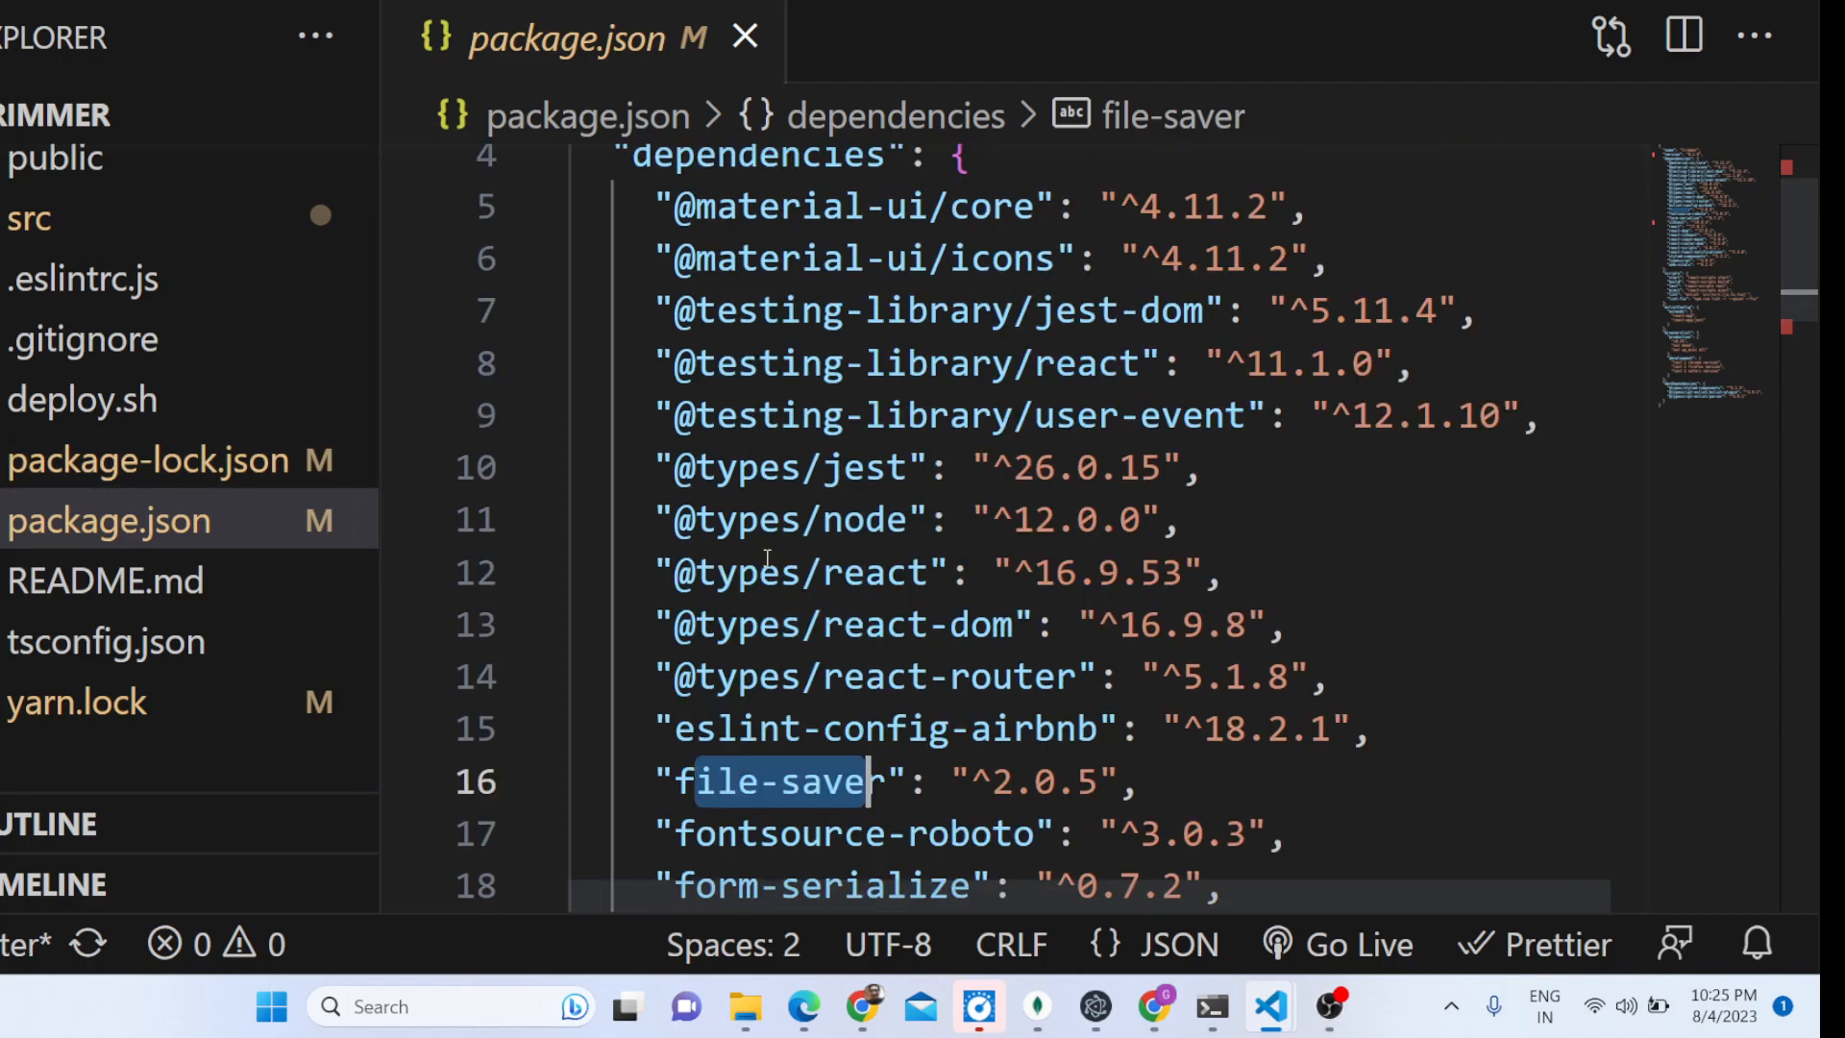
scroll("up", 3)
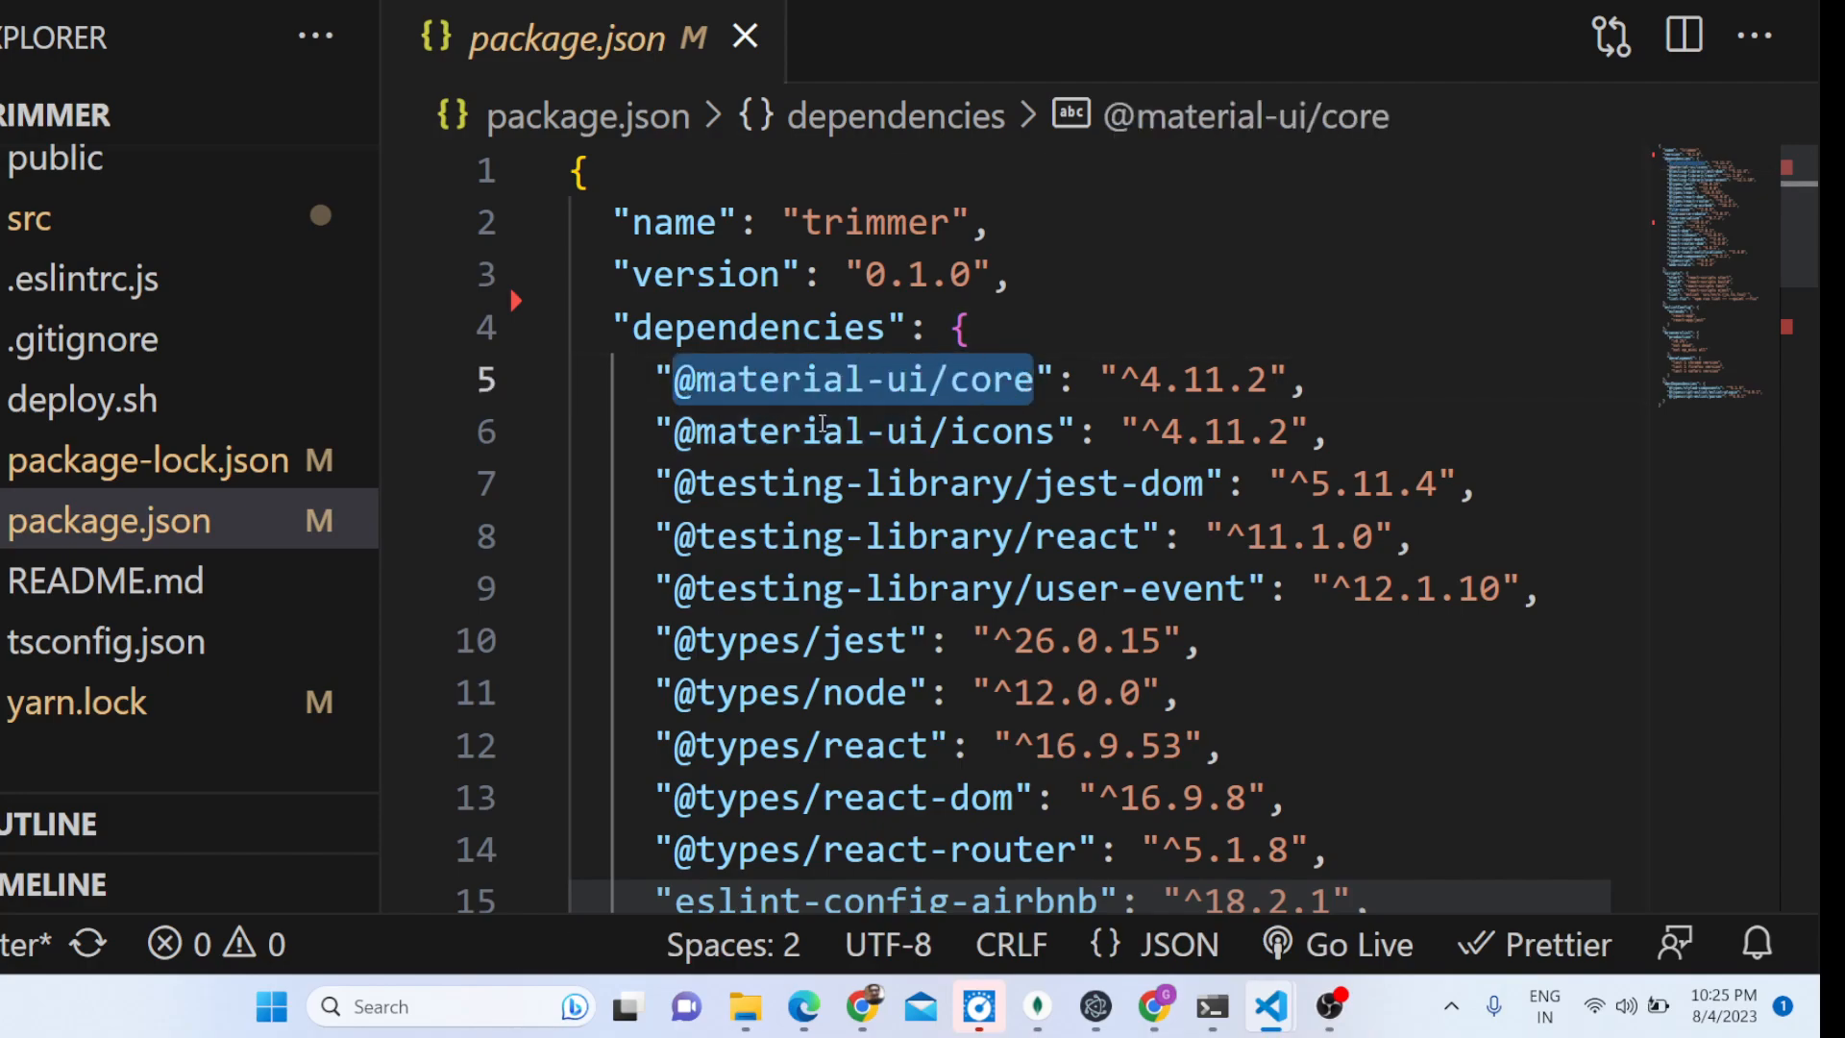
double_click(859, 430)
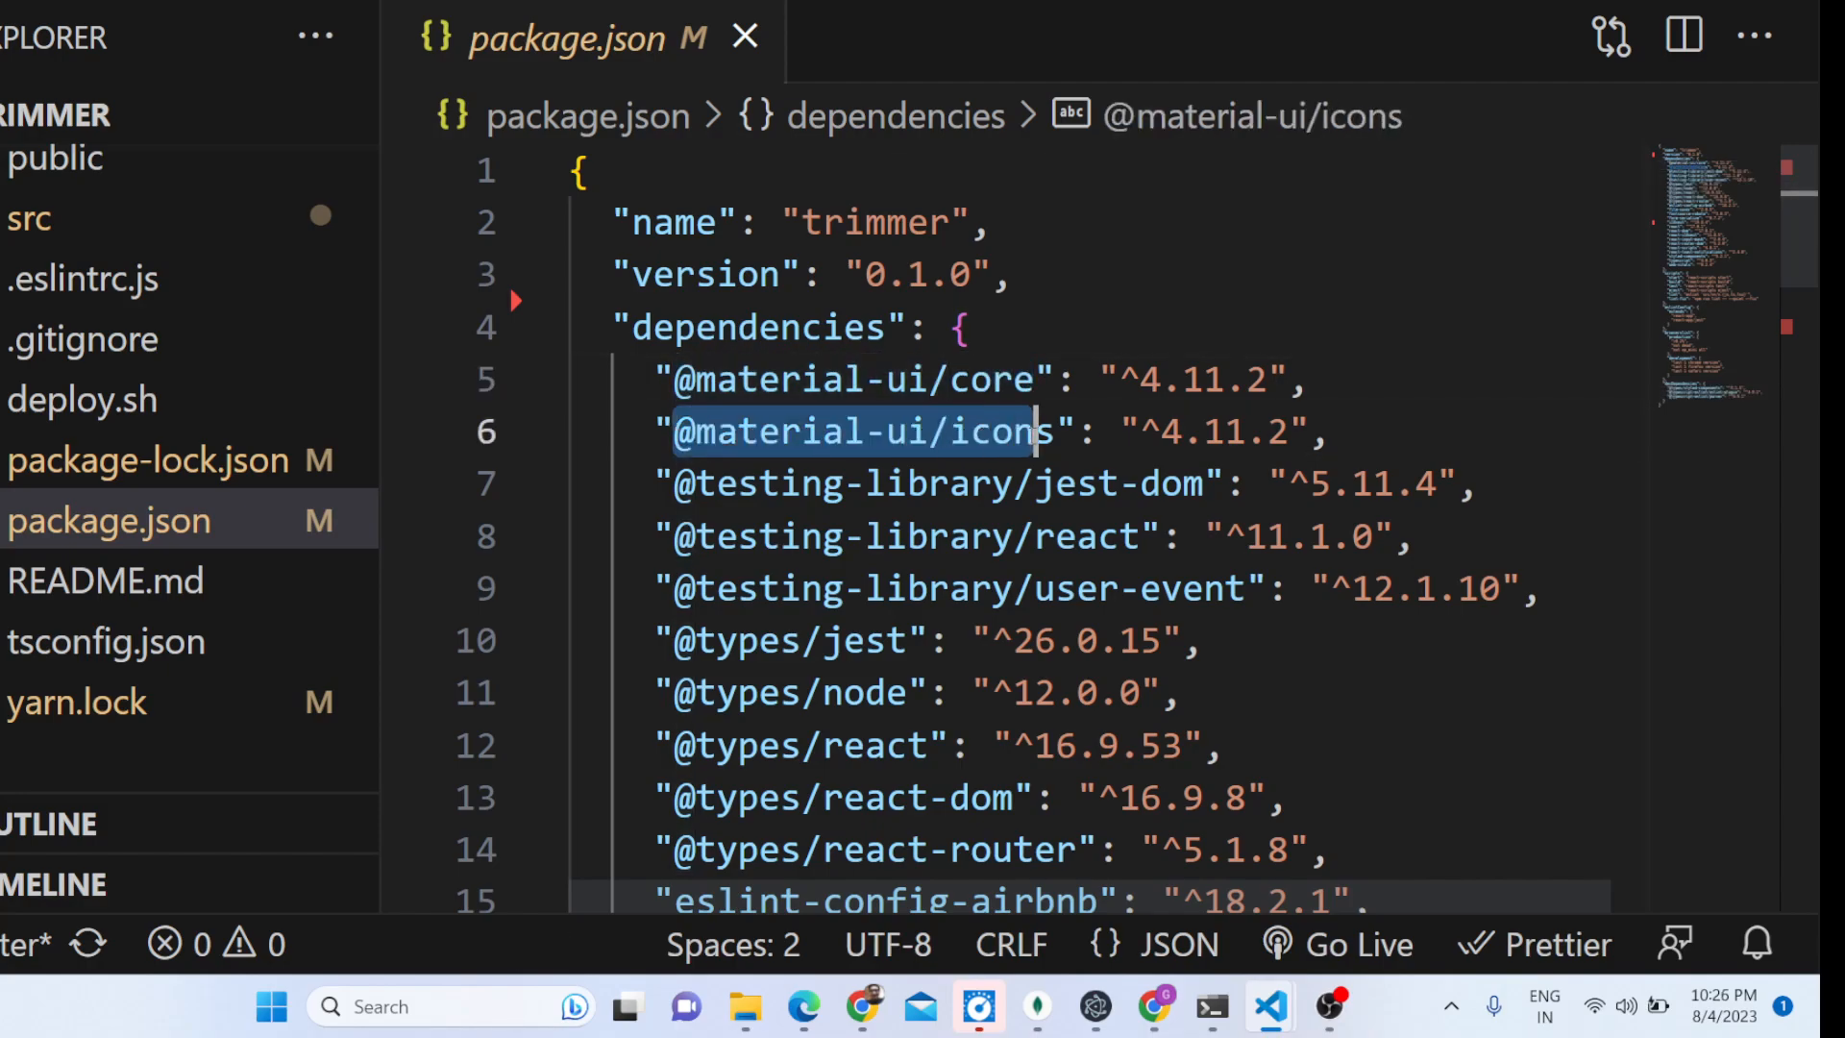
scroll("down", 3)
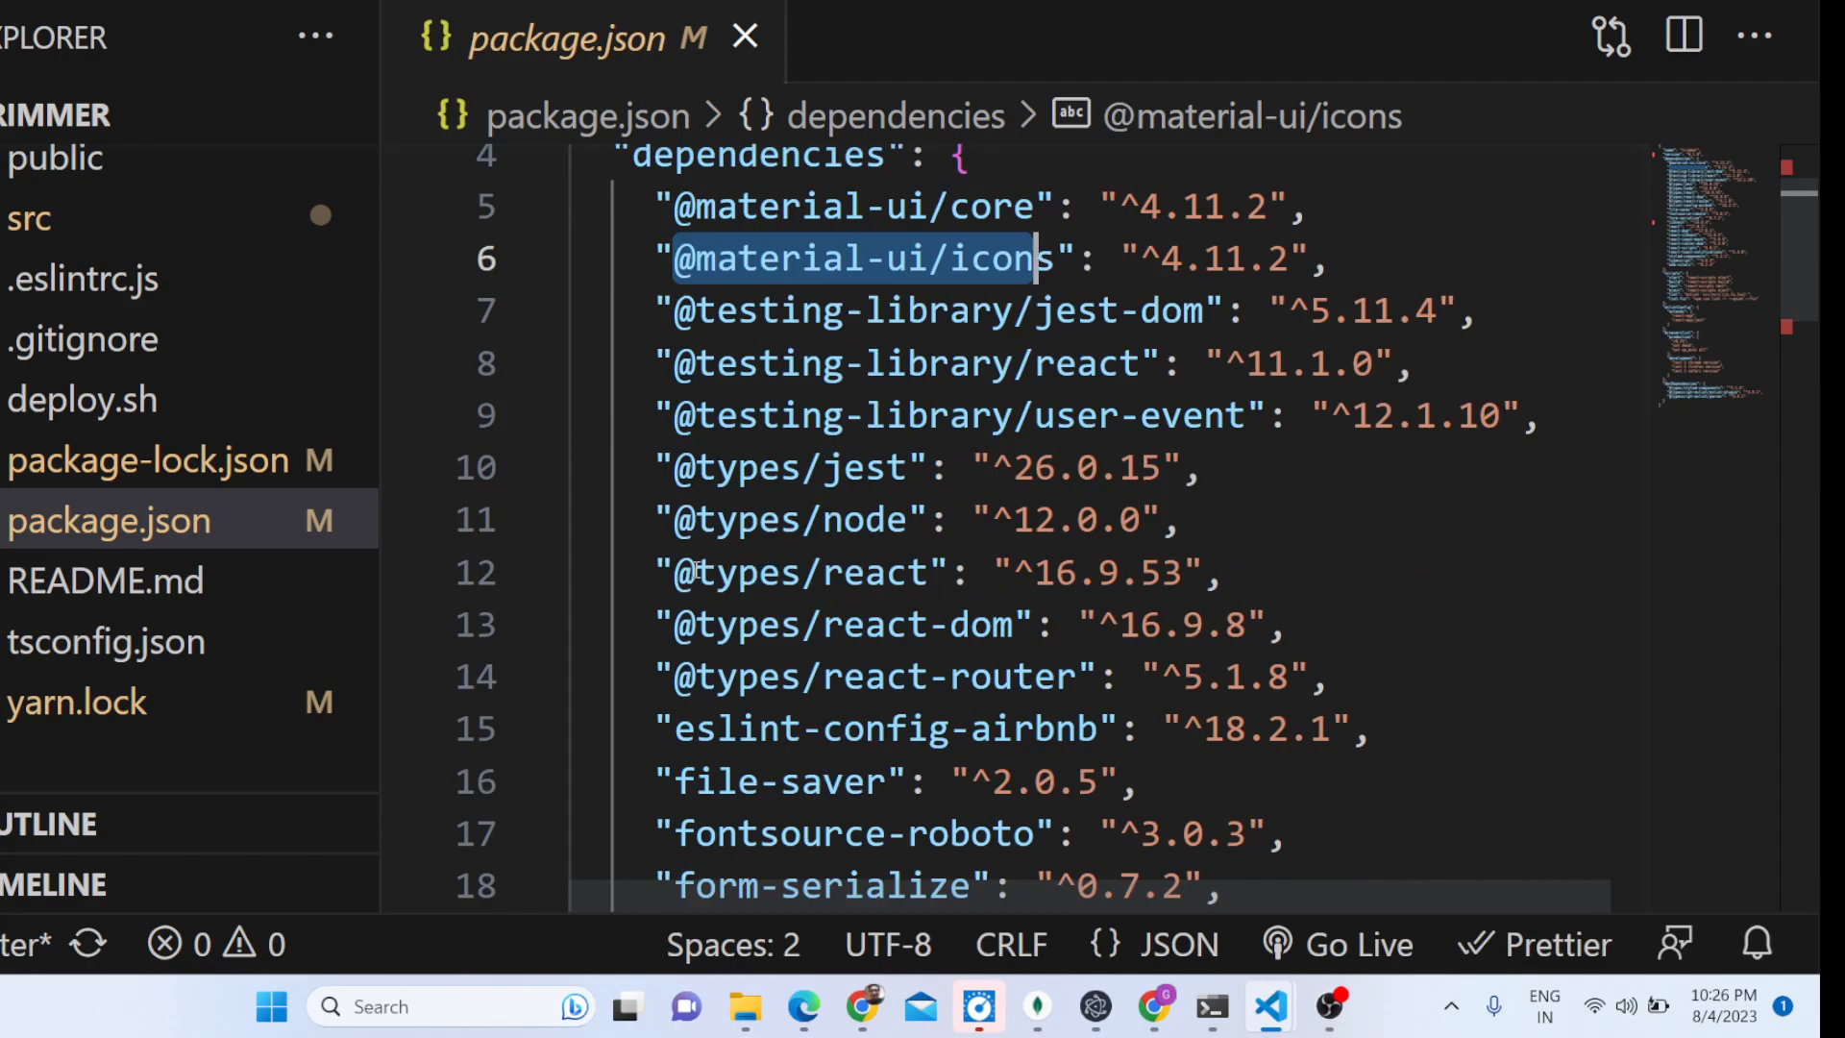
scroll("down", 3)
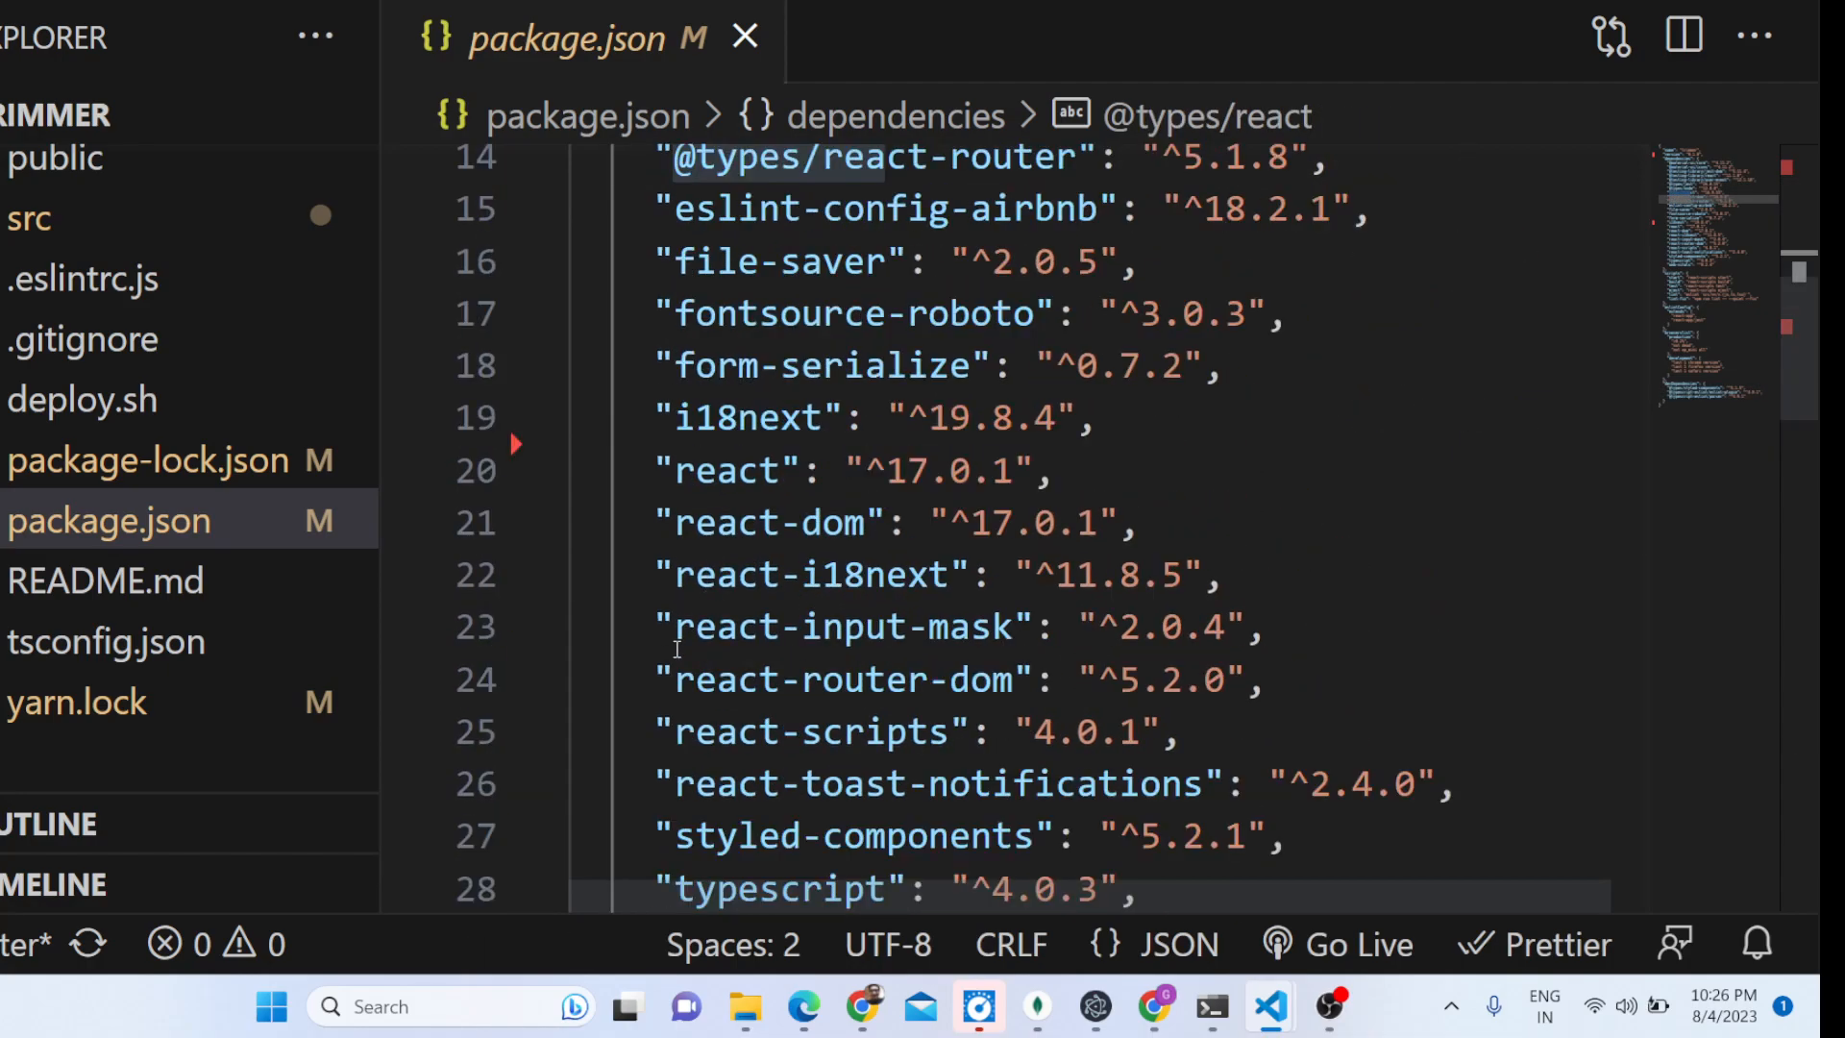
double_click(776, 261)
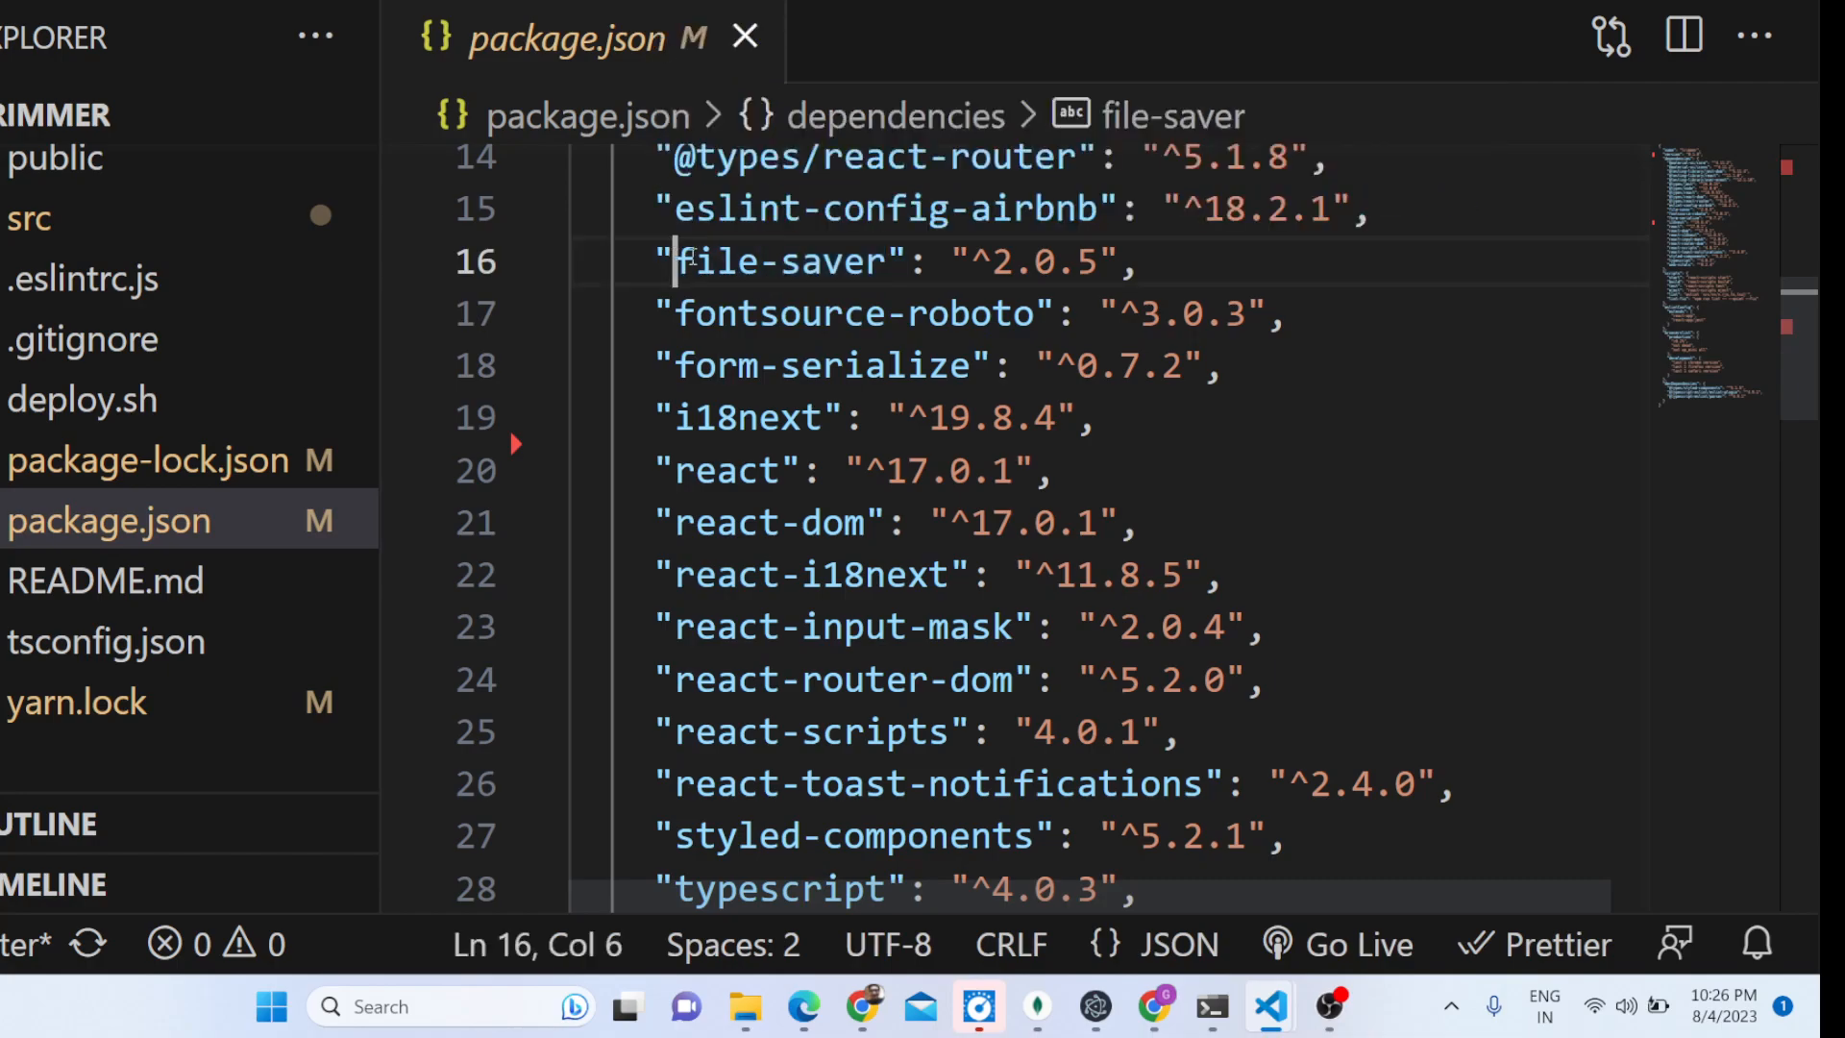
double_click(782, 262)
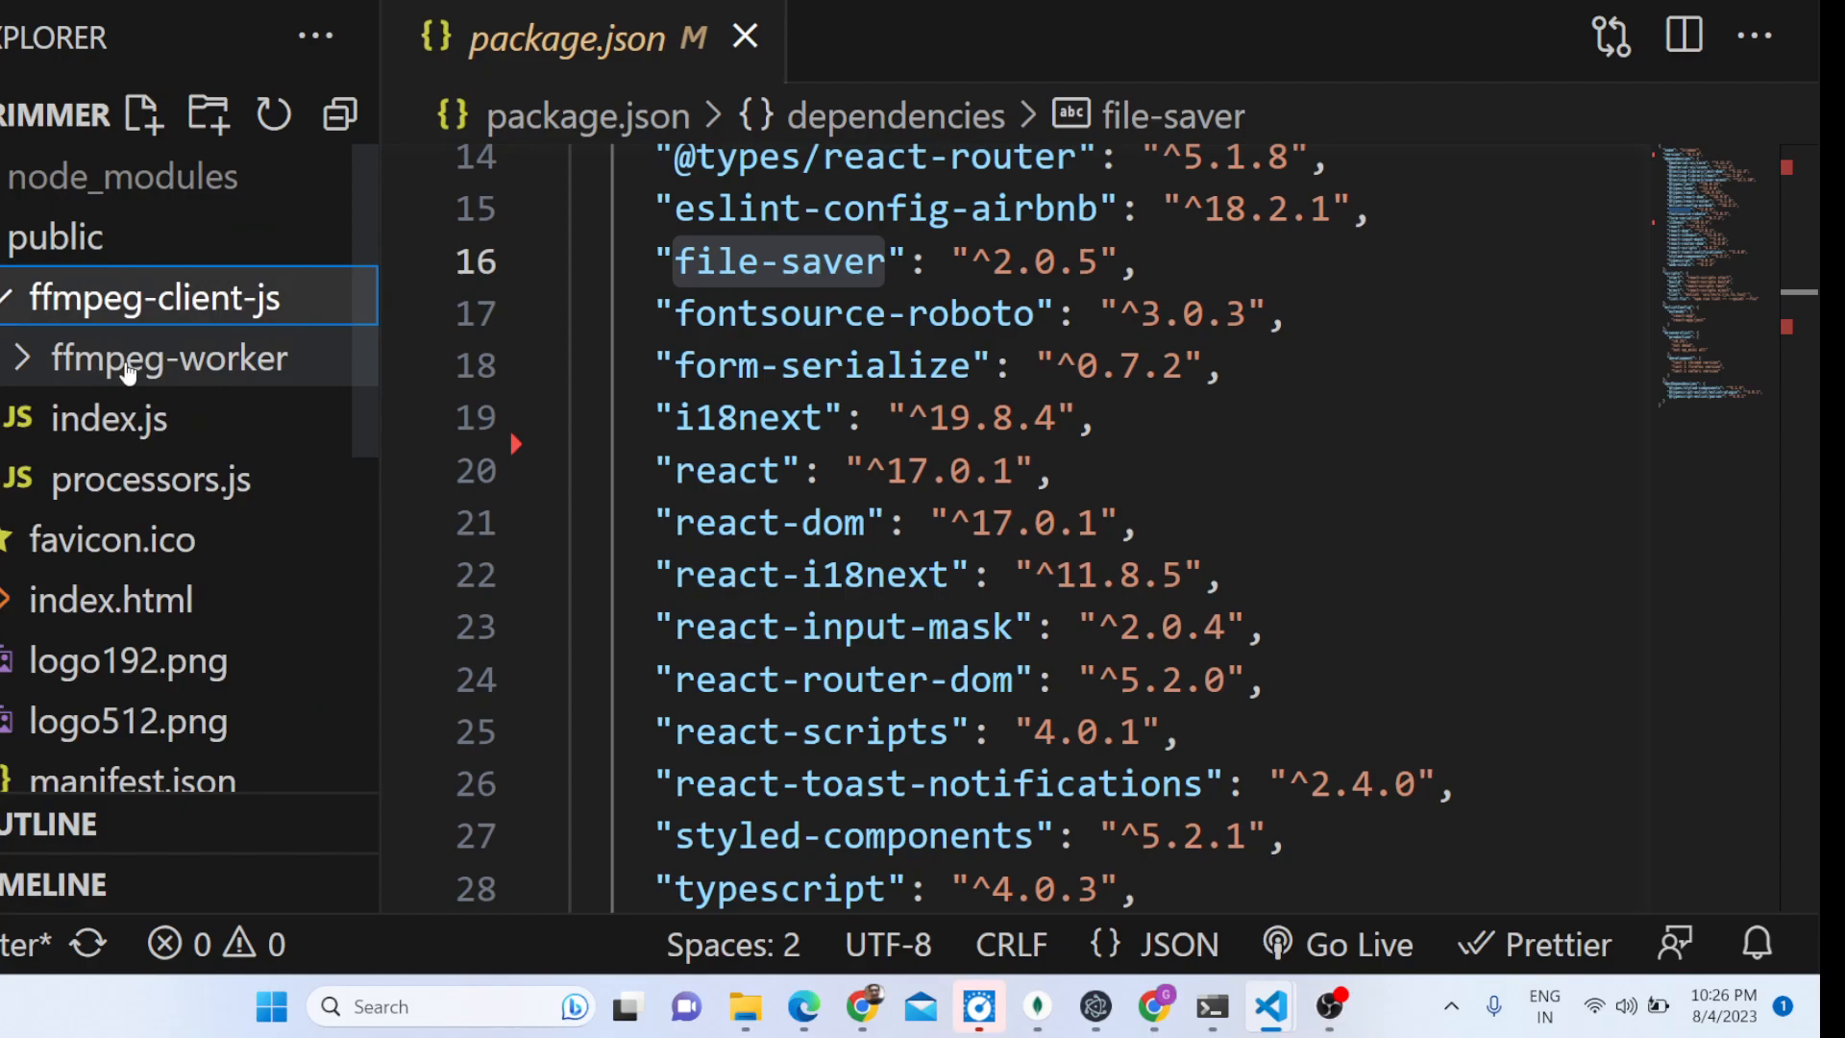
- View ffmpeg-worker's ffmpeg.js, dismissing the large-file notice, then ffmpeg-client-js index.js
left_click(169, 357)
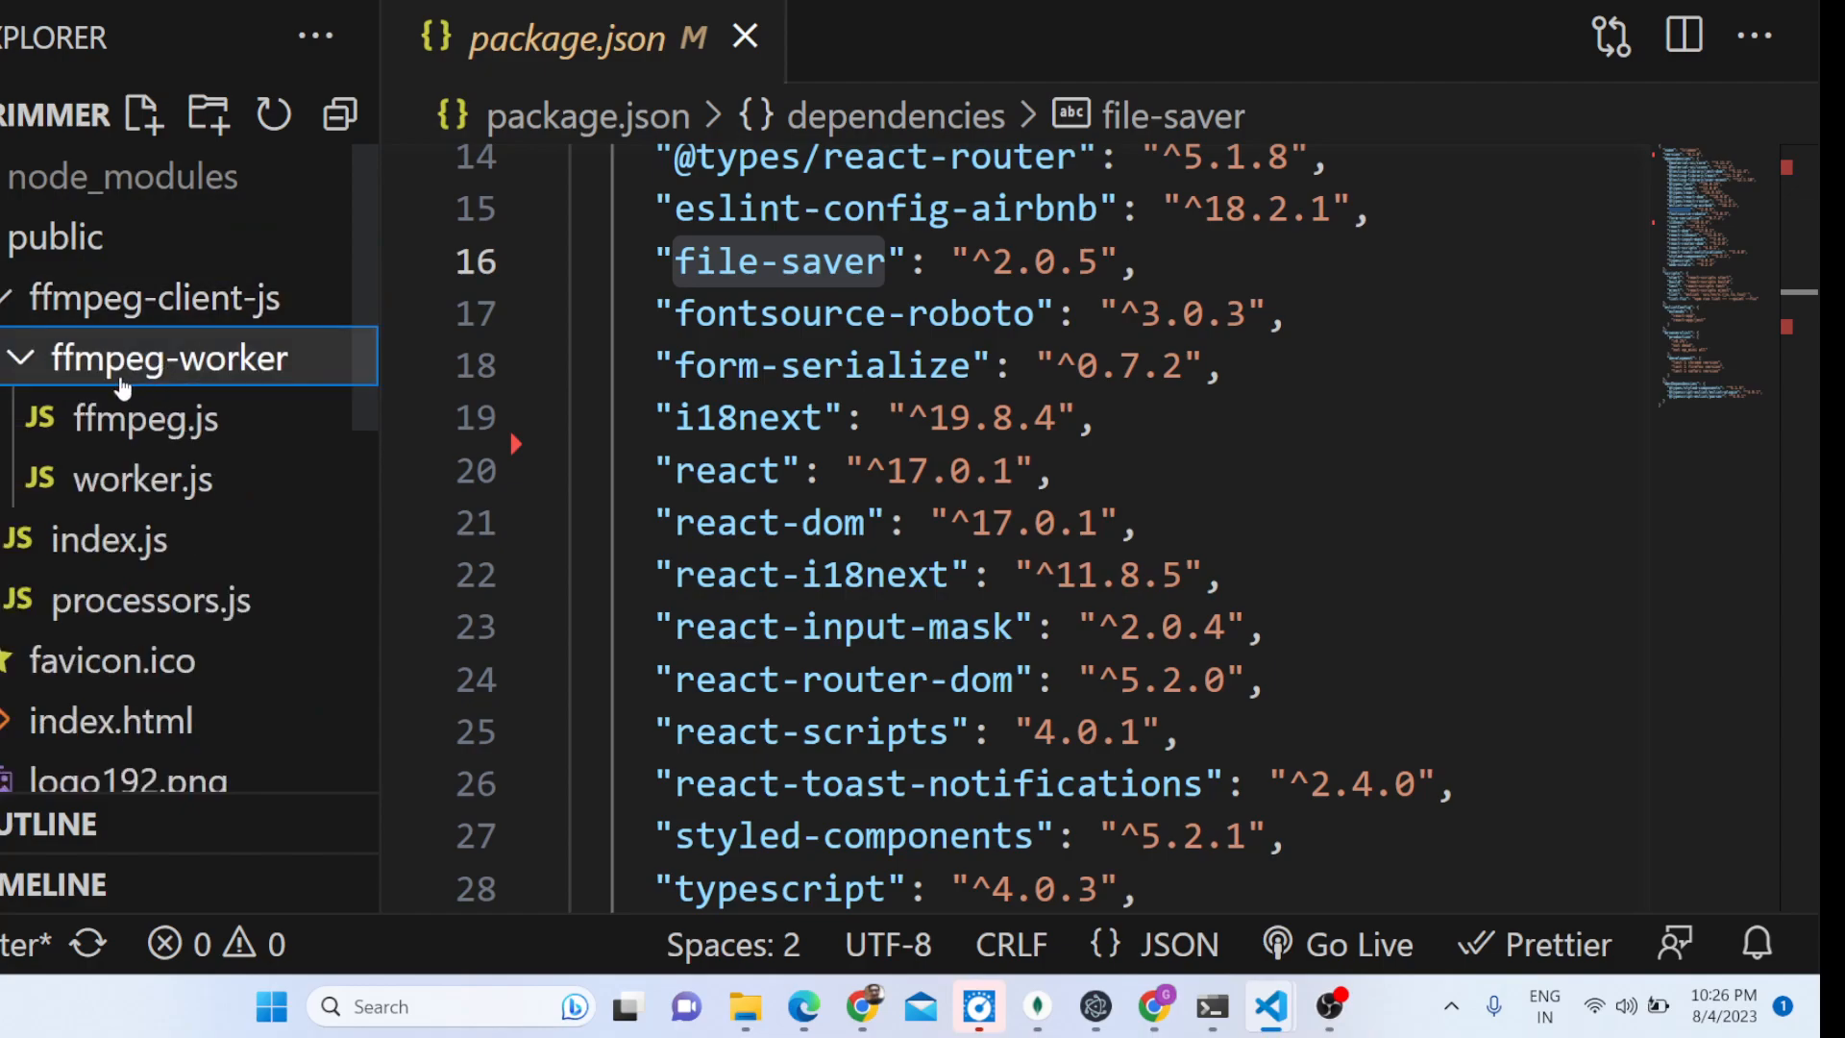
left_click(146, 417)
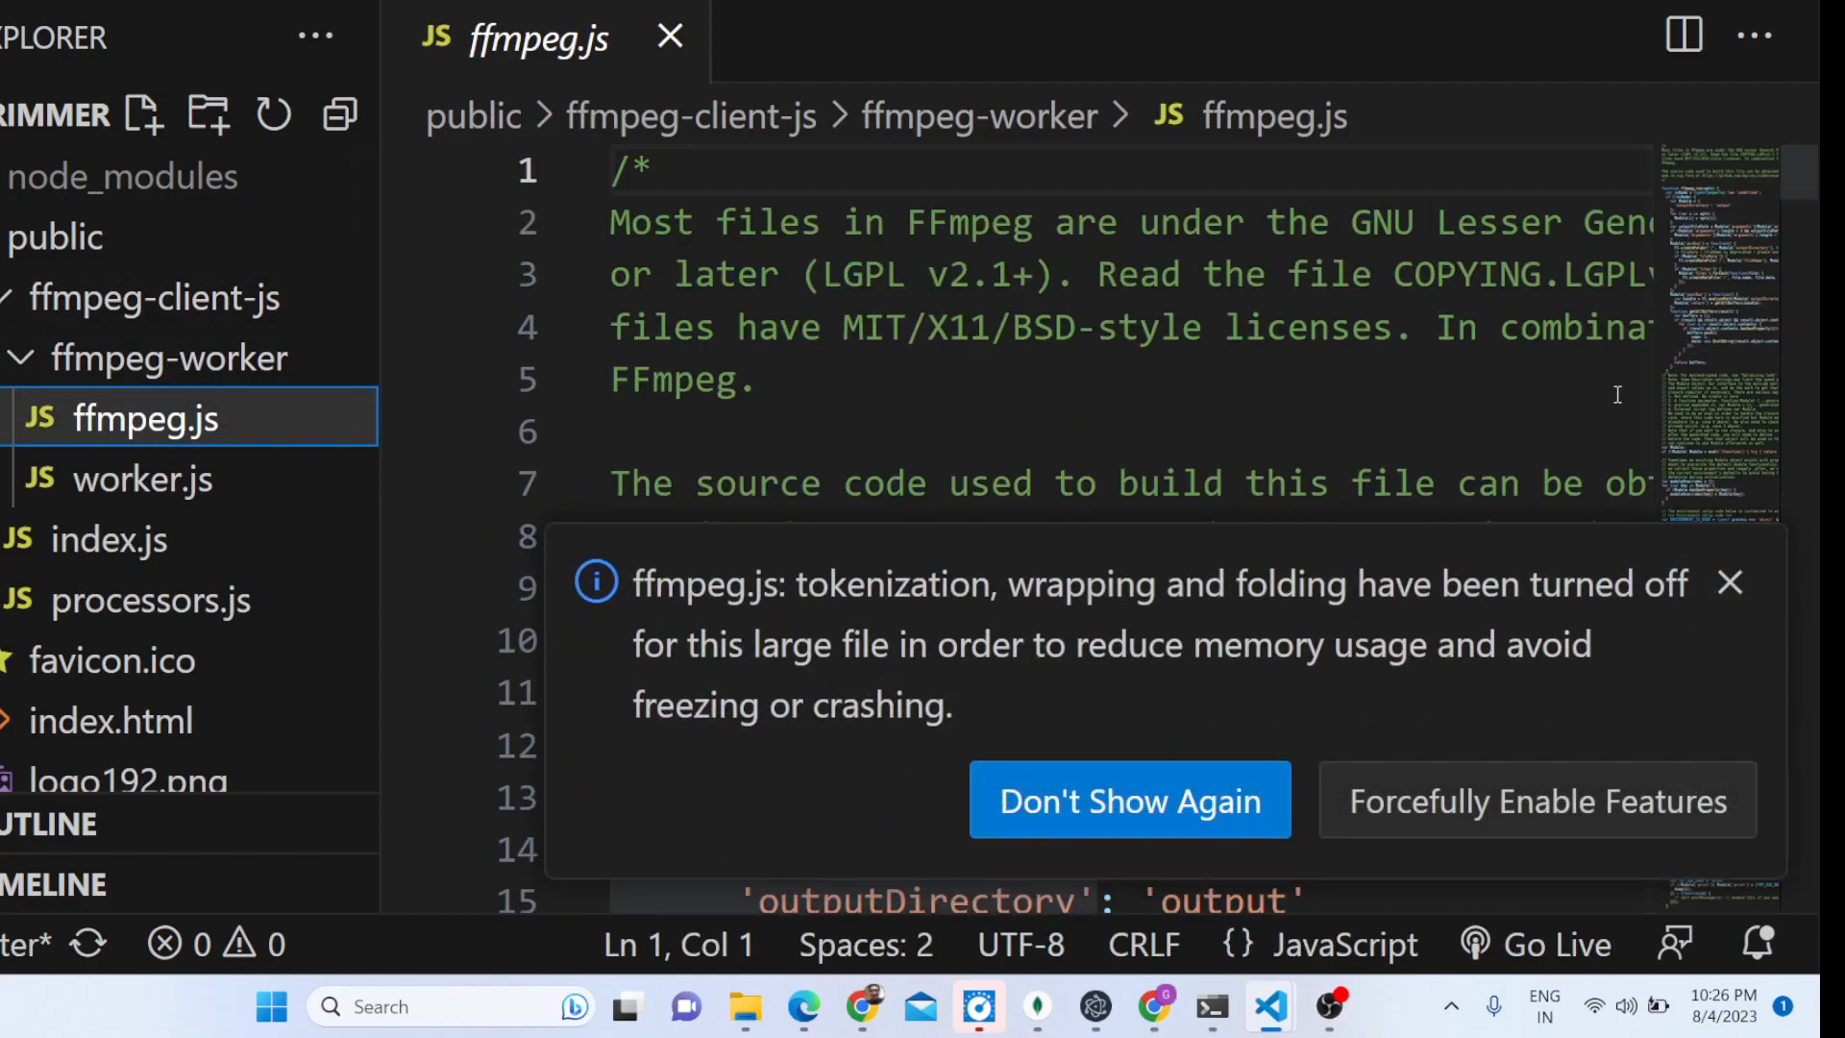
left_click(1126, 800)
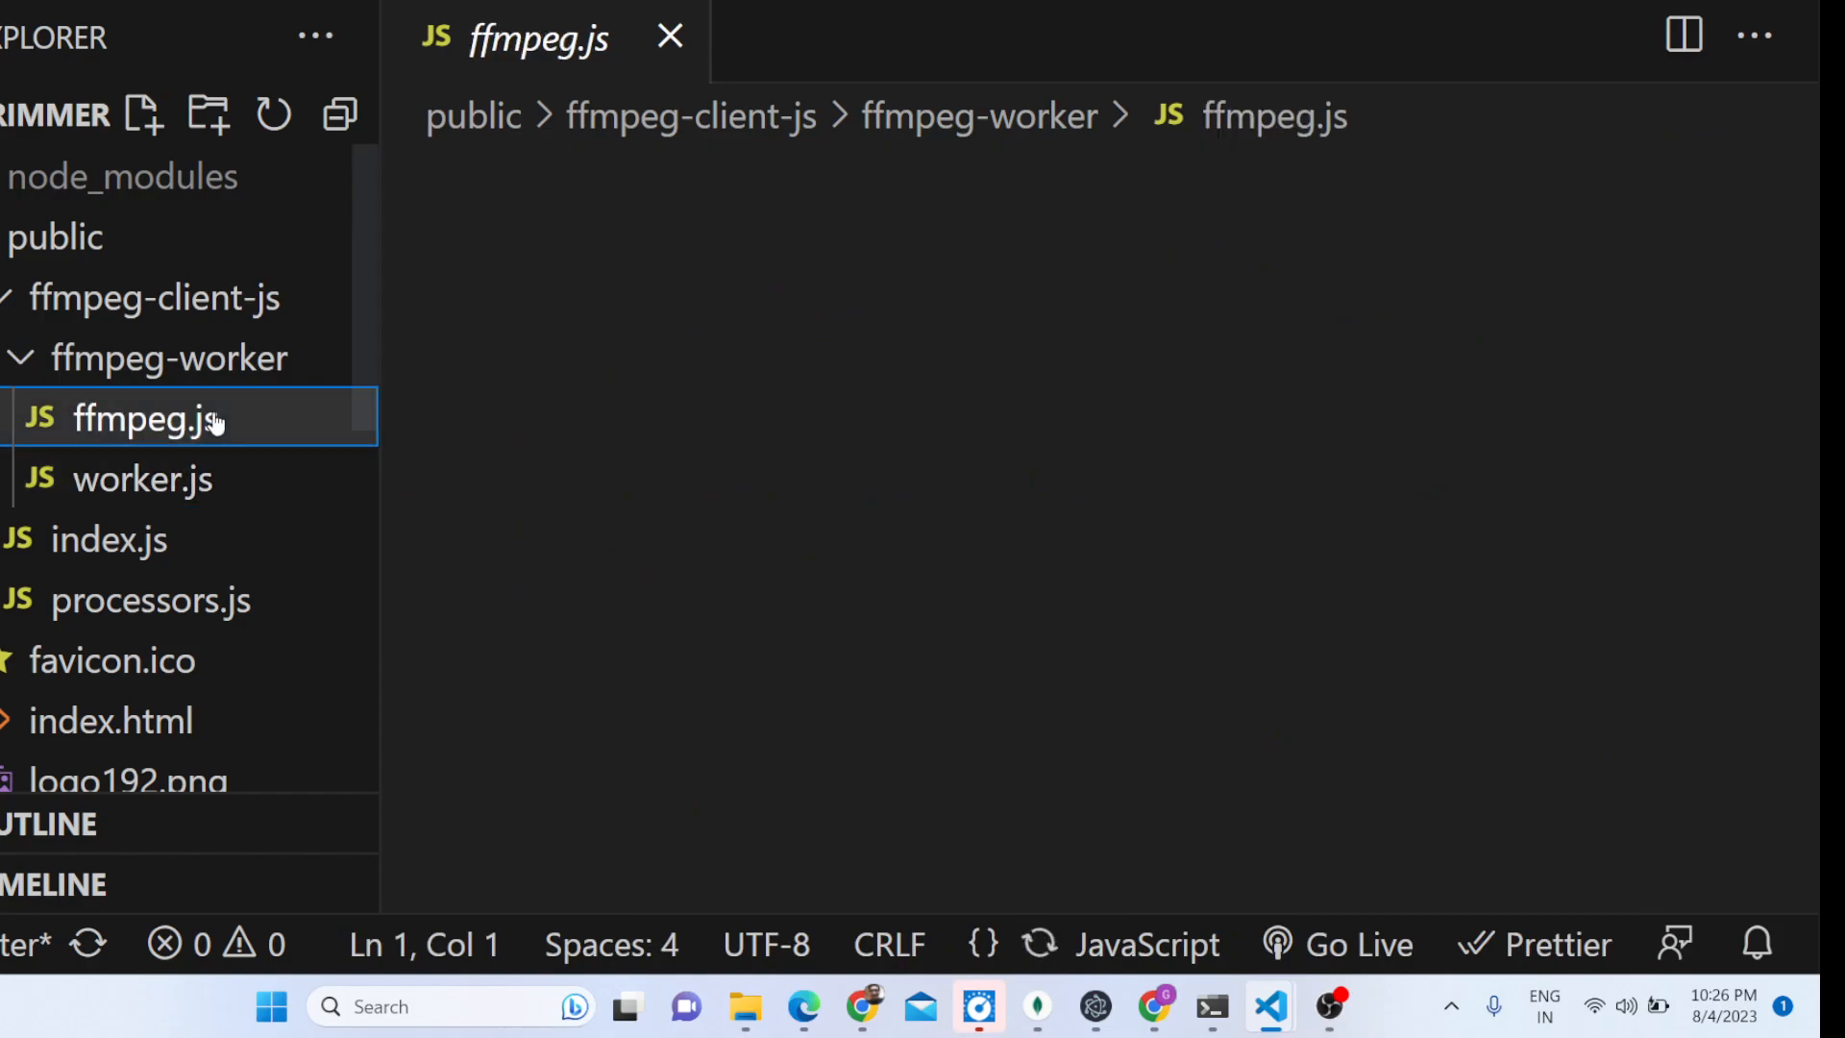
left_click(107, 538)
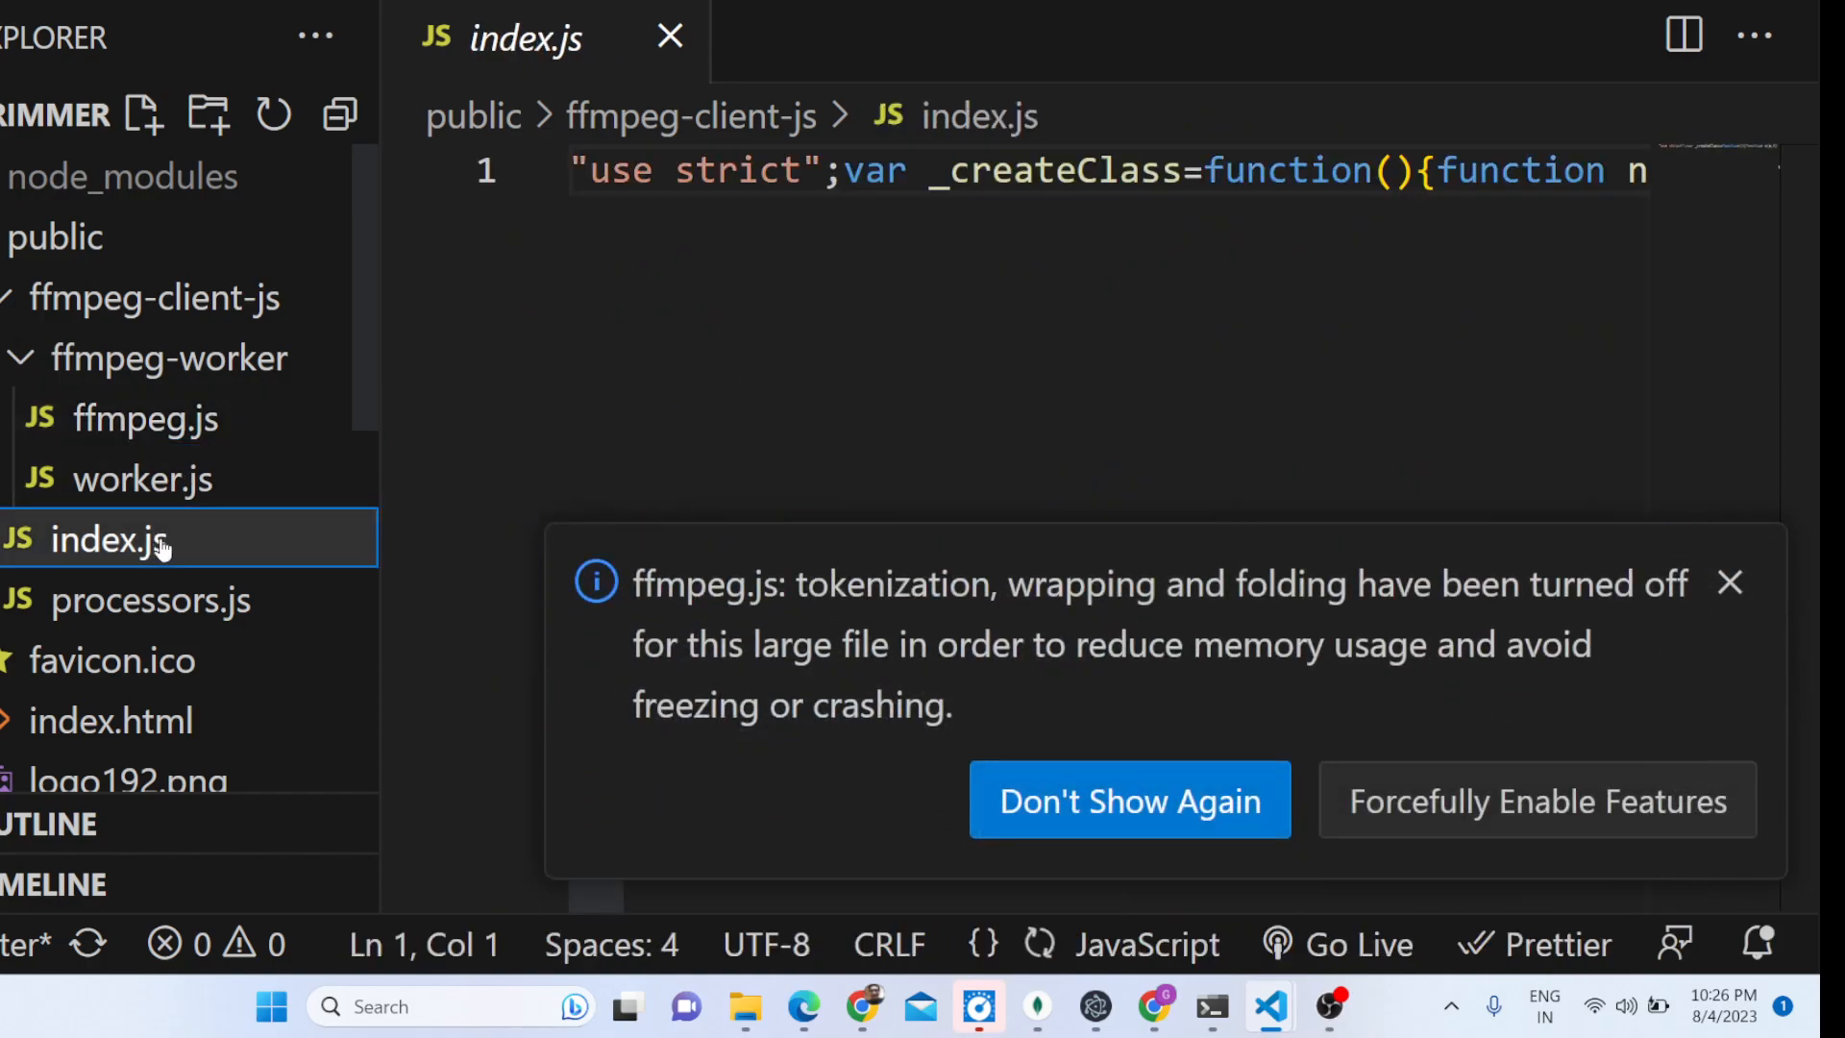
left_click(863, 1006)
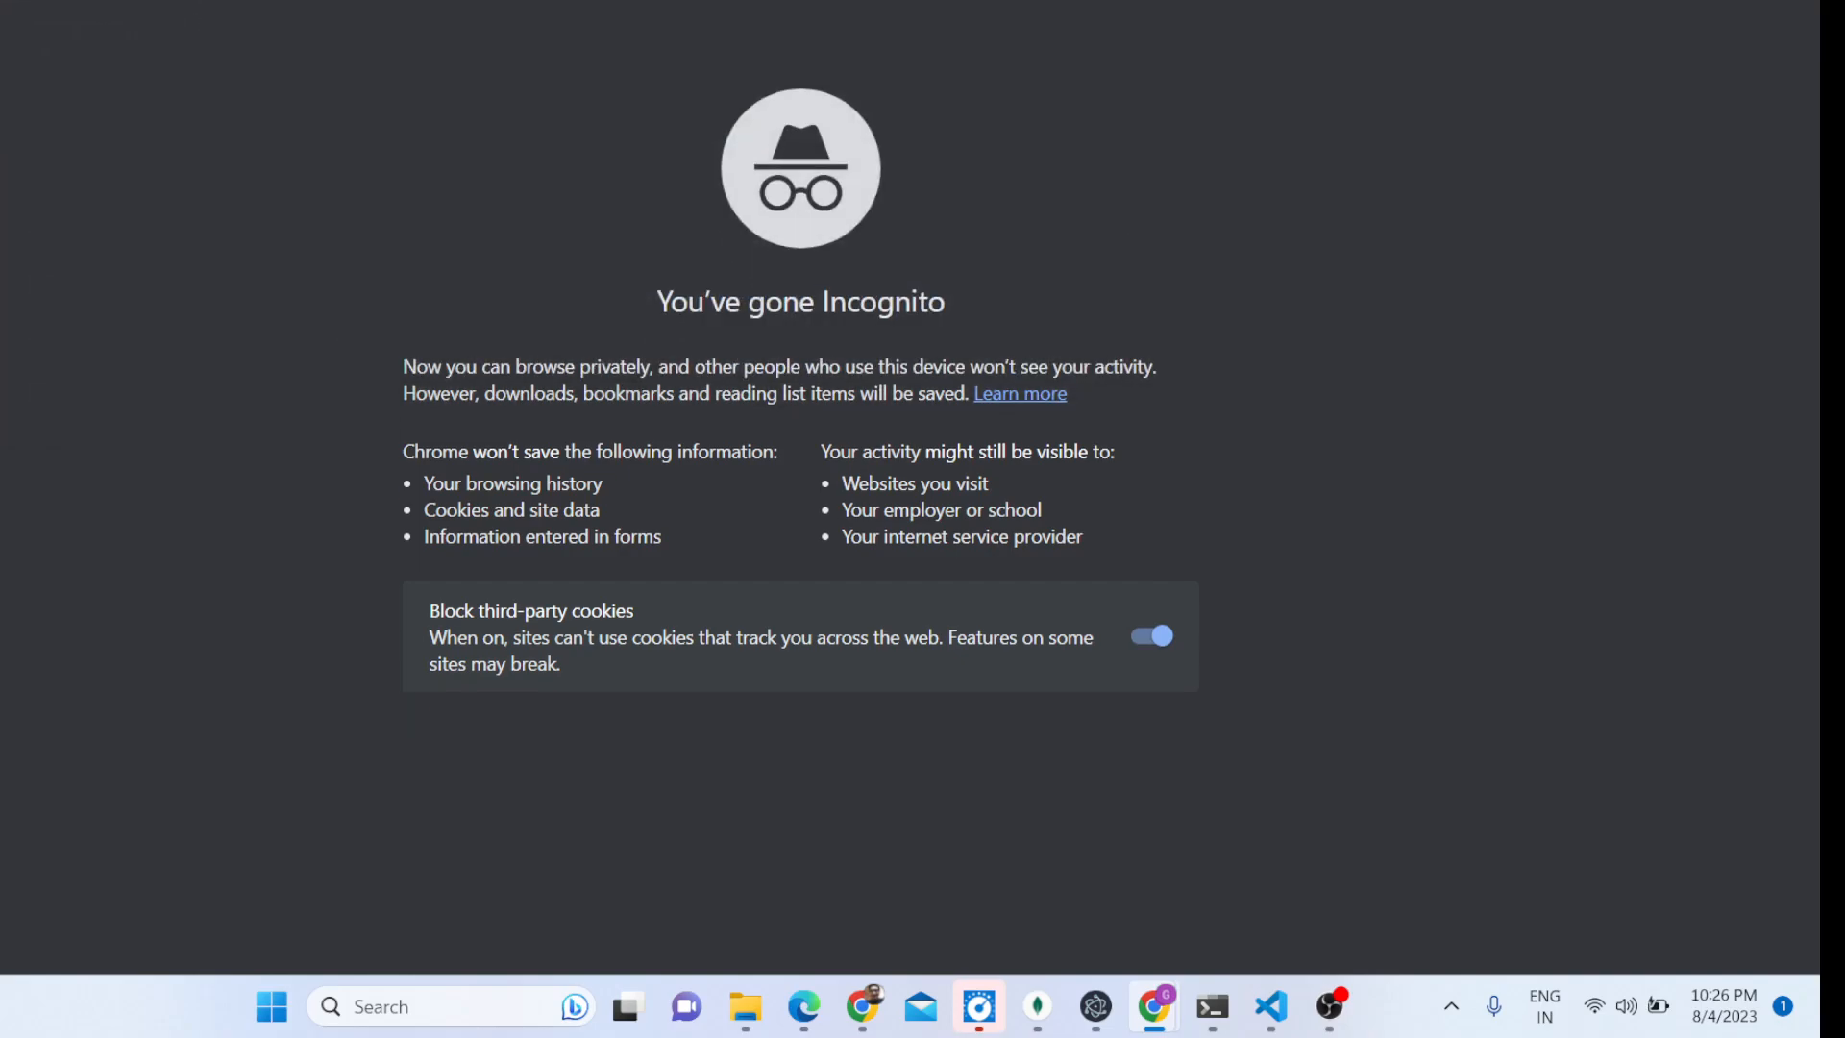
- Search the web for 'webassembly' in an incognito window and browse the results
type("webassembly")
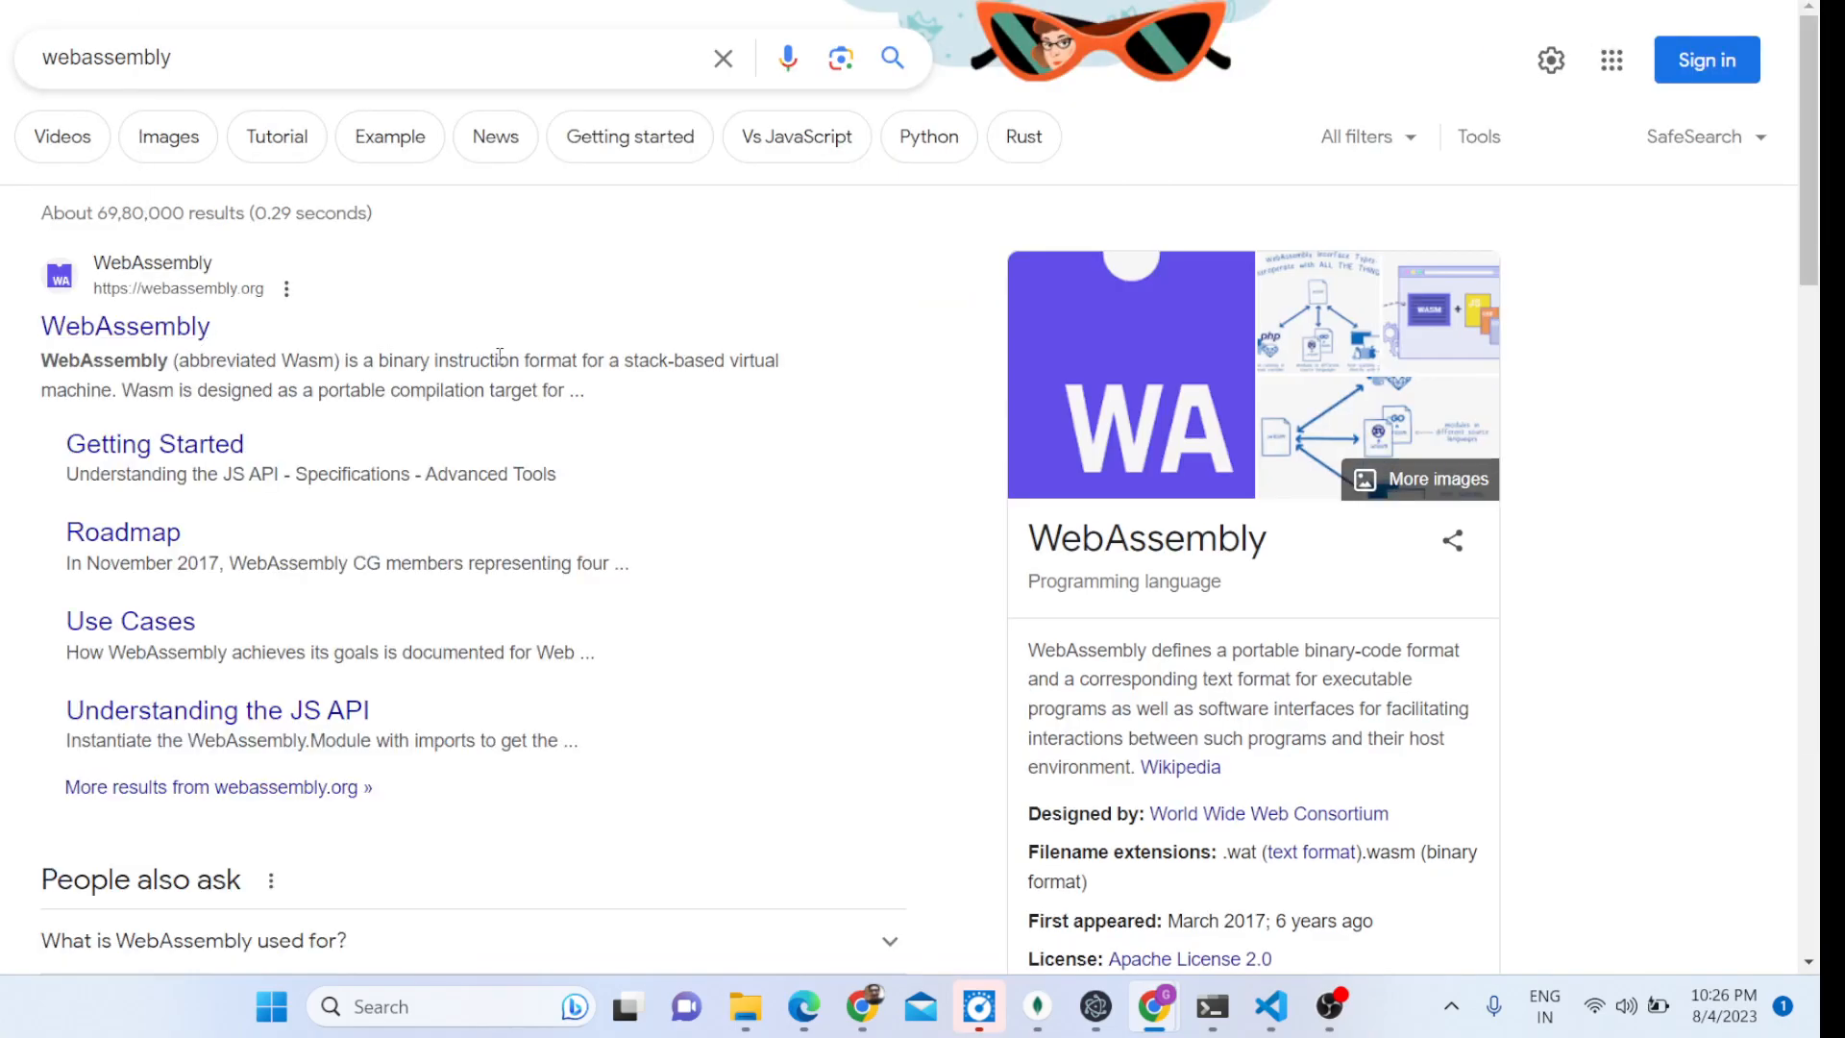
left_click_drag(598, 359, 763, 359)
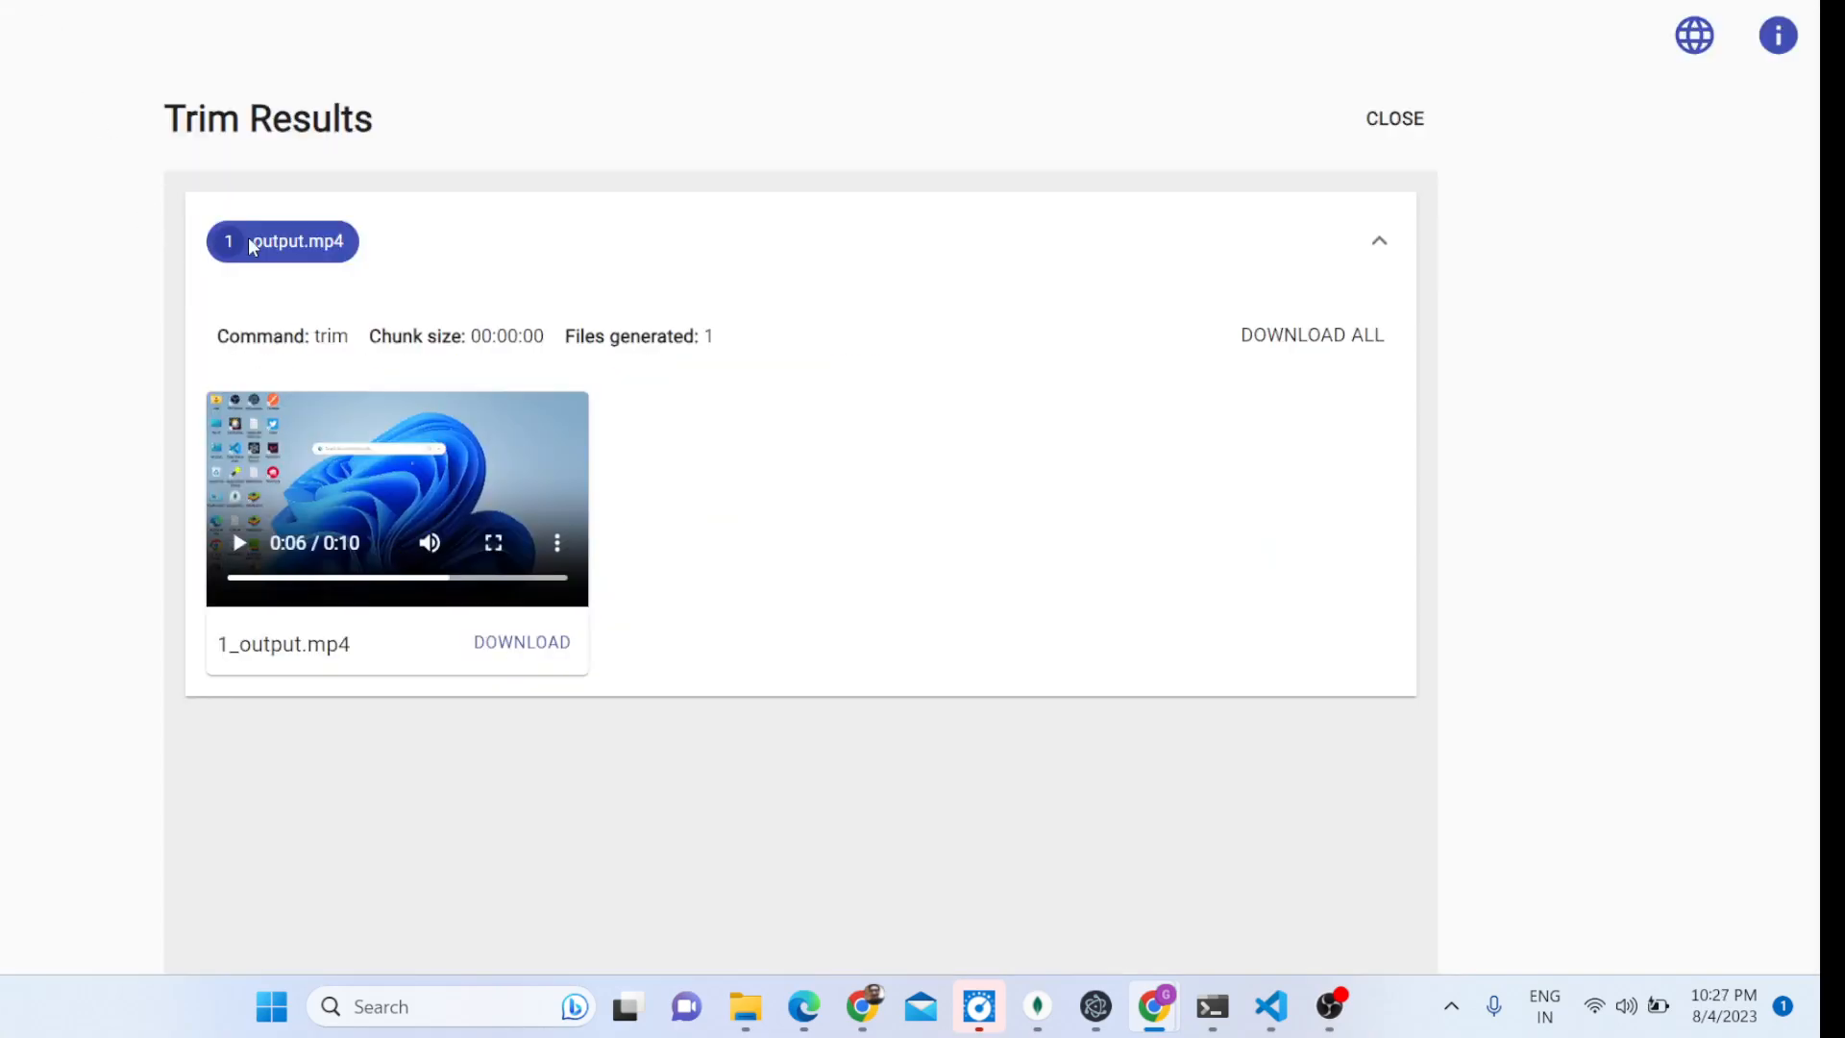
- Restart with output.mp4 and choose Split as the cutting mode
left_click(1394, 117)
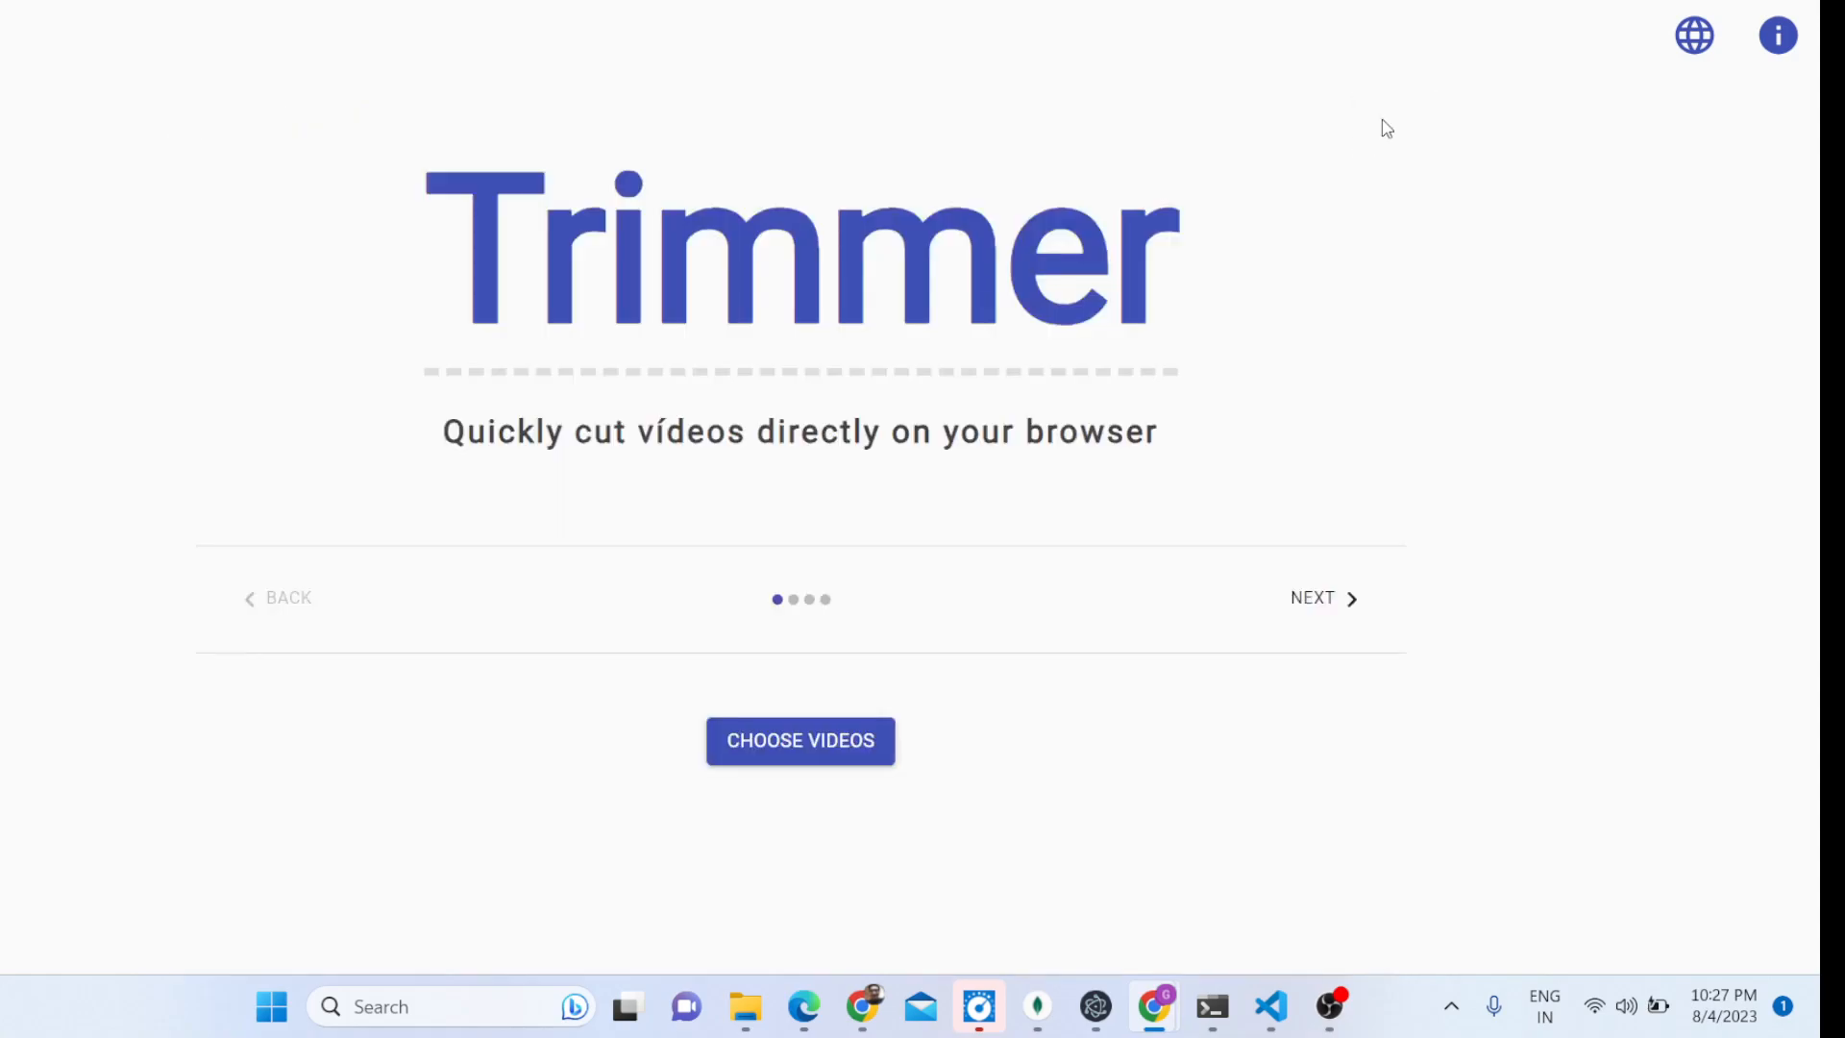
left_click(799, 740)
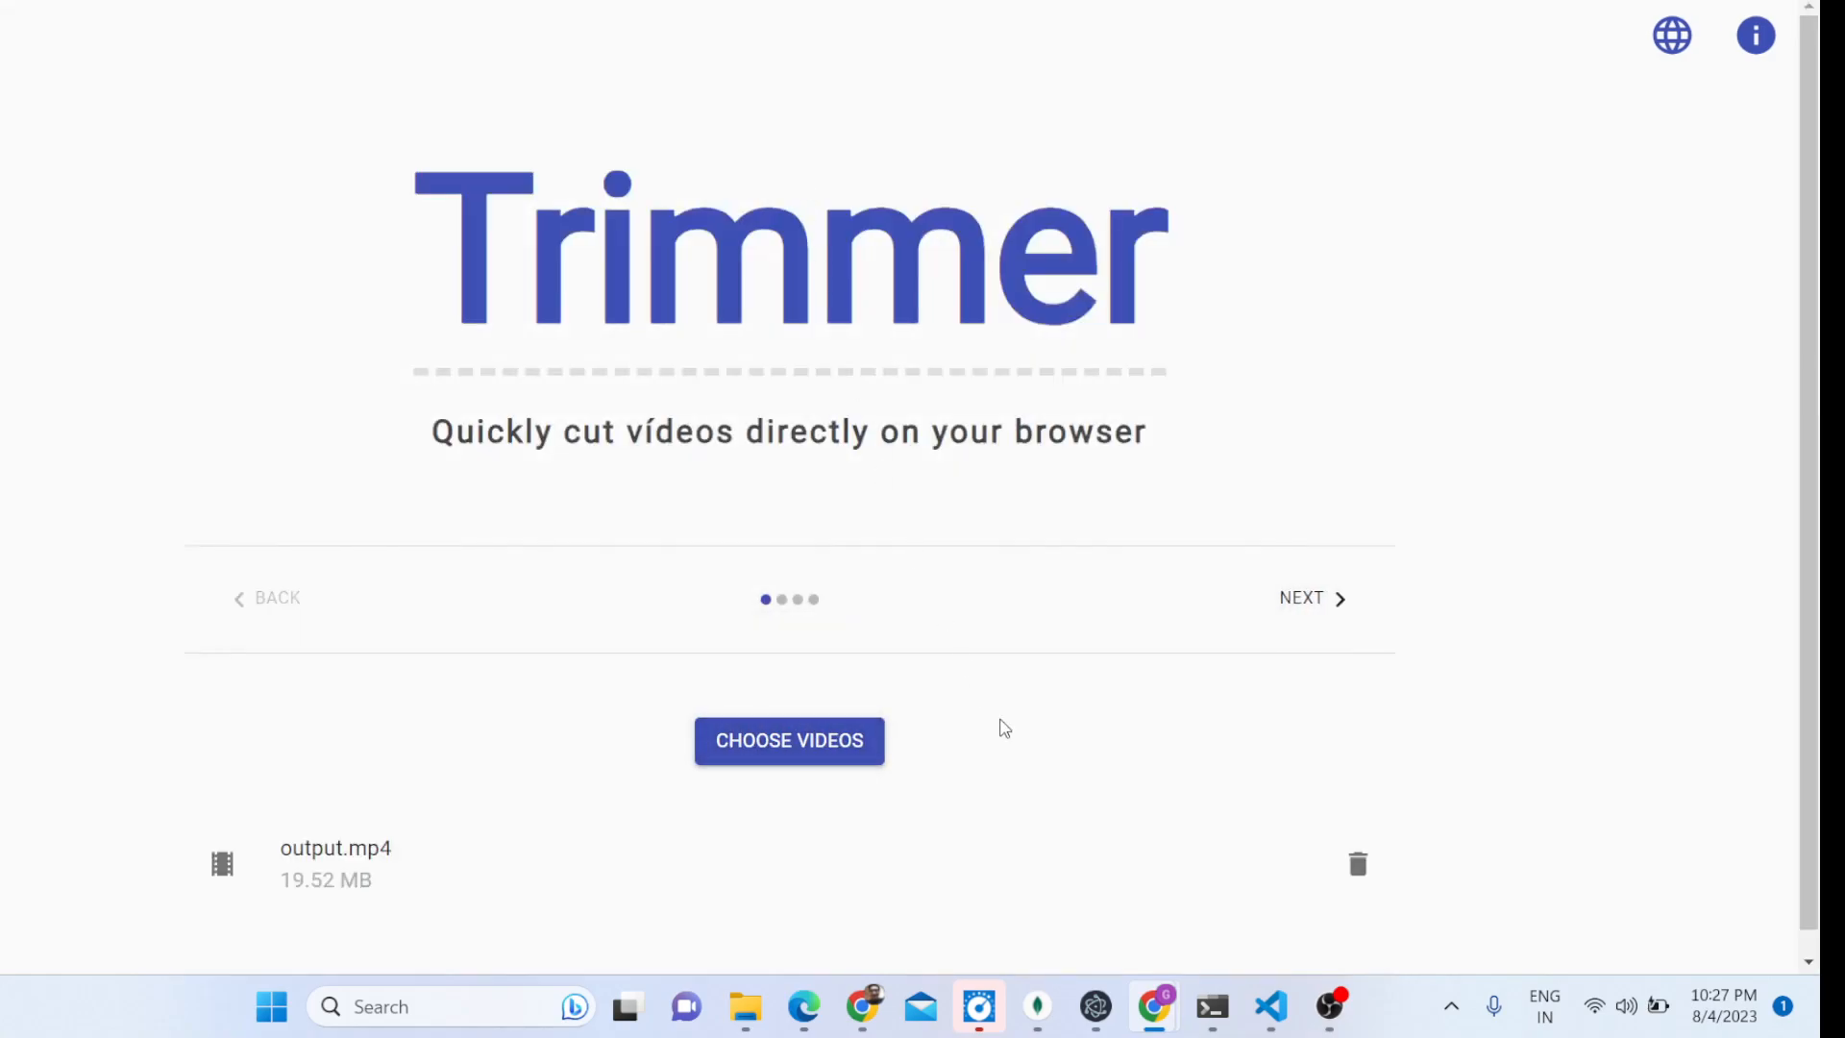
left_click(1312, 597)
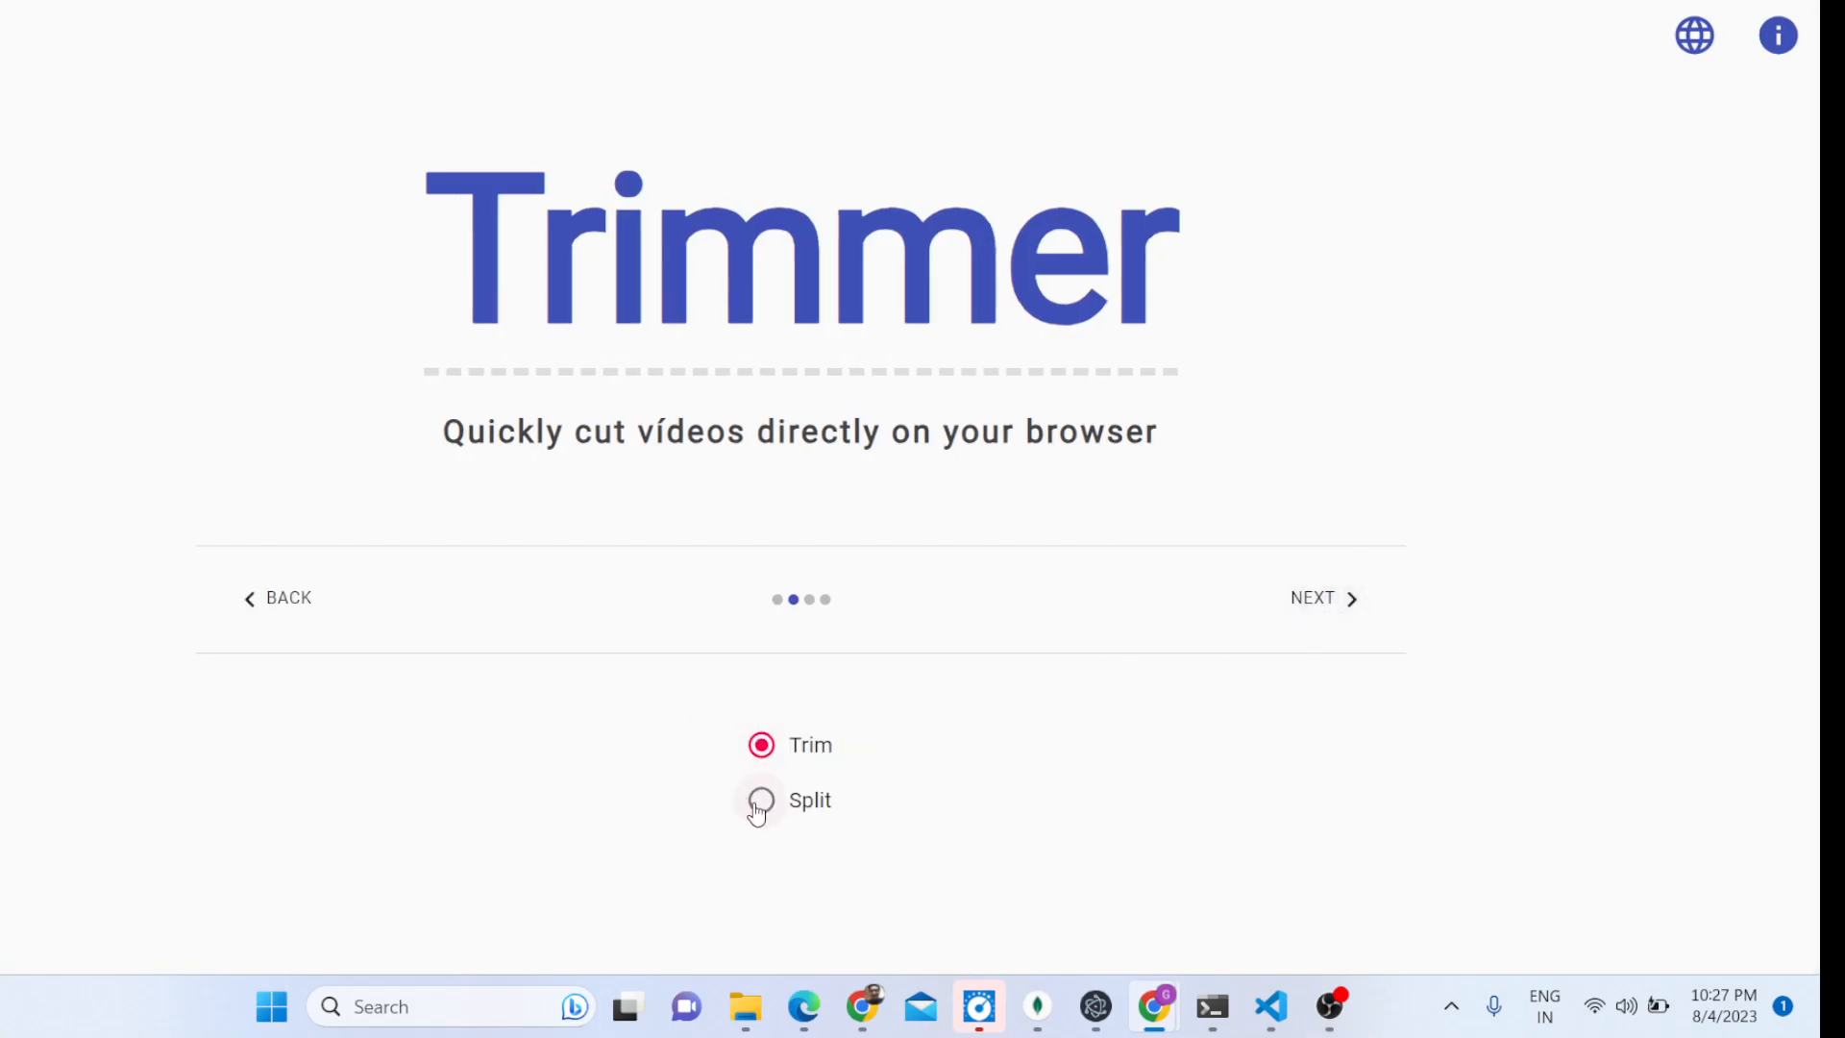
left_click(761, 799)
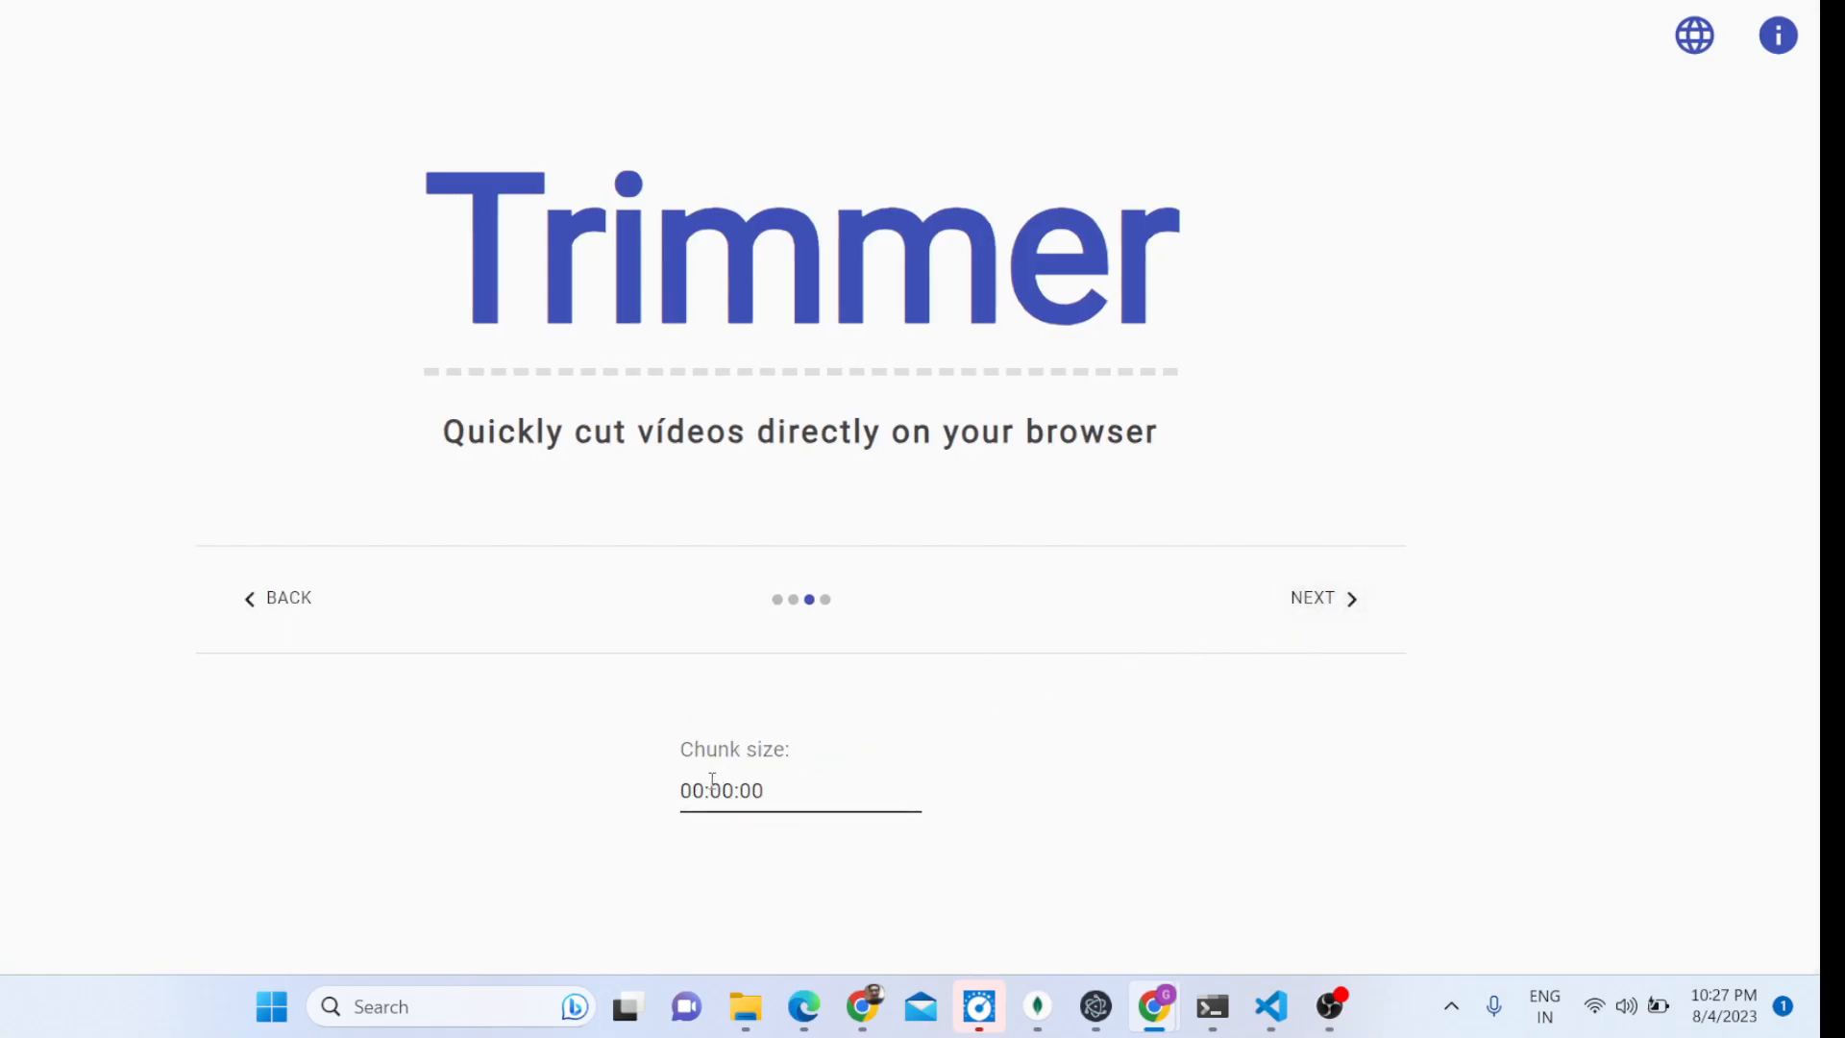
- Set the chunk size to 00:01:00 and process the split
left_click(800, 789)
type("1")
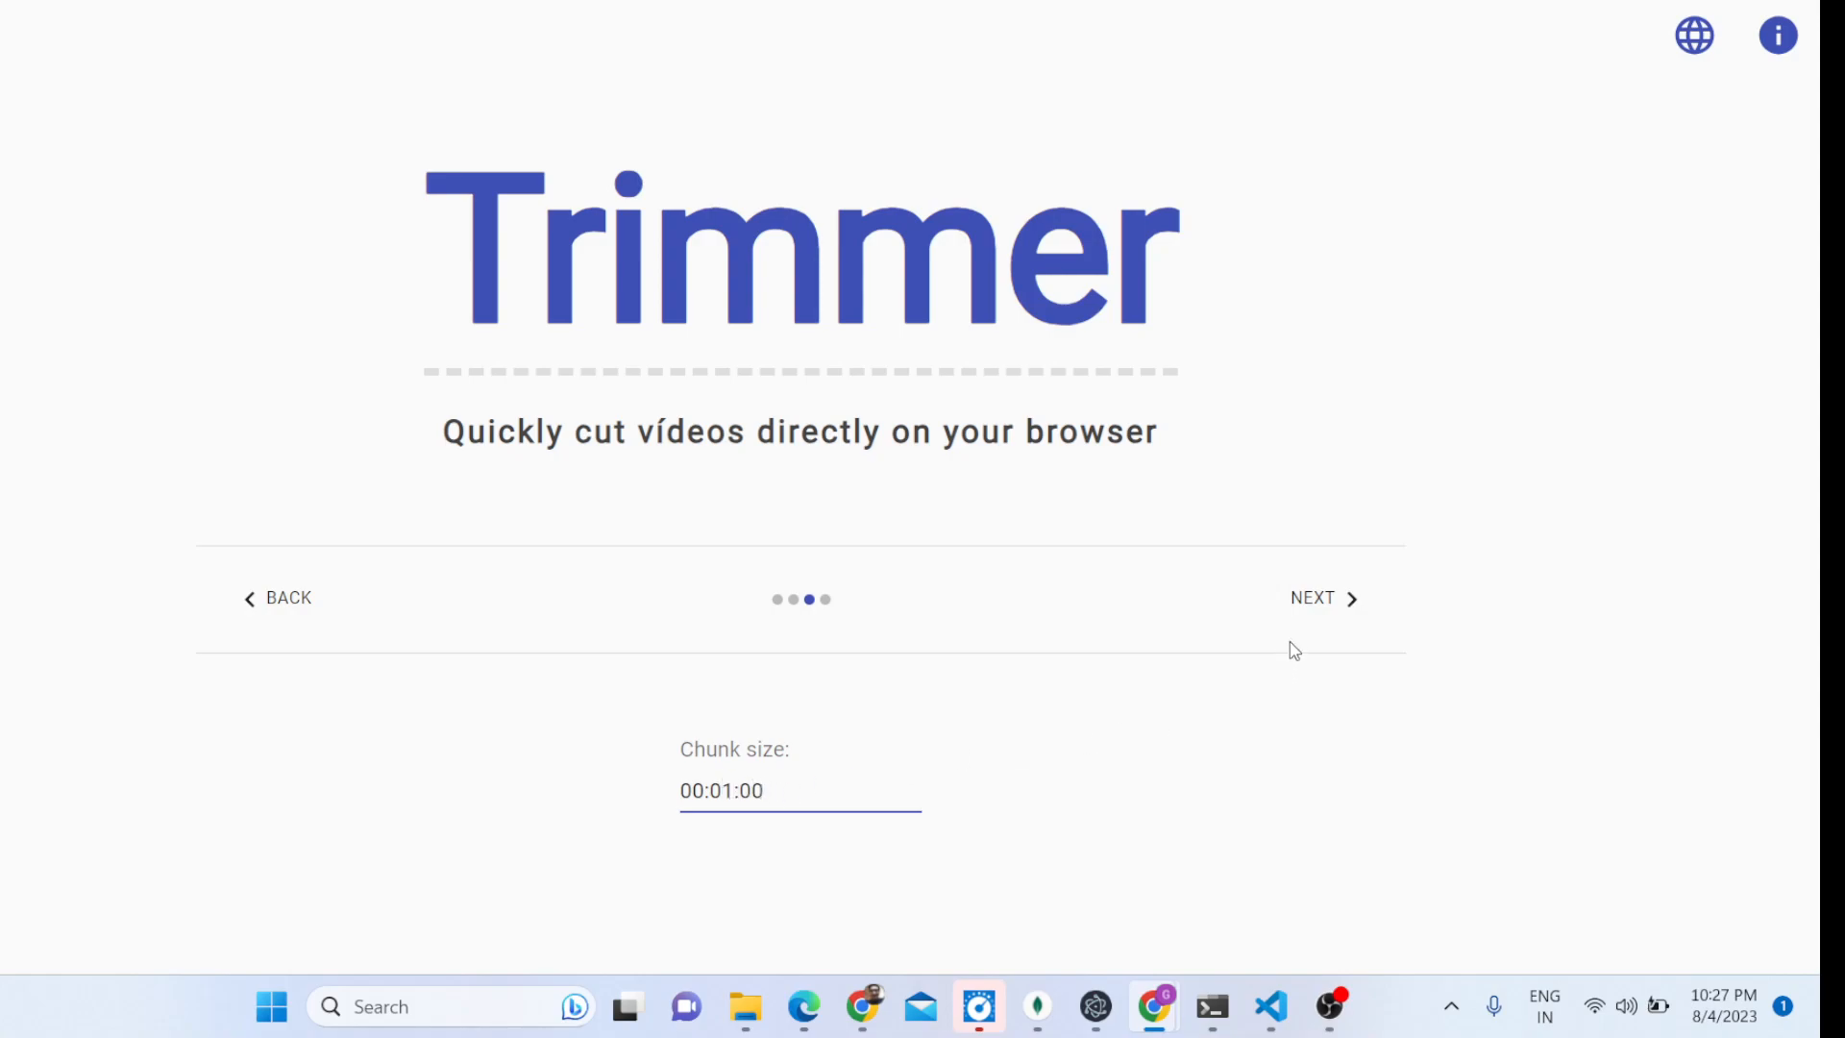
left_click(1323, 596)
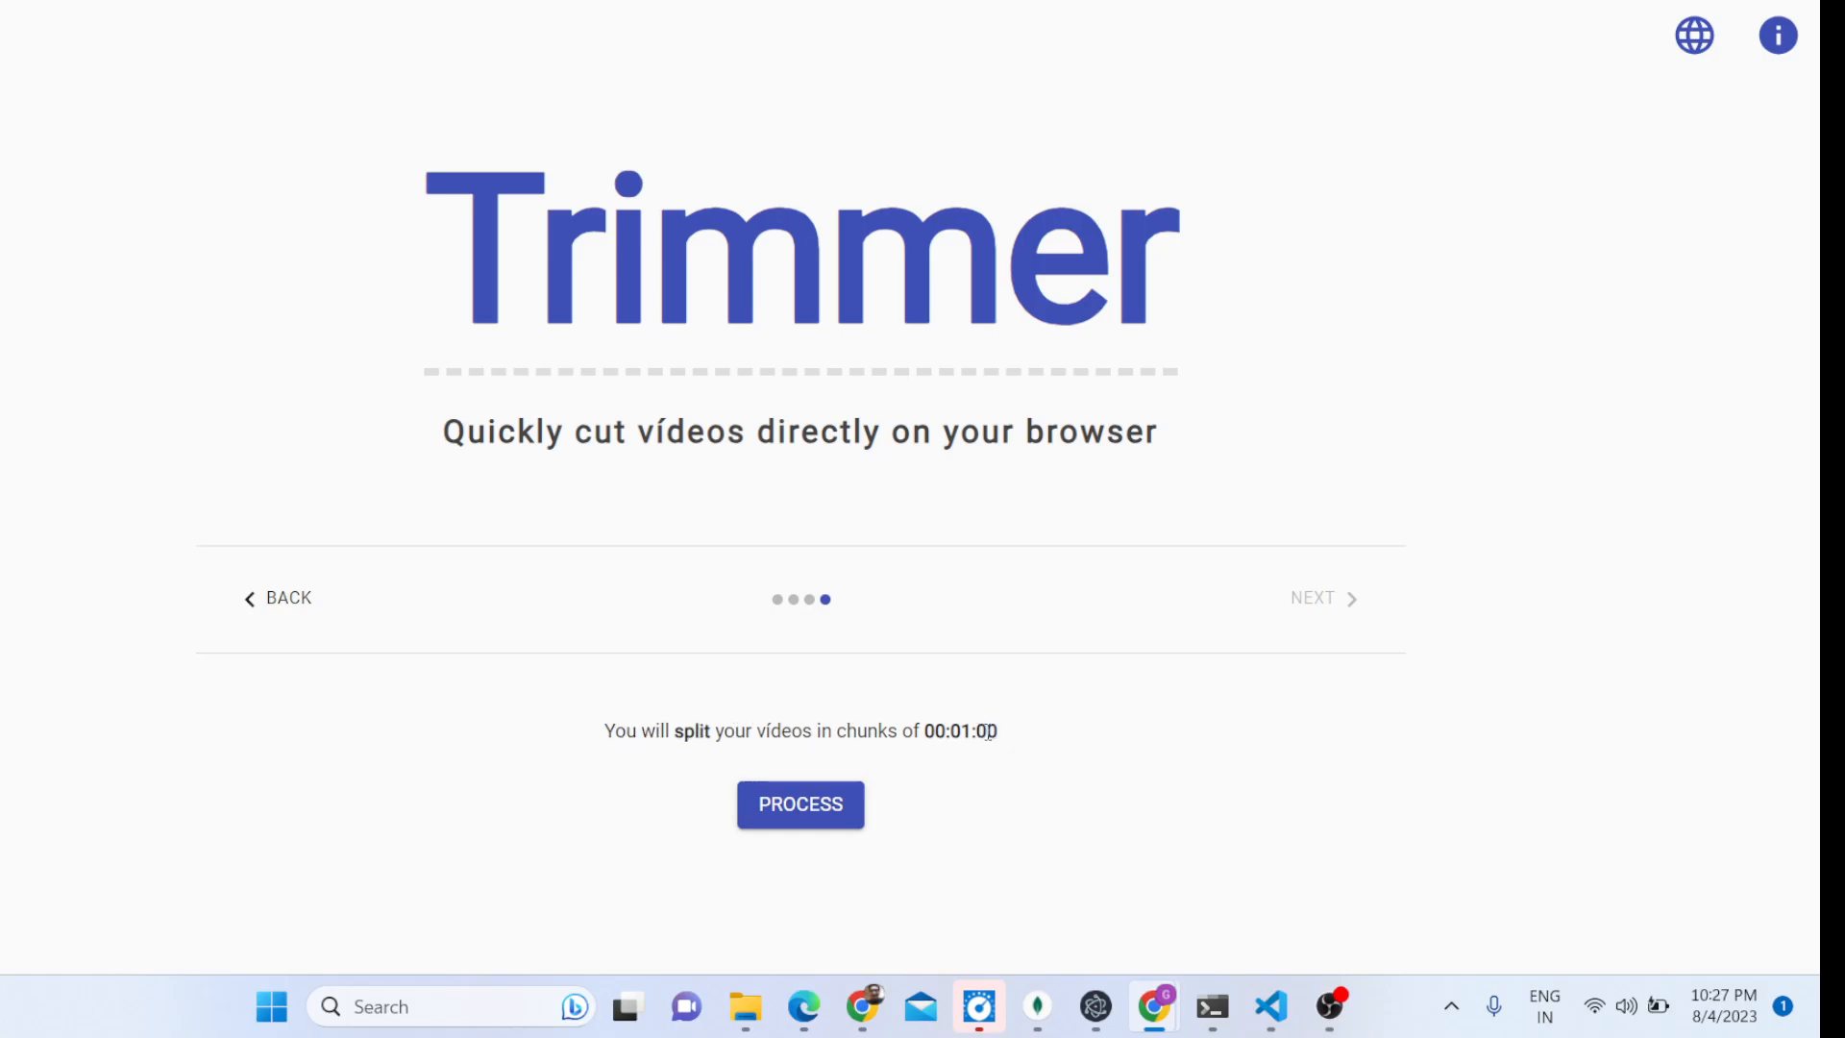
left_click(800, 803)
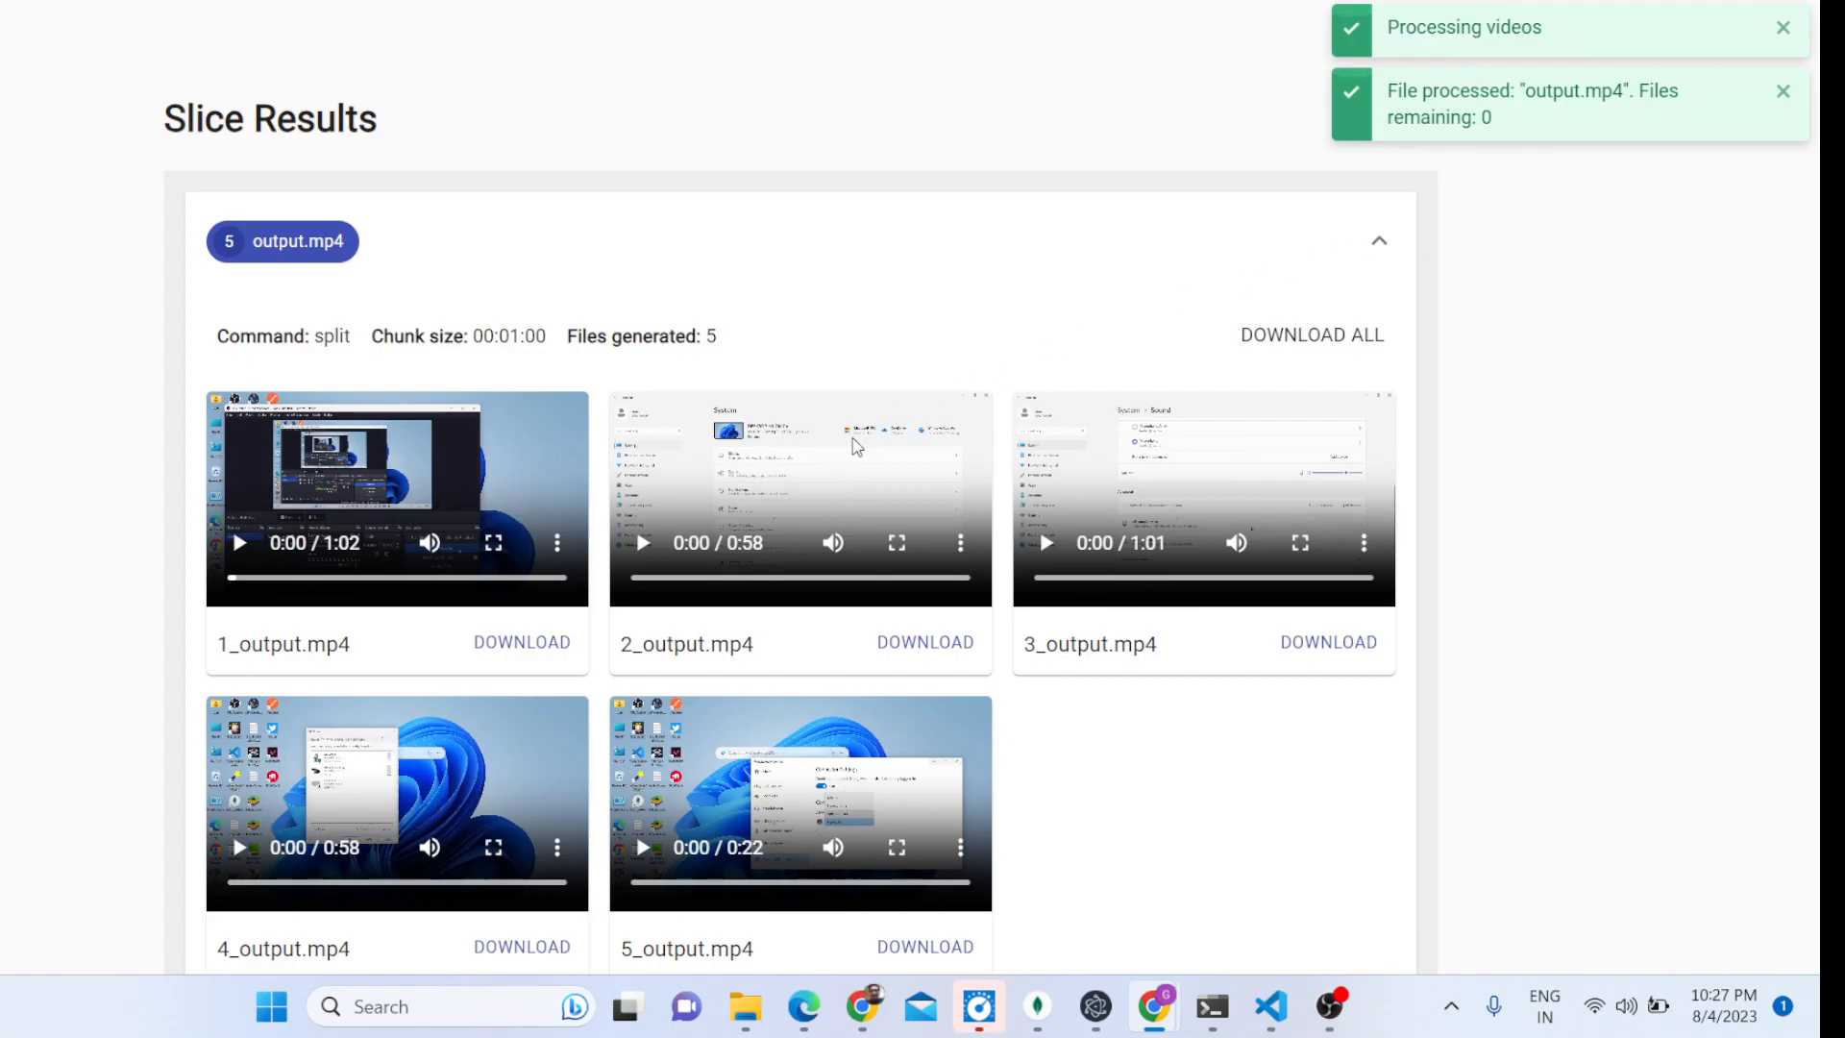
mouse_move(617, 492)
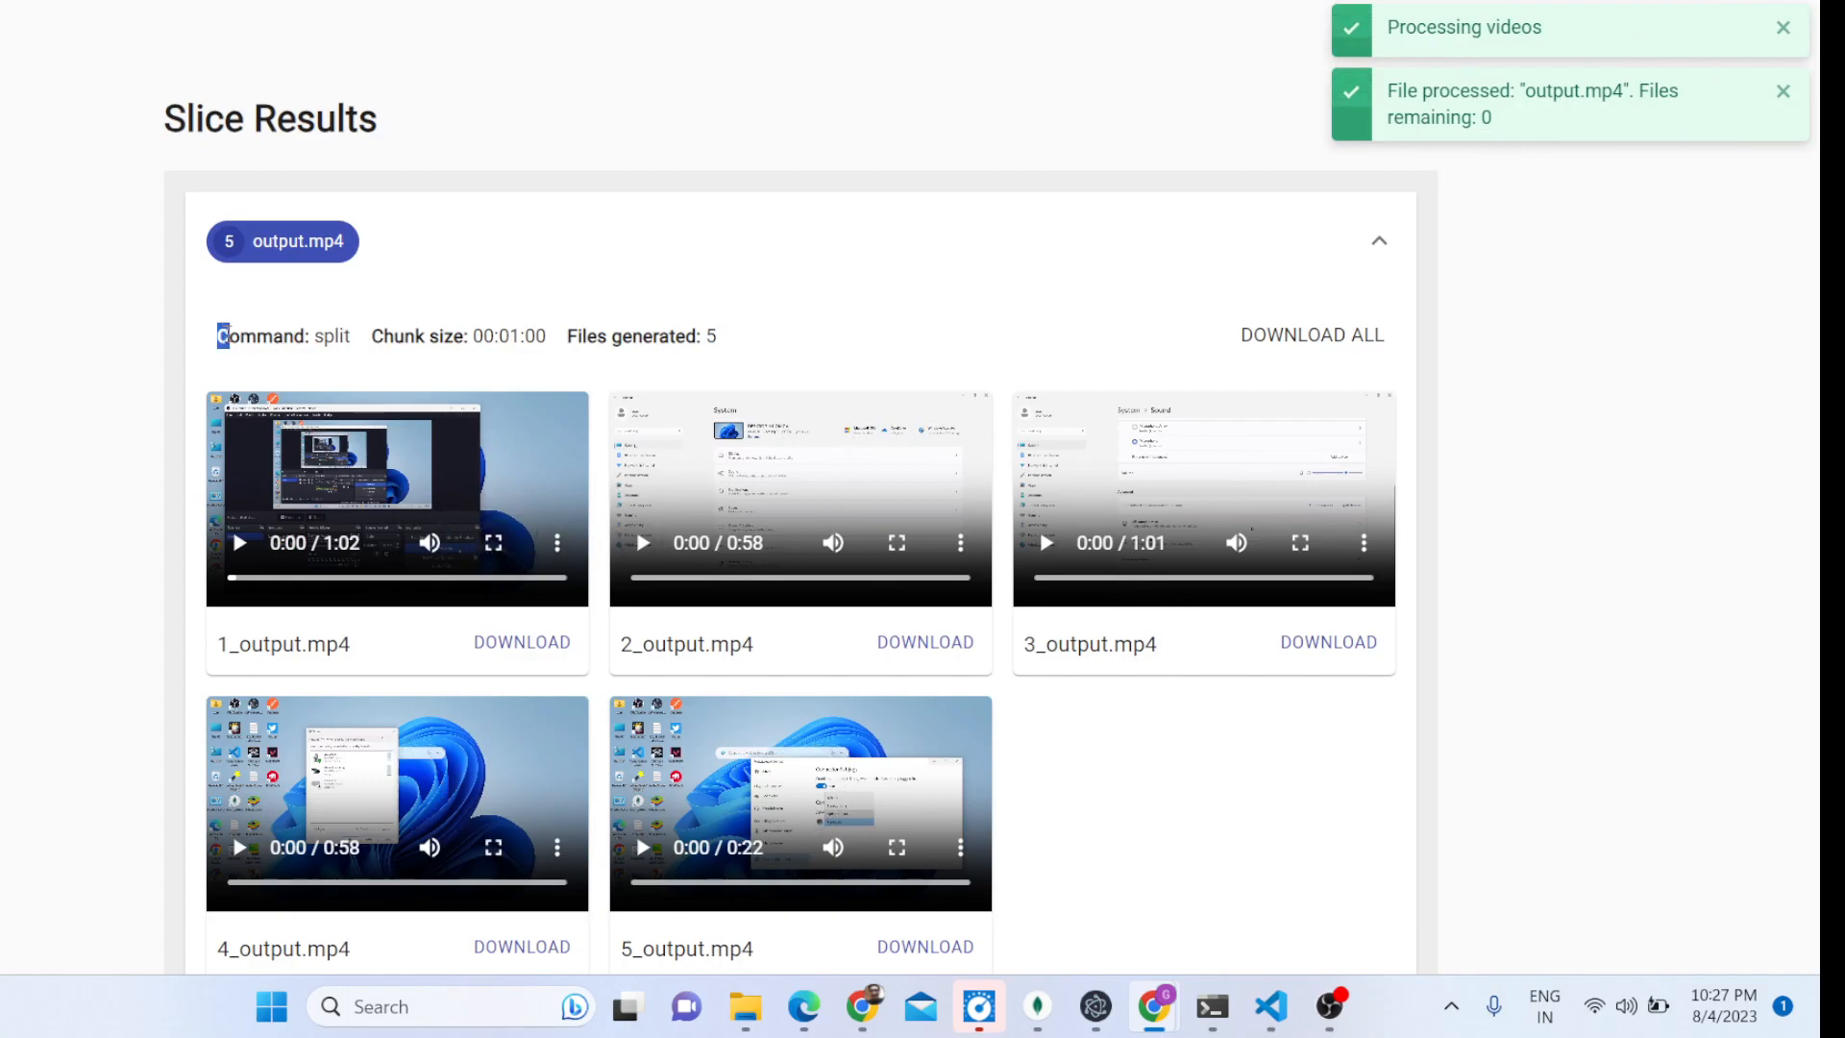
- Play and pause the first chunk 1_output.mp4, then start playing 4_output.mp4
double_click(259, 336)
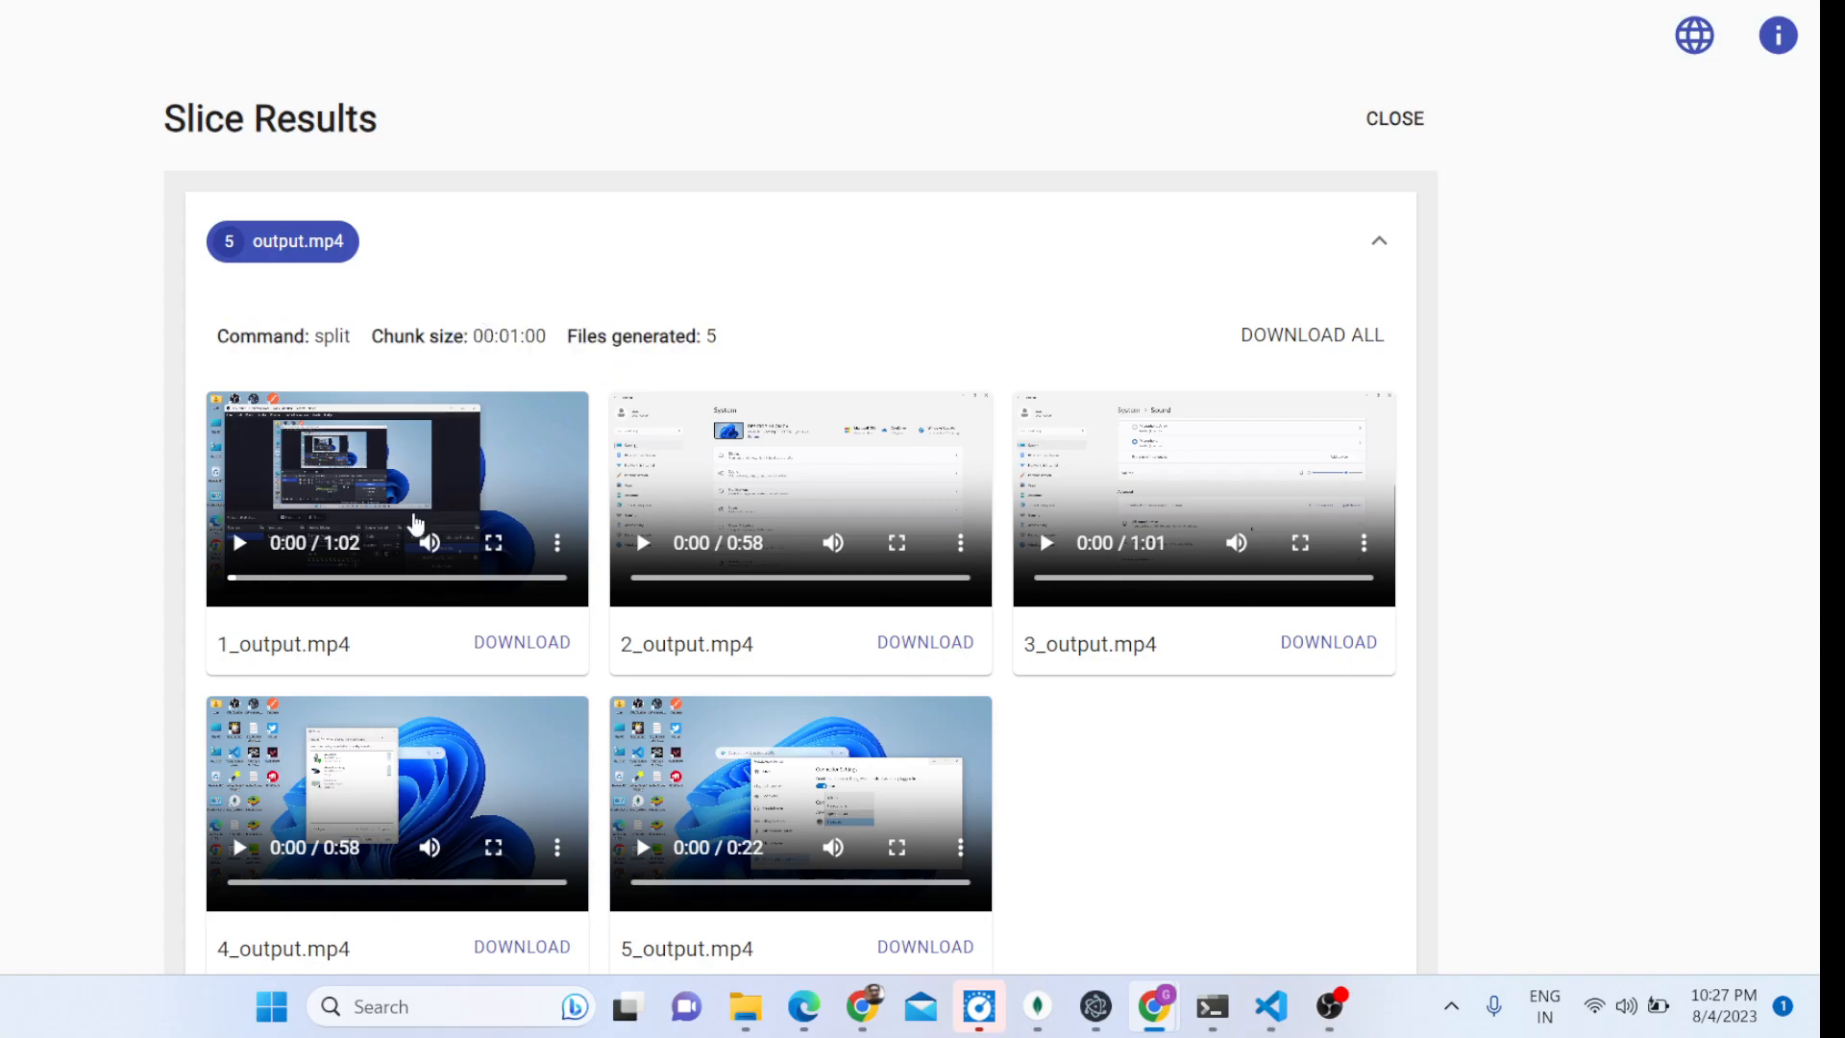
left_click(235, 544)
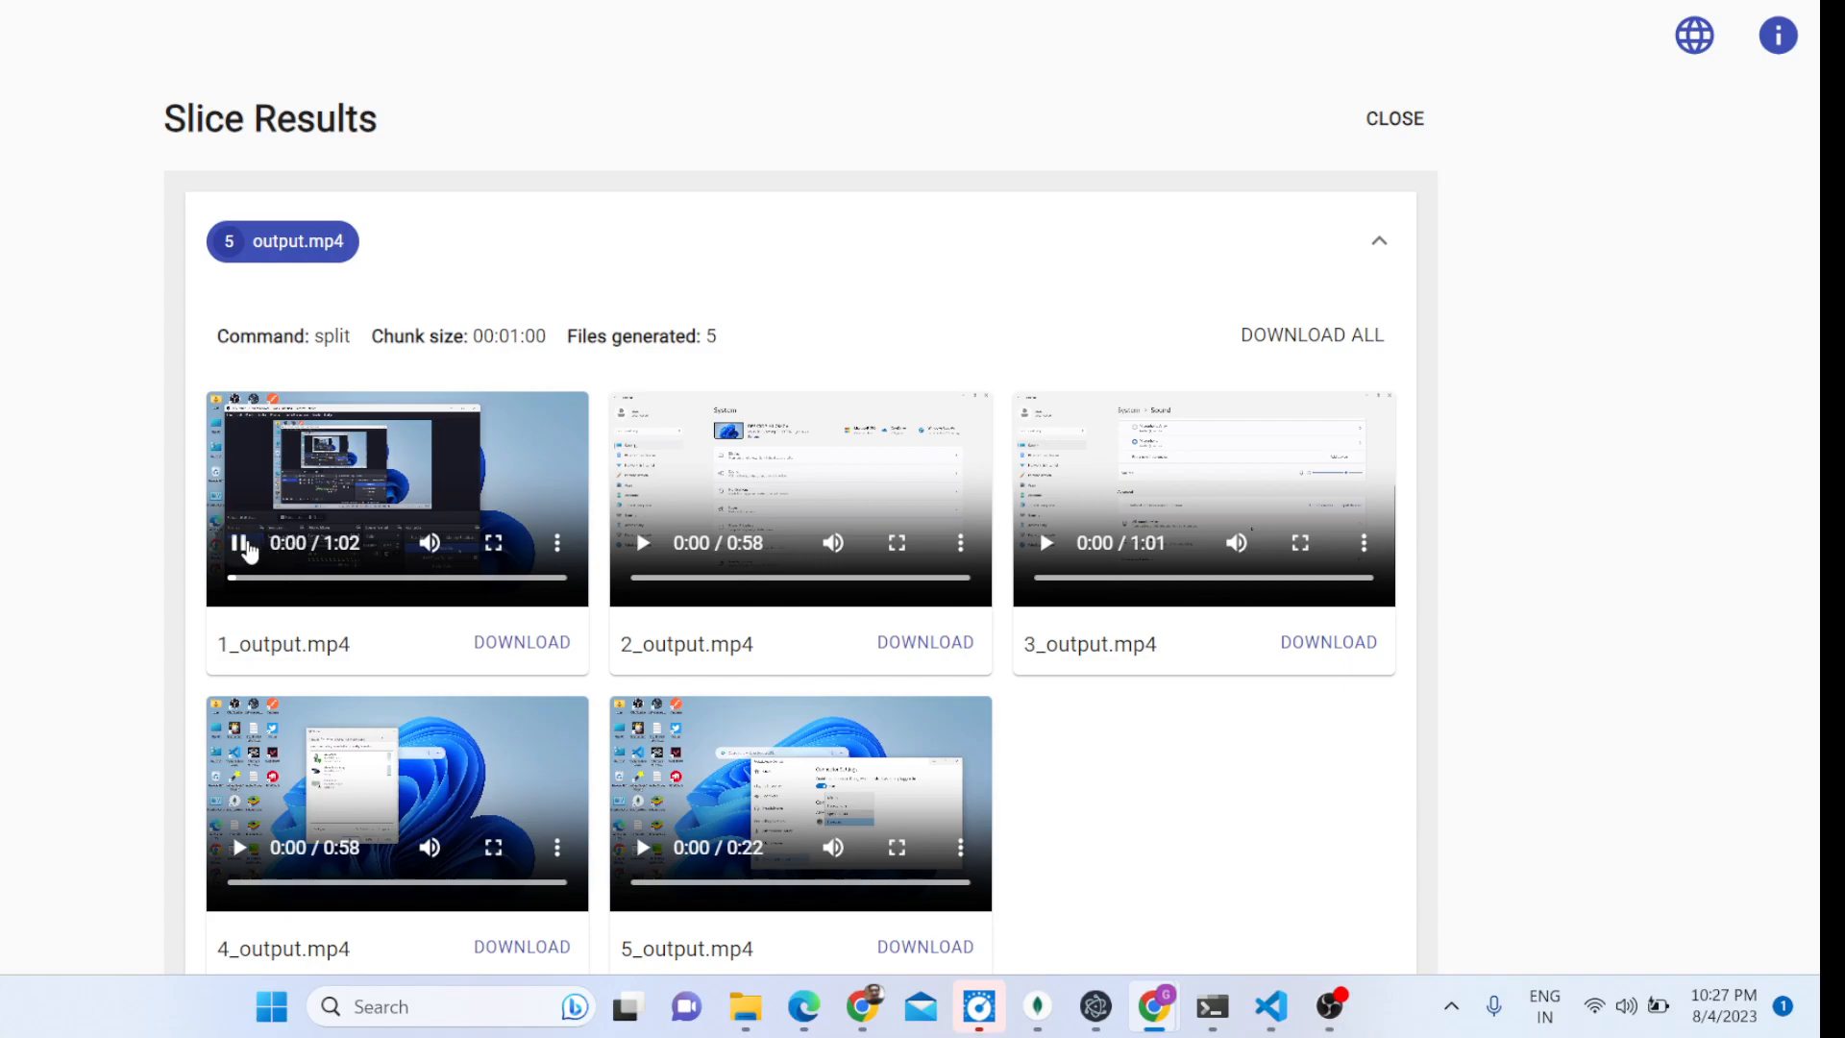
left_click(238, 542)
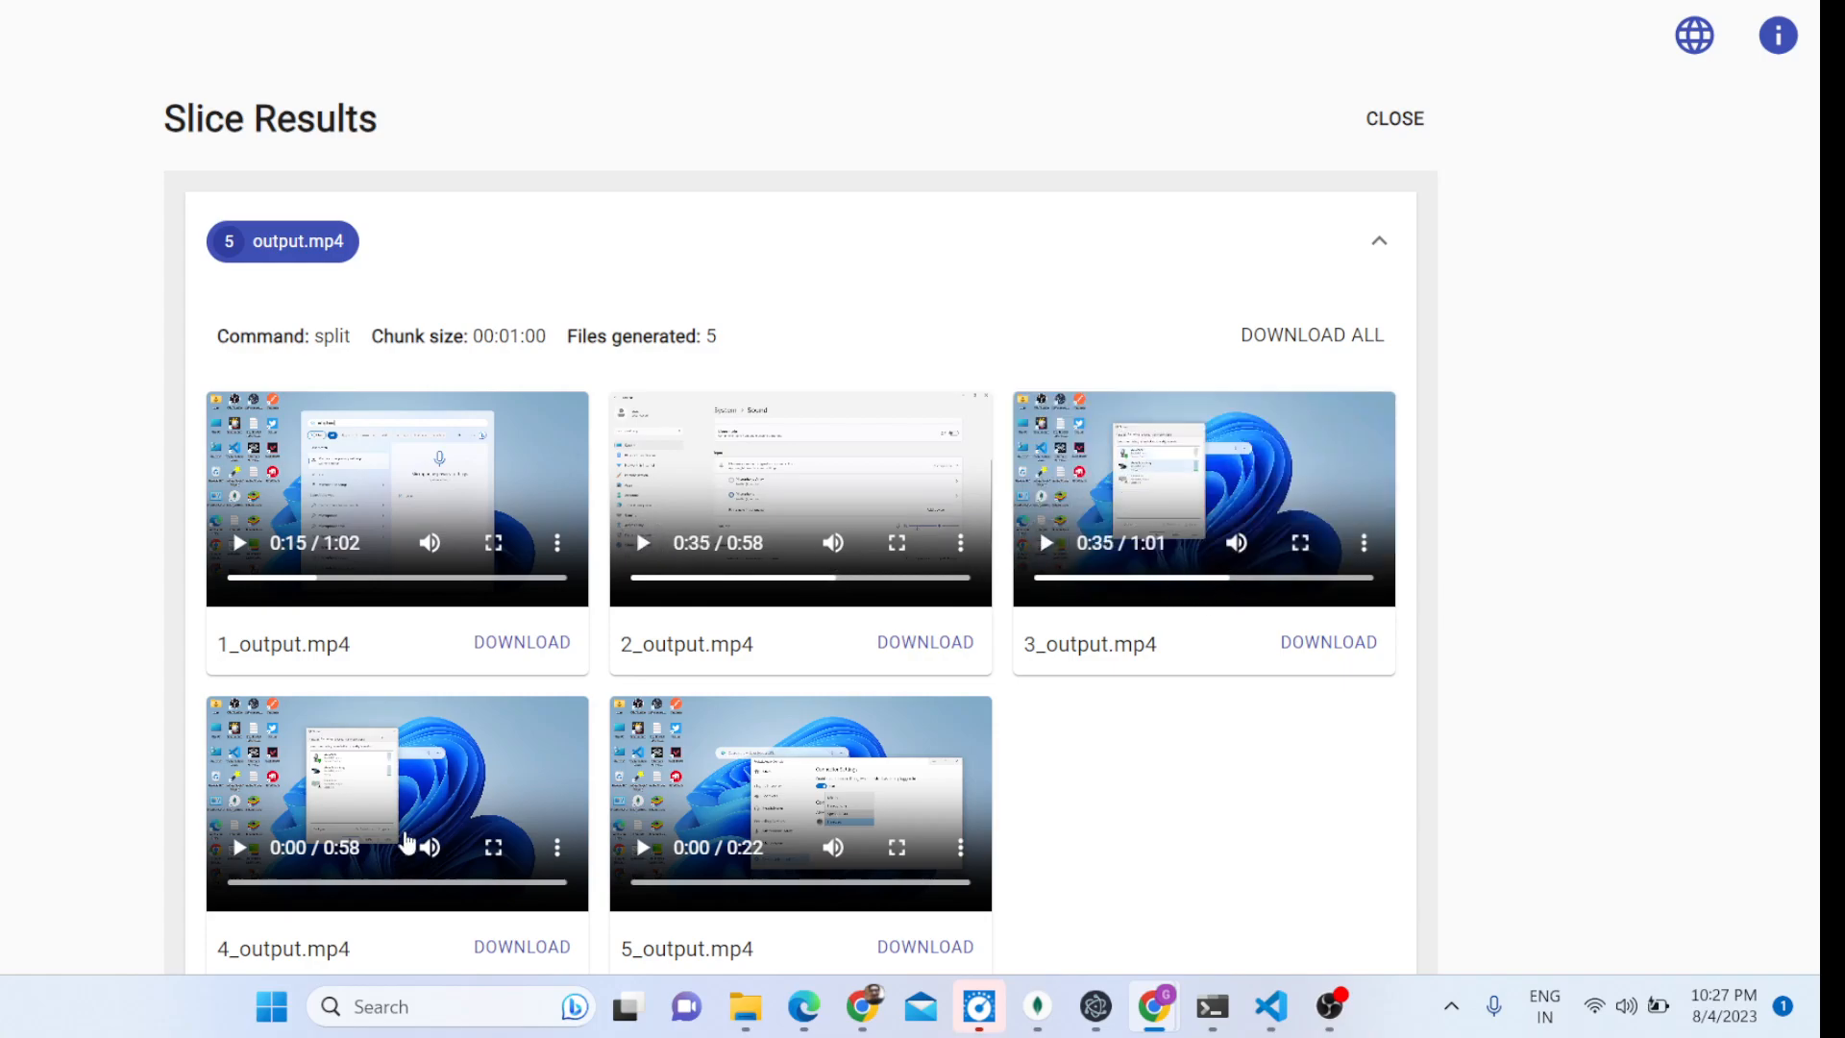
left_click(238, 846)
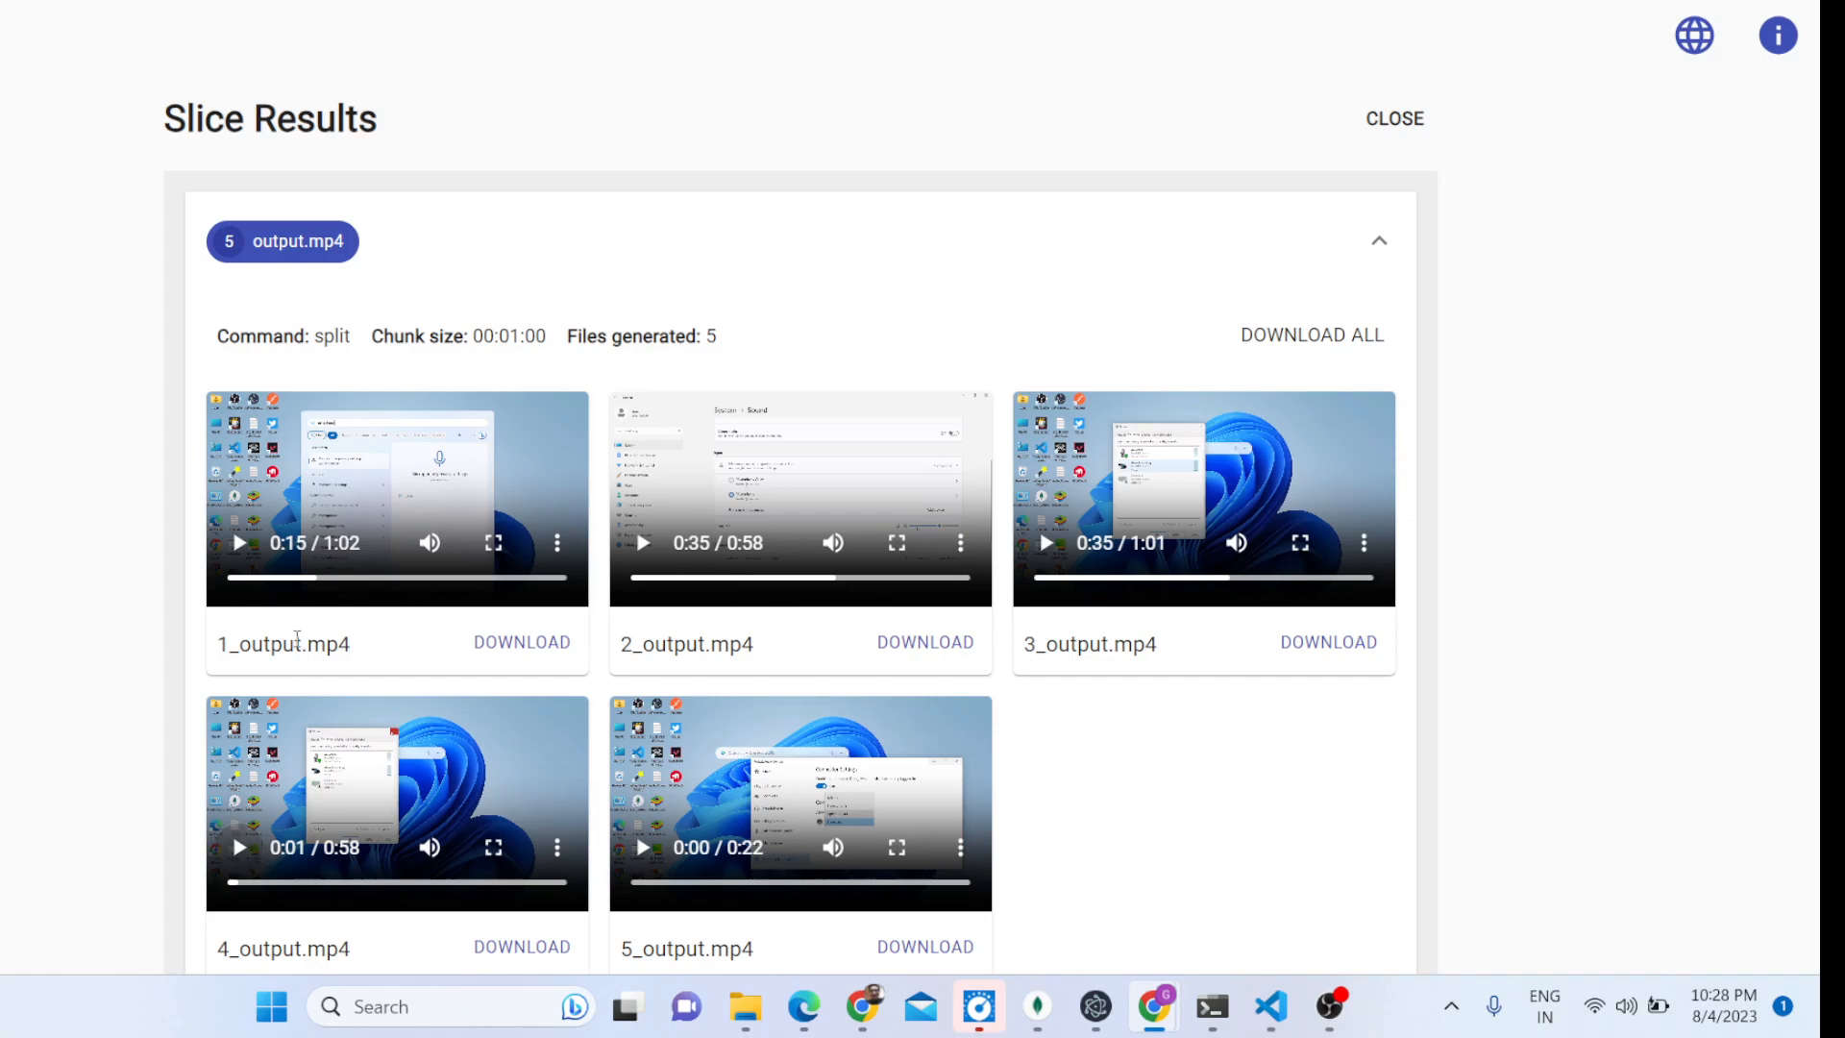
mouse_move(304, 637)
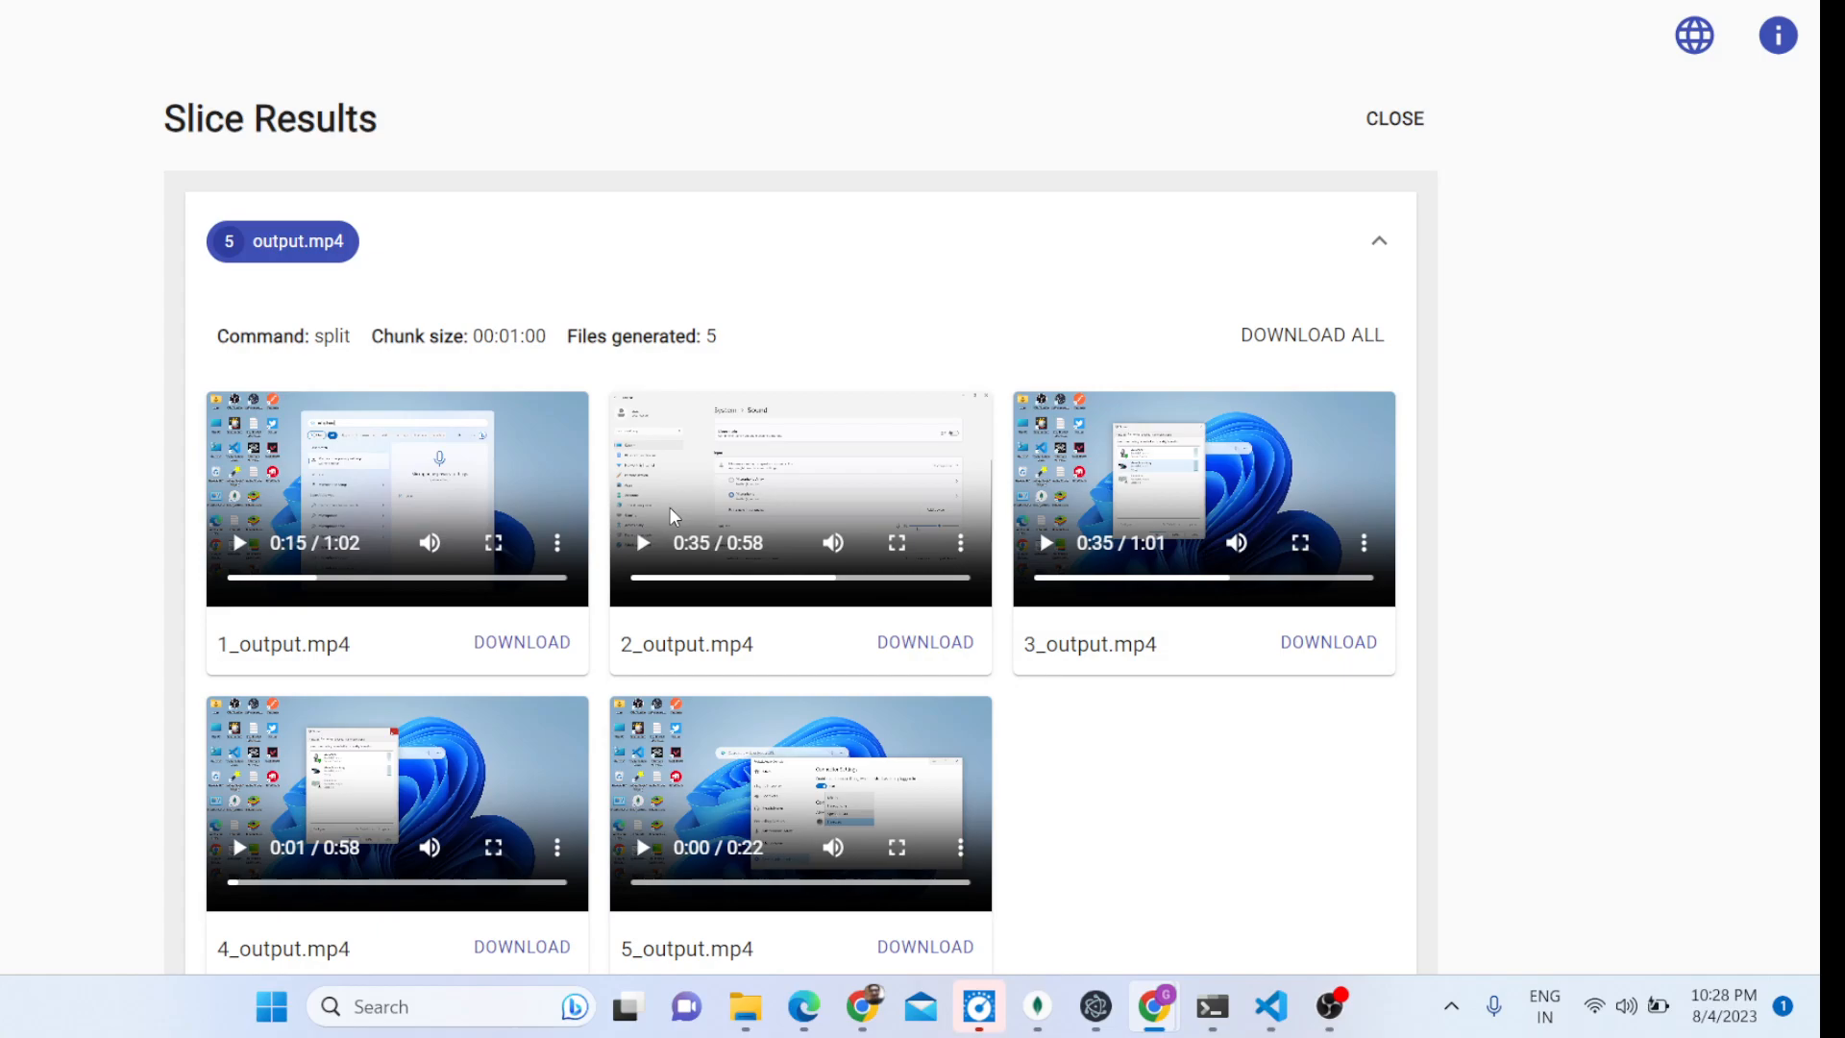
mouse_move(787, 745)
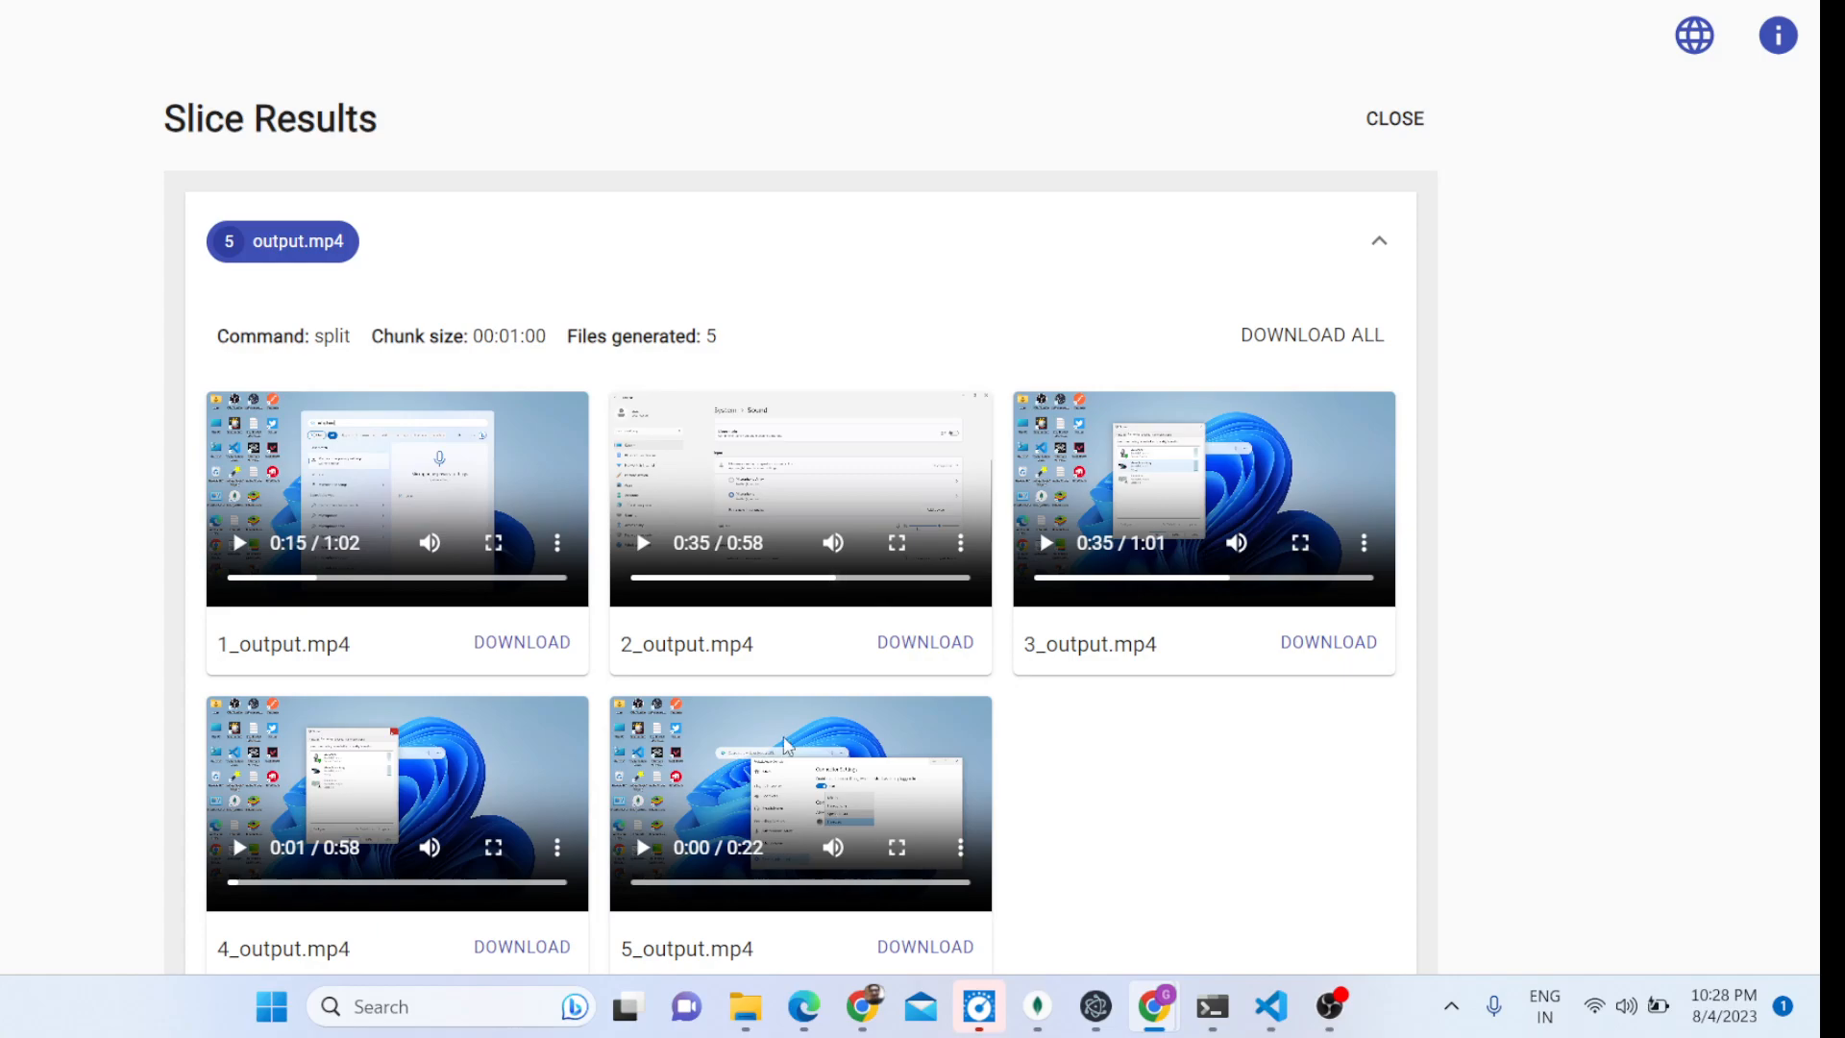
- Briefly show the Windows app launcher and return to the chunk results
left_click(271, 1005)
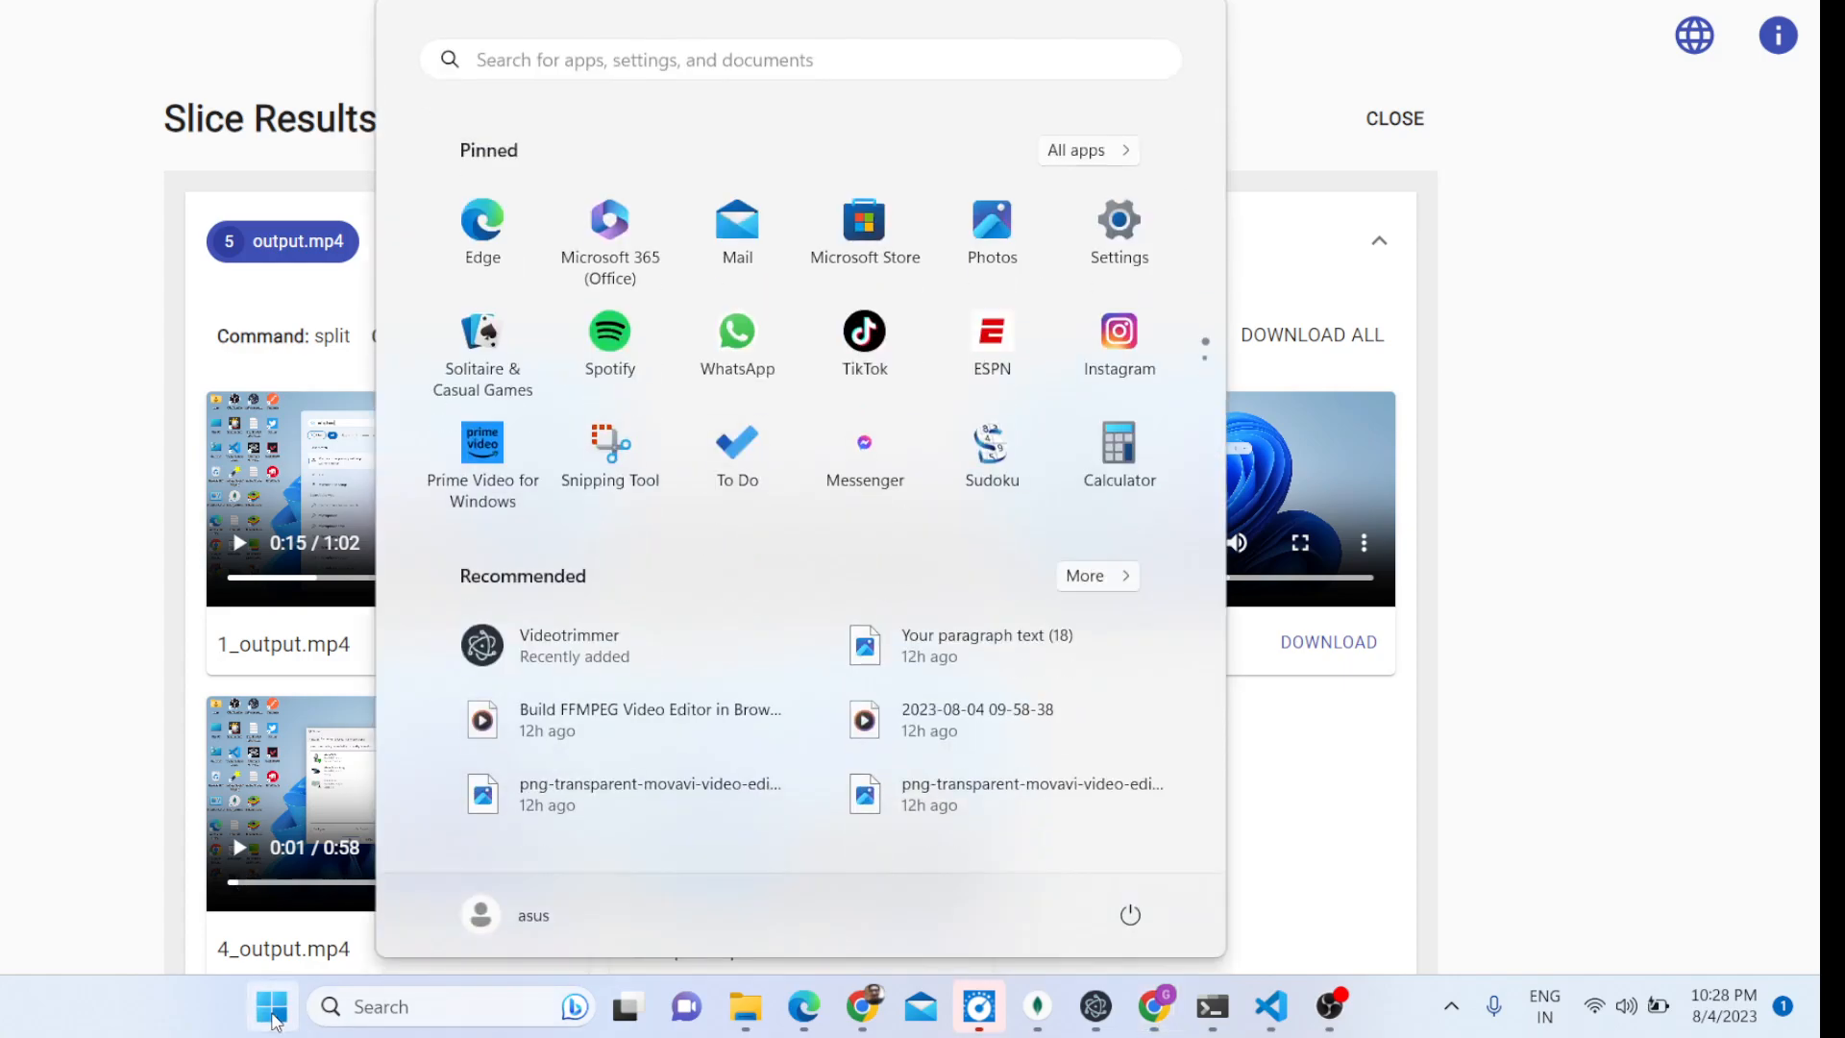
left_click(1213, 1006)
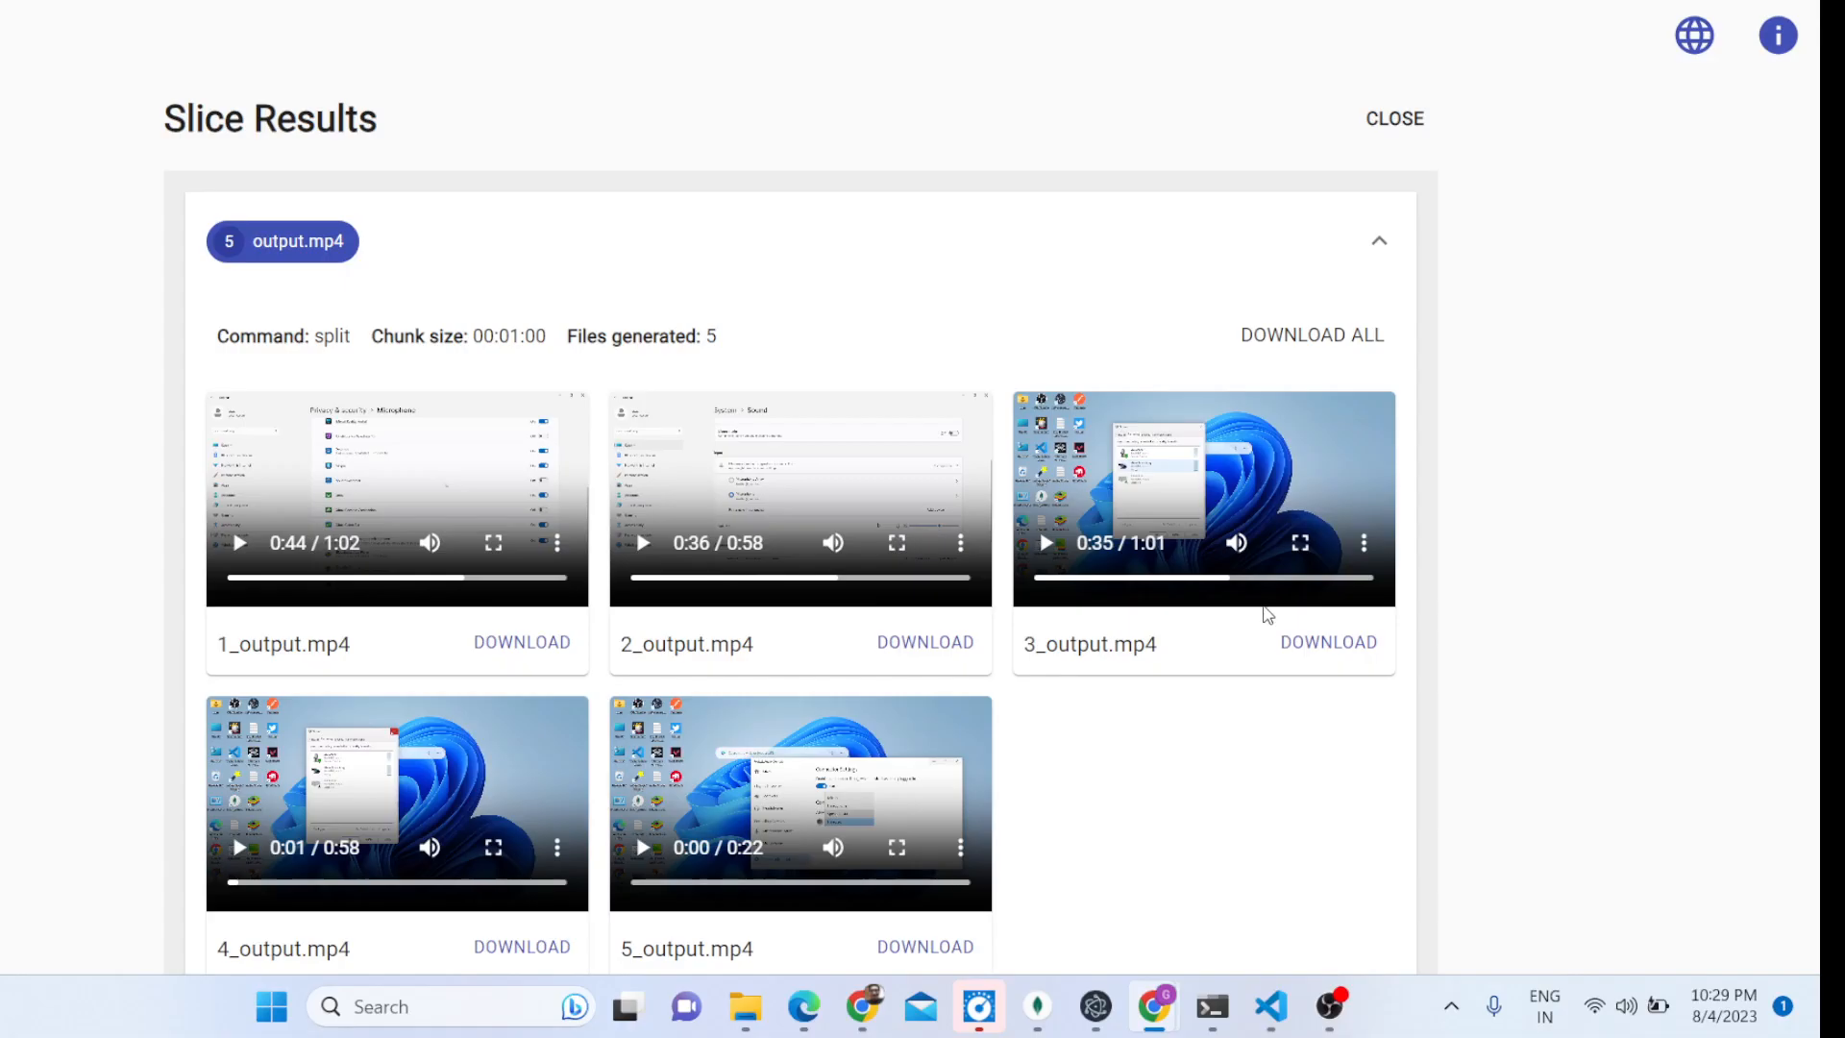
mouse_move(1000, 852)
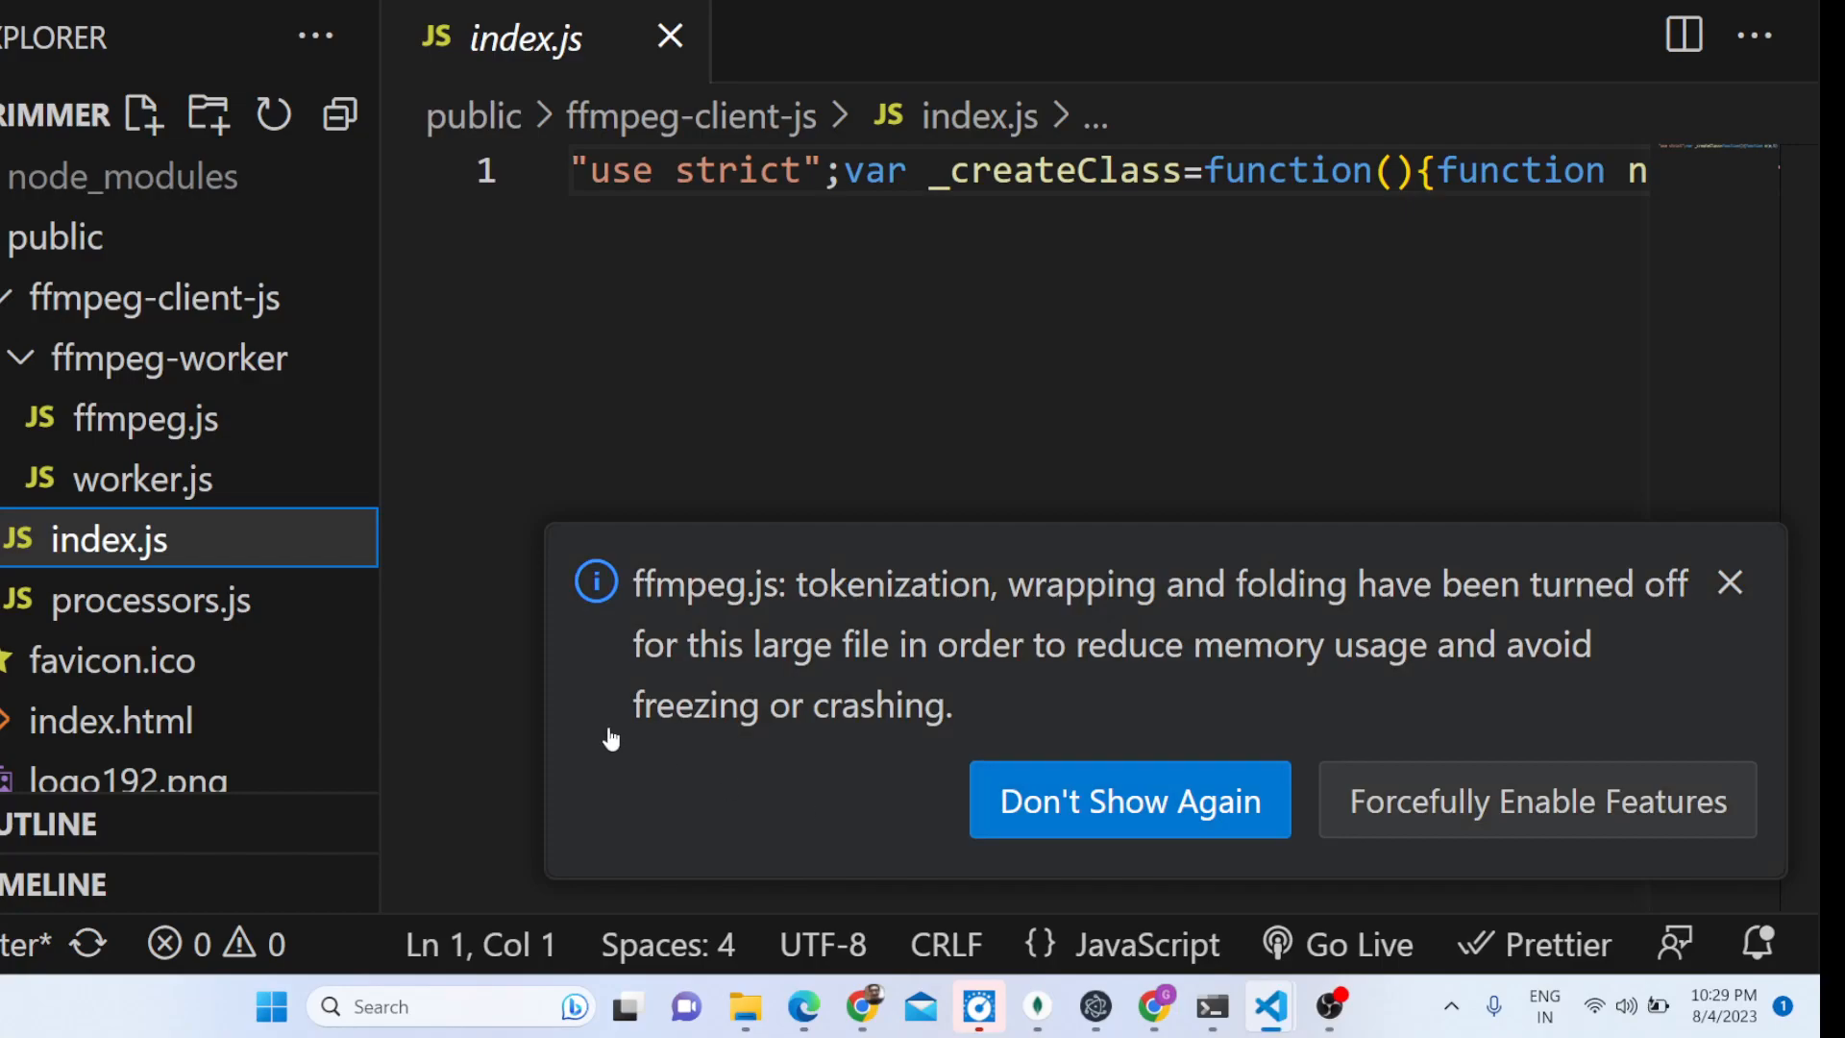
mouse_move(148, 417)
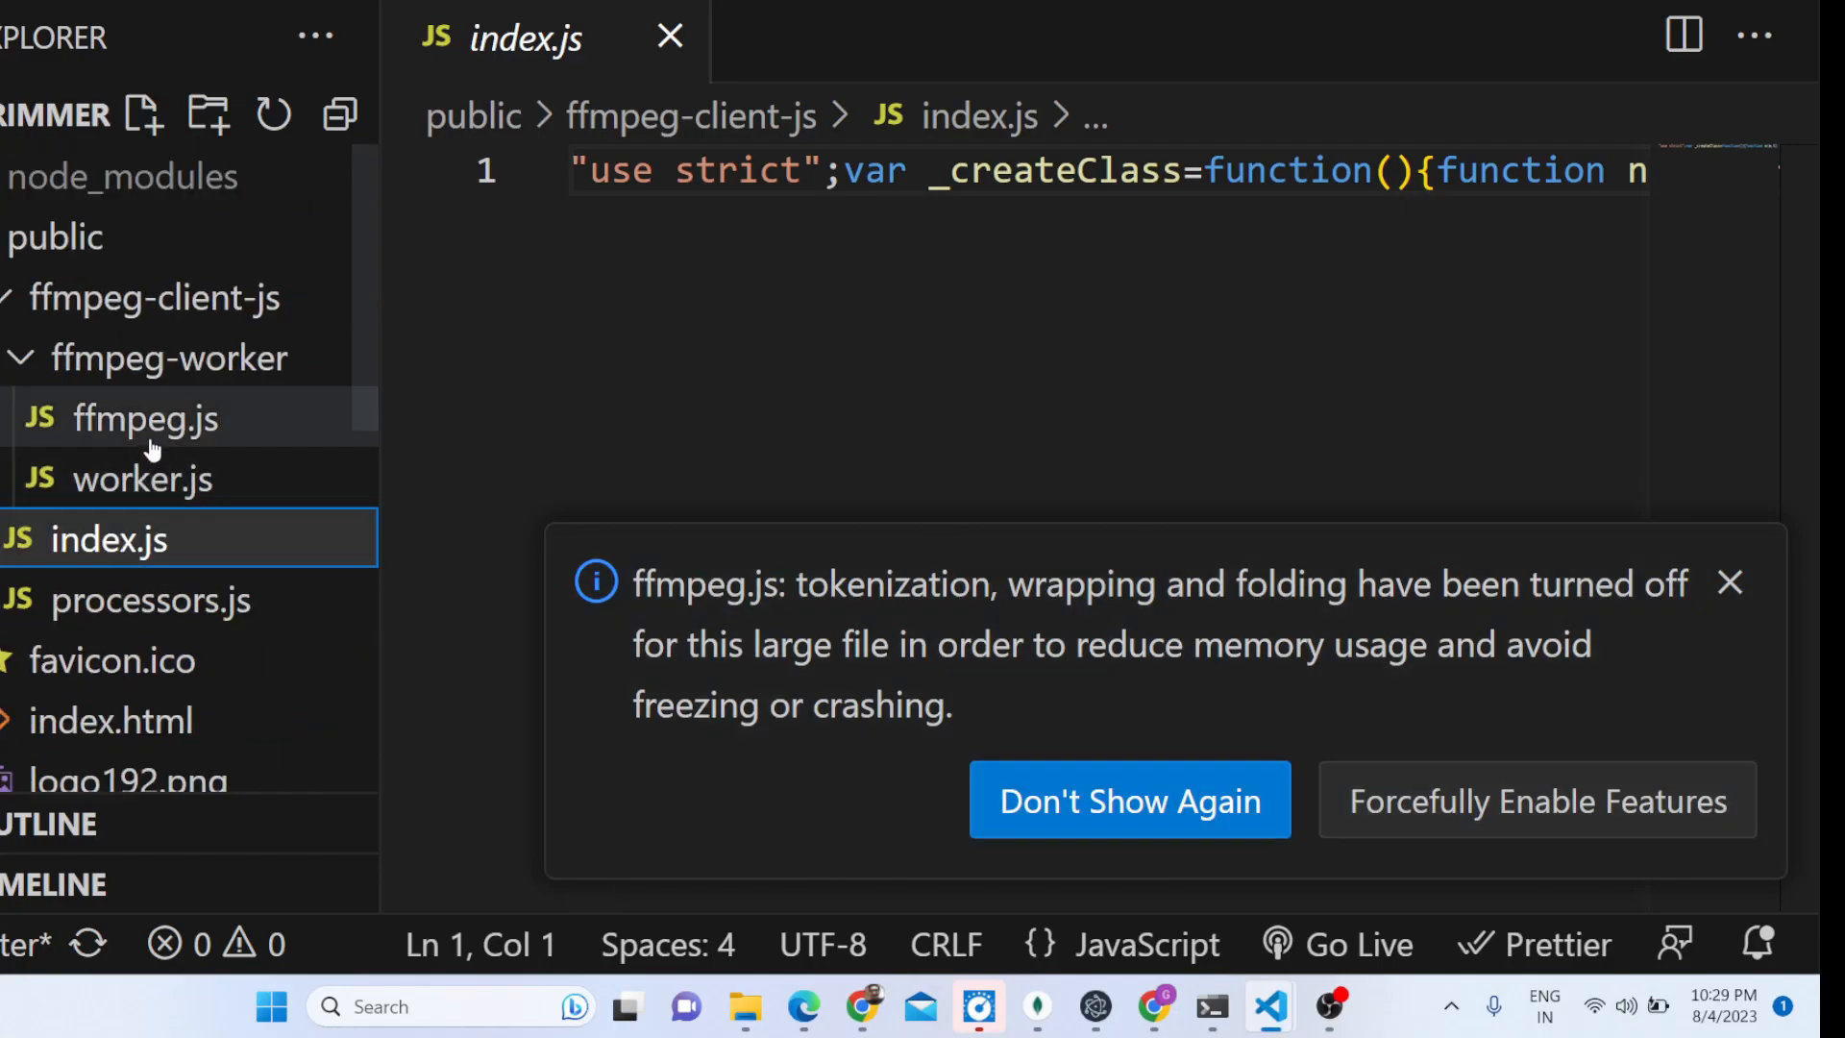
- View the ffmpeg.js worker script under public/ffmpeg-worker
left_click(1211, 1005)
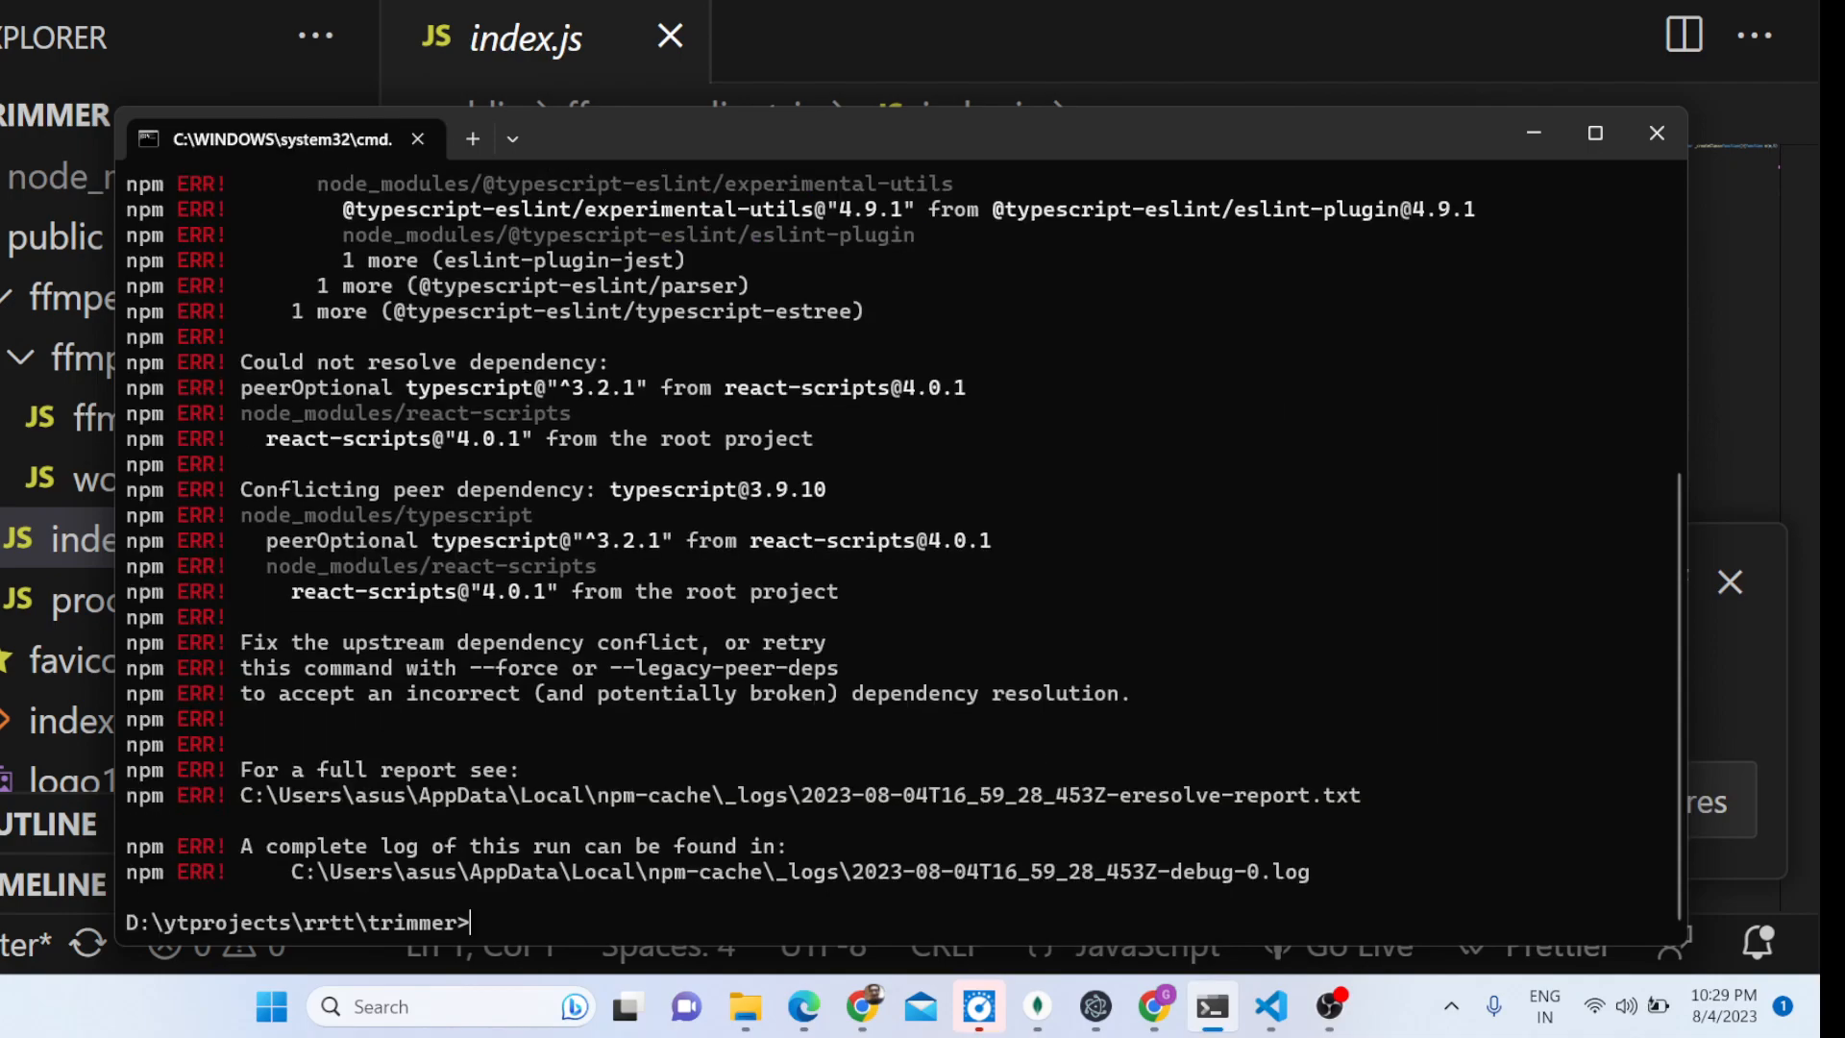
- Clear the console with cls and enter npm run start for the trimmer project
type("cl")
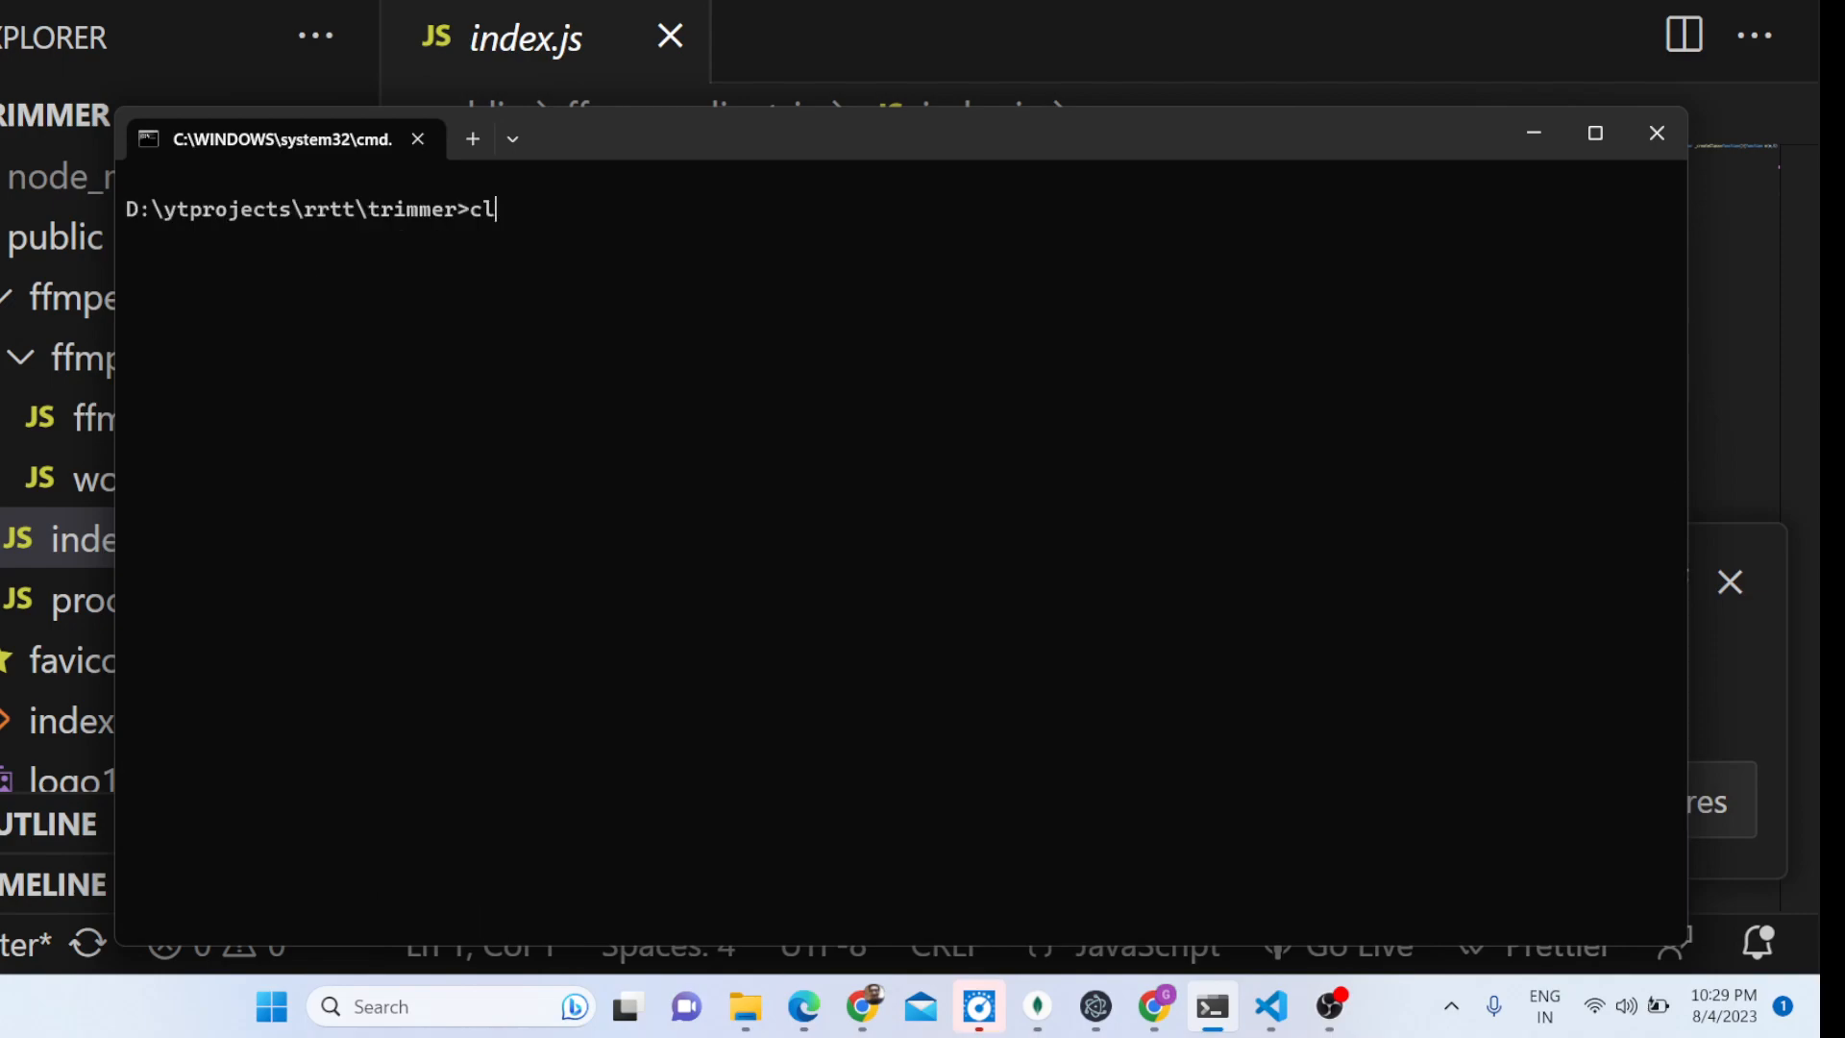
type("npm run")
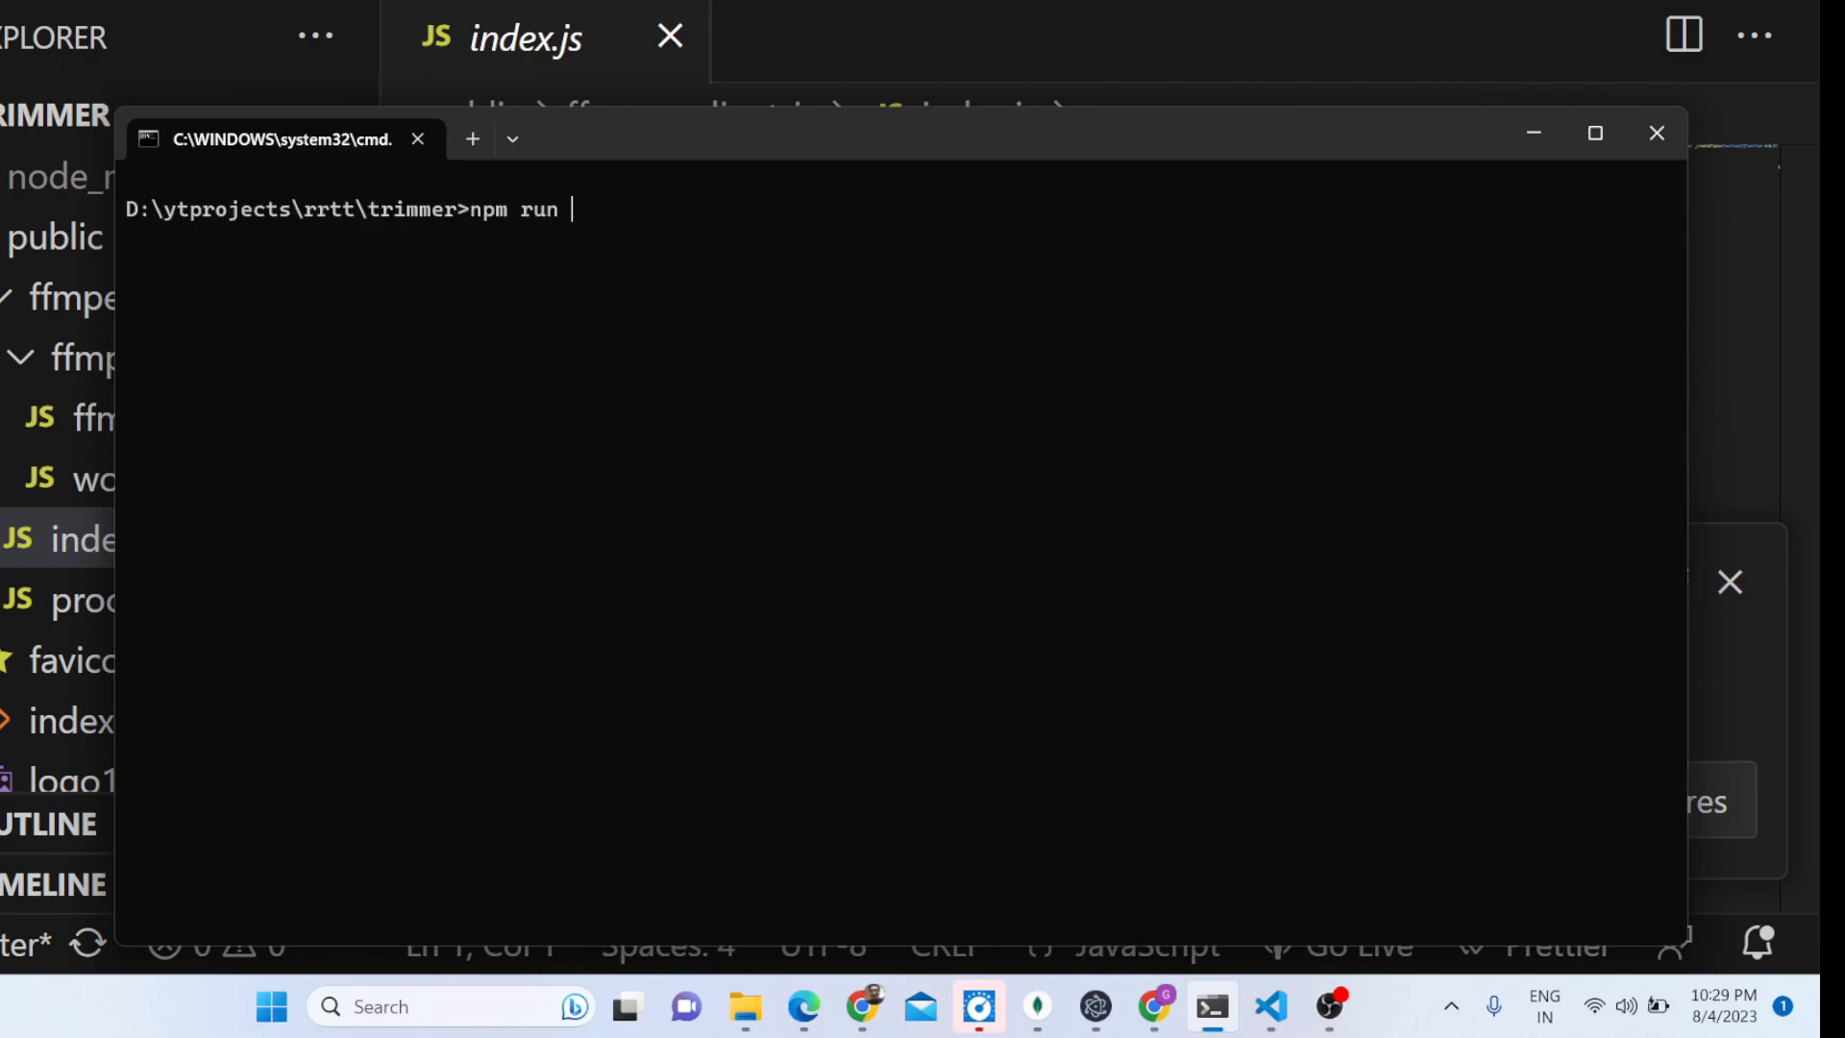
type("start")
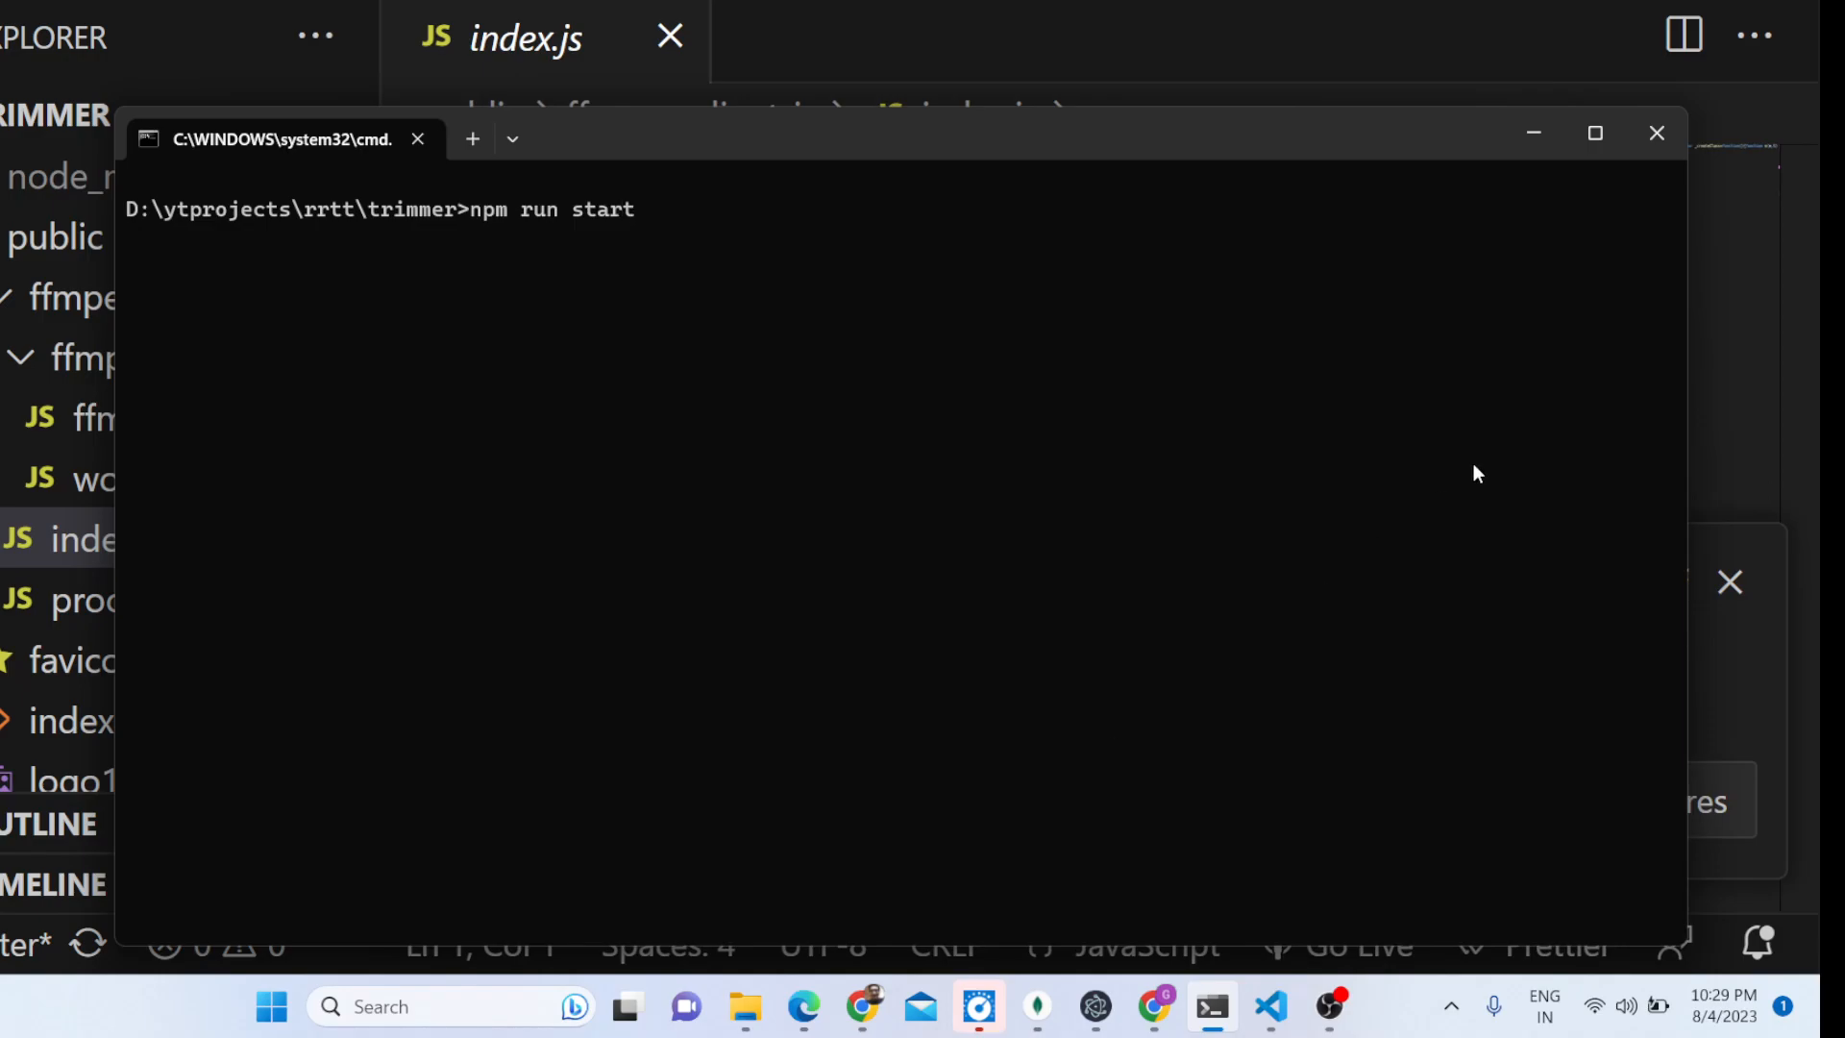